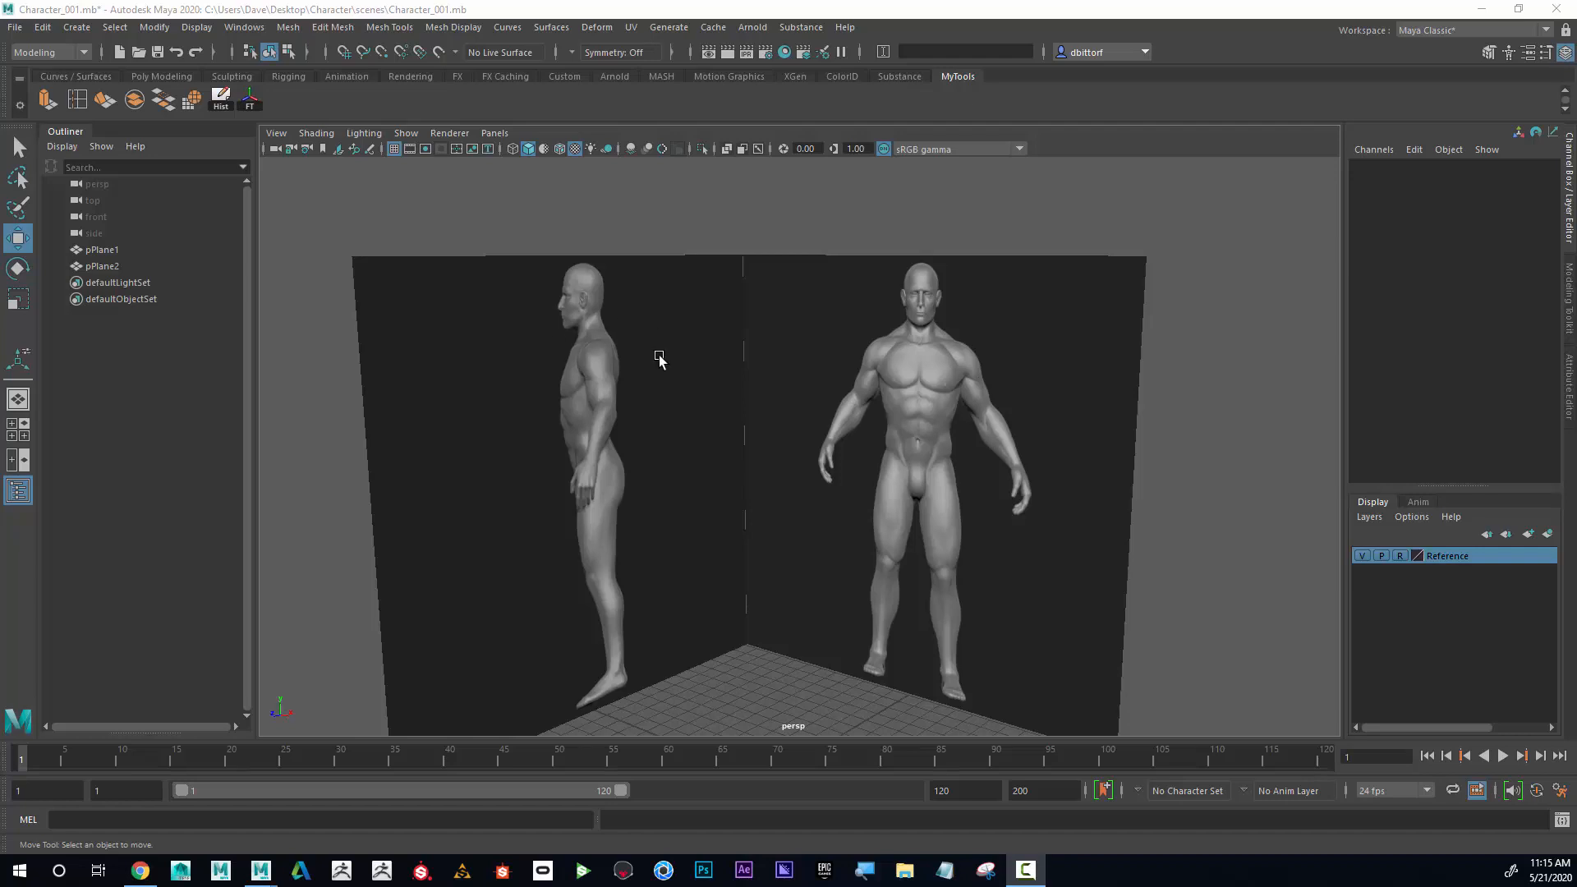
{"action": "mouse_move", "coordinate": [951, 396]}
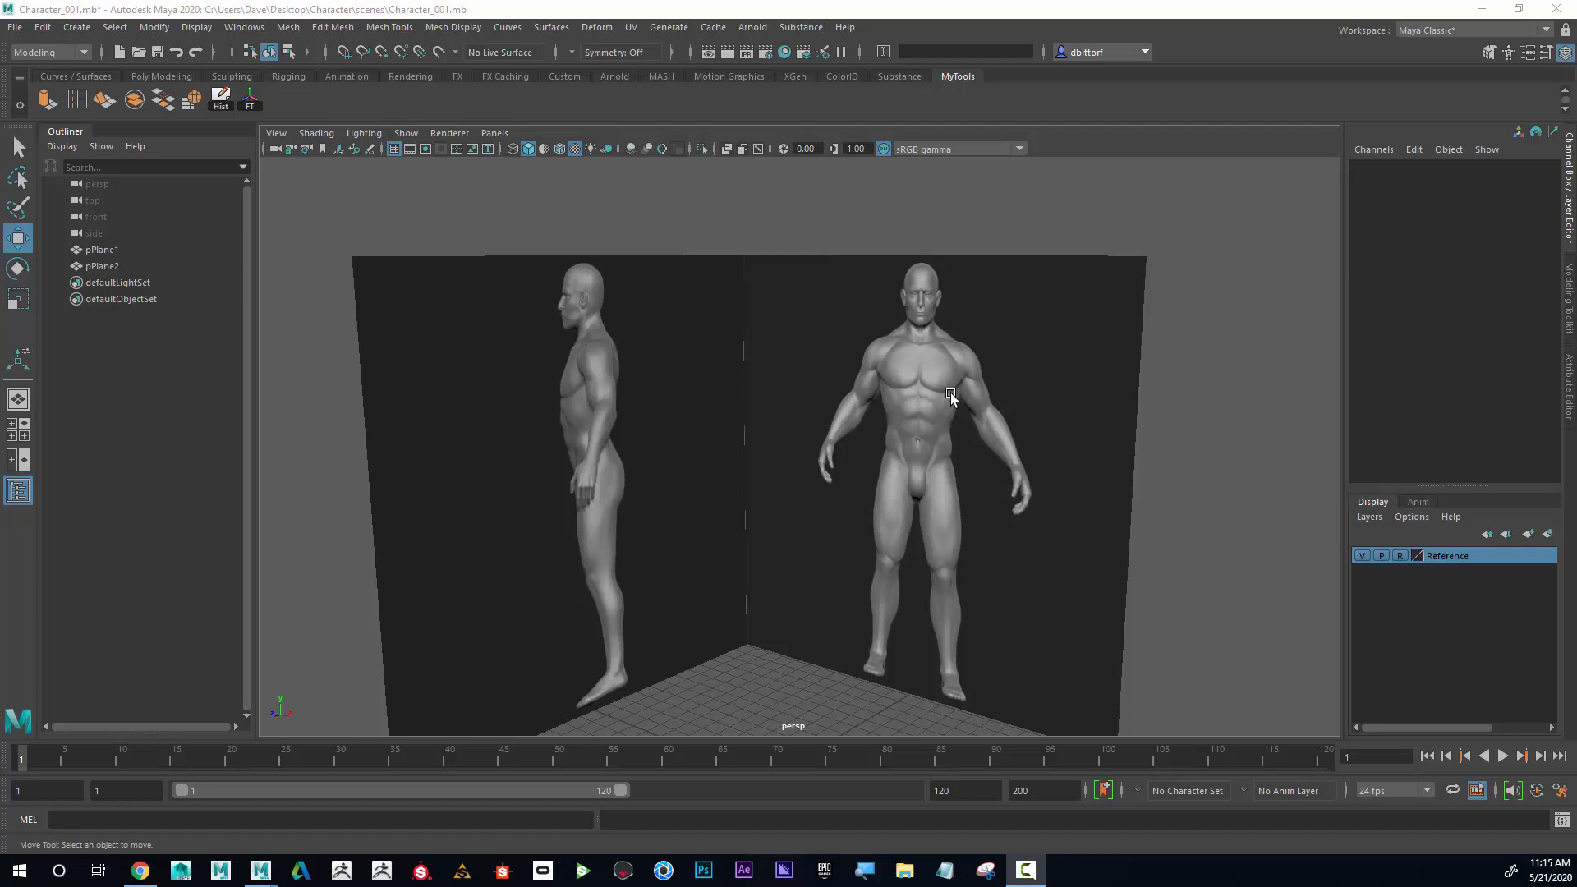
- Switch to the four-view layout and maximize the front view on the character reference
{"action": "left_click", "coordinate": [17, 423]}
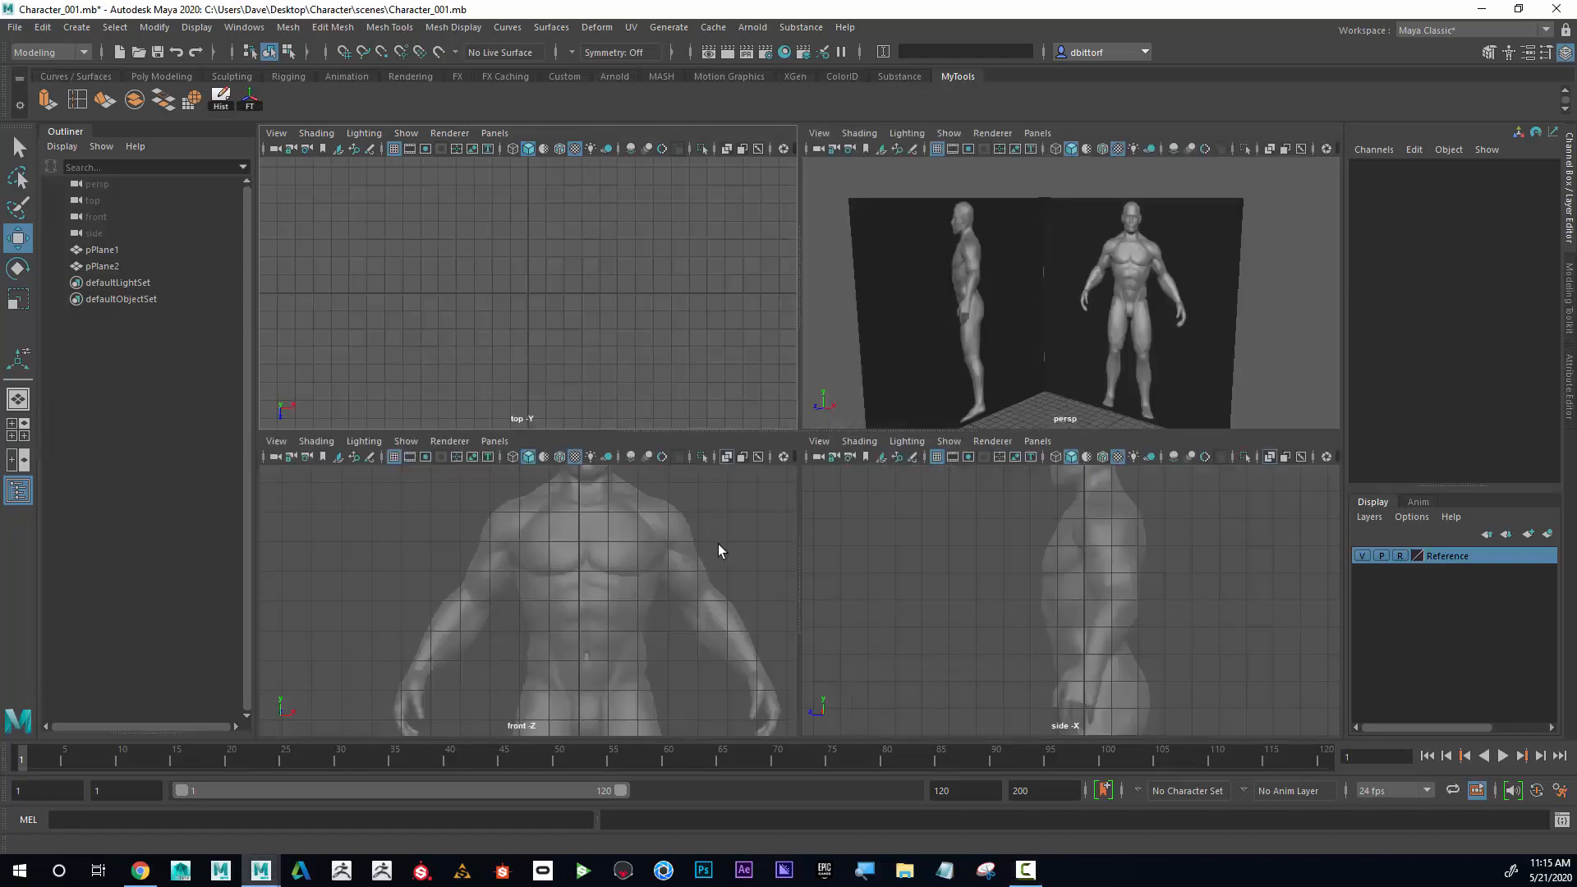
{"action": "mouse_move", "coordinate": [654, 553]}
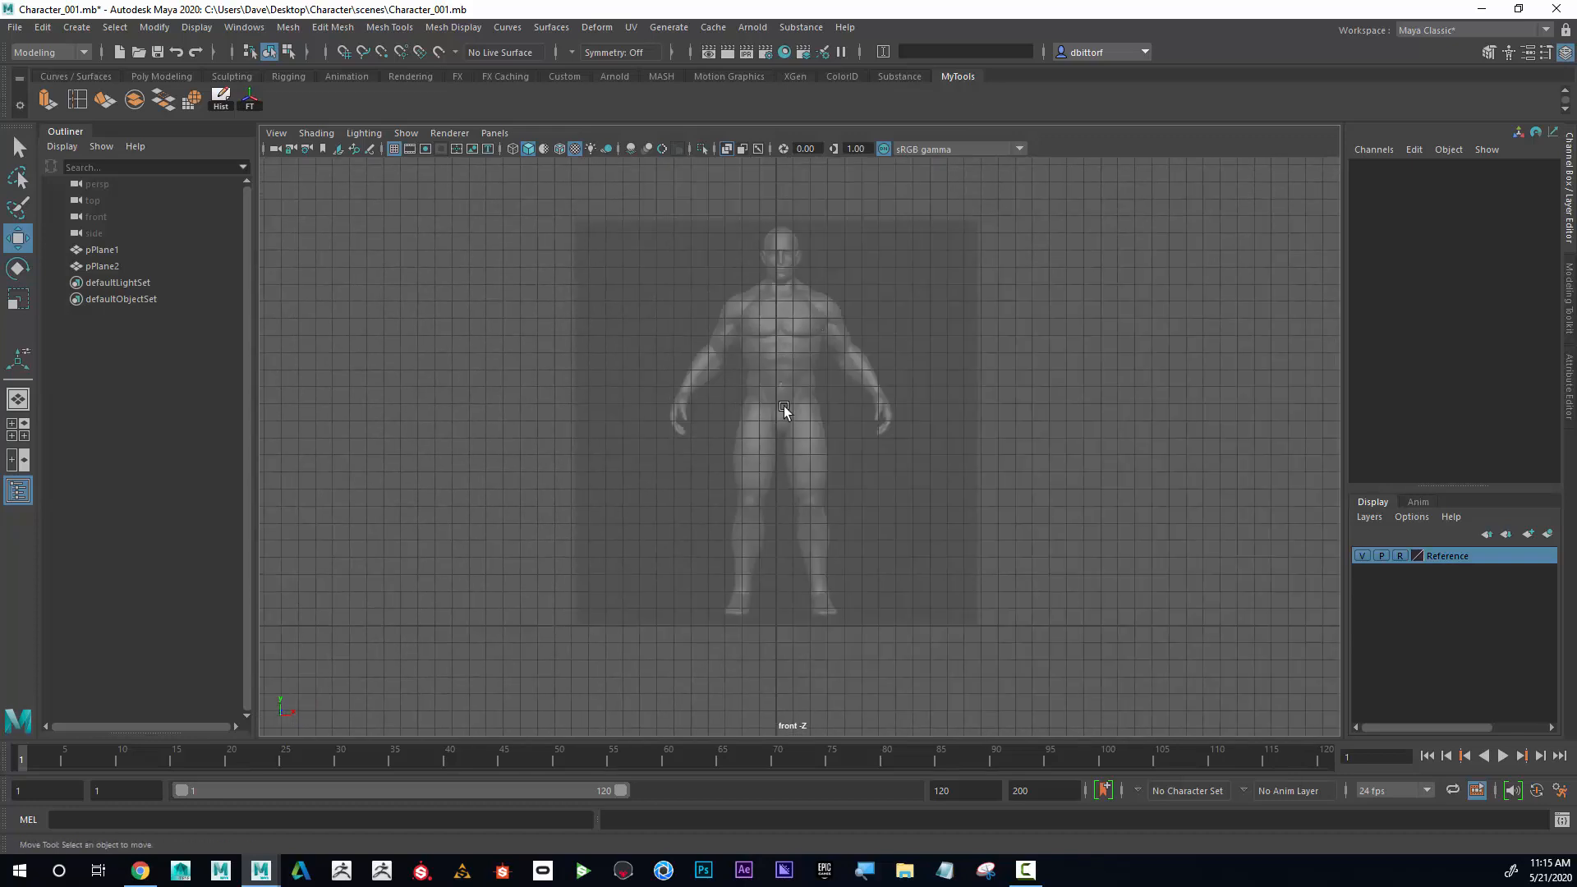
{"action": "mouse_move", "coordinate": [915, 635]}
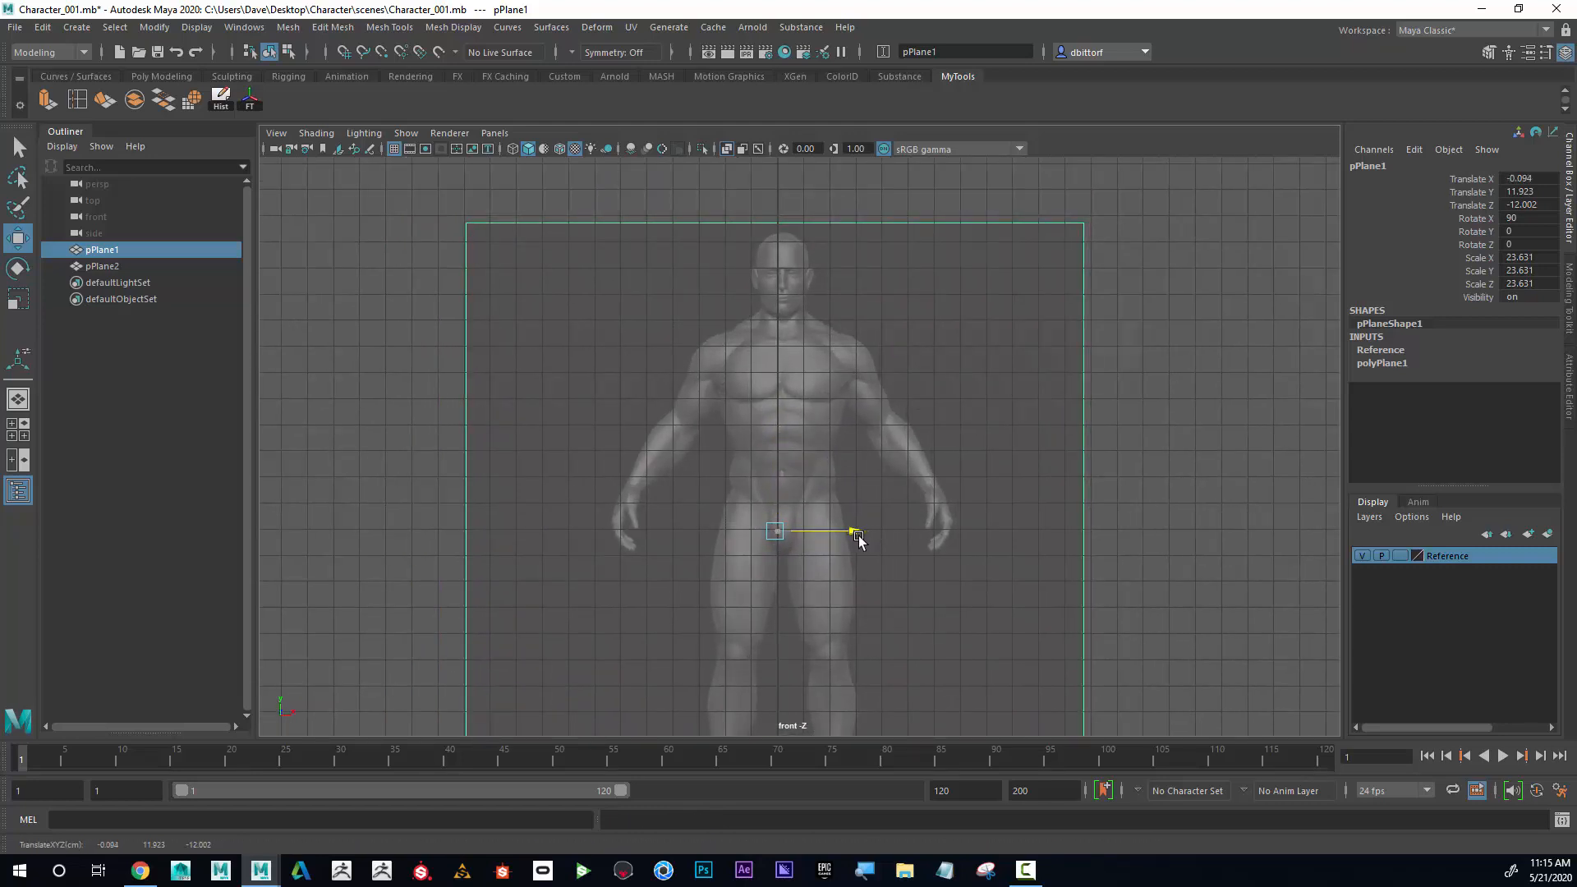
- Move pPlane1 along X so the front reference figure sits centred on the grid origin
{"action": "left_click_drag", "start_coordinate": [850, 530], "coordinate": [662, 404]}
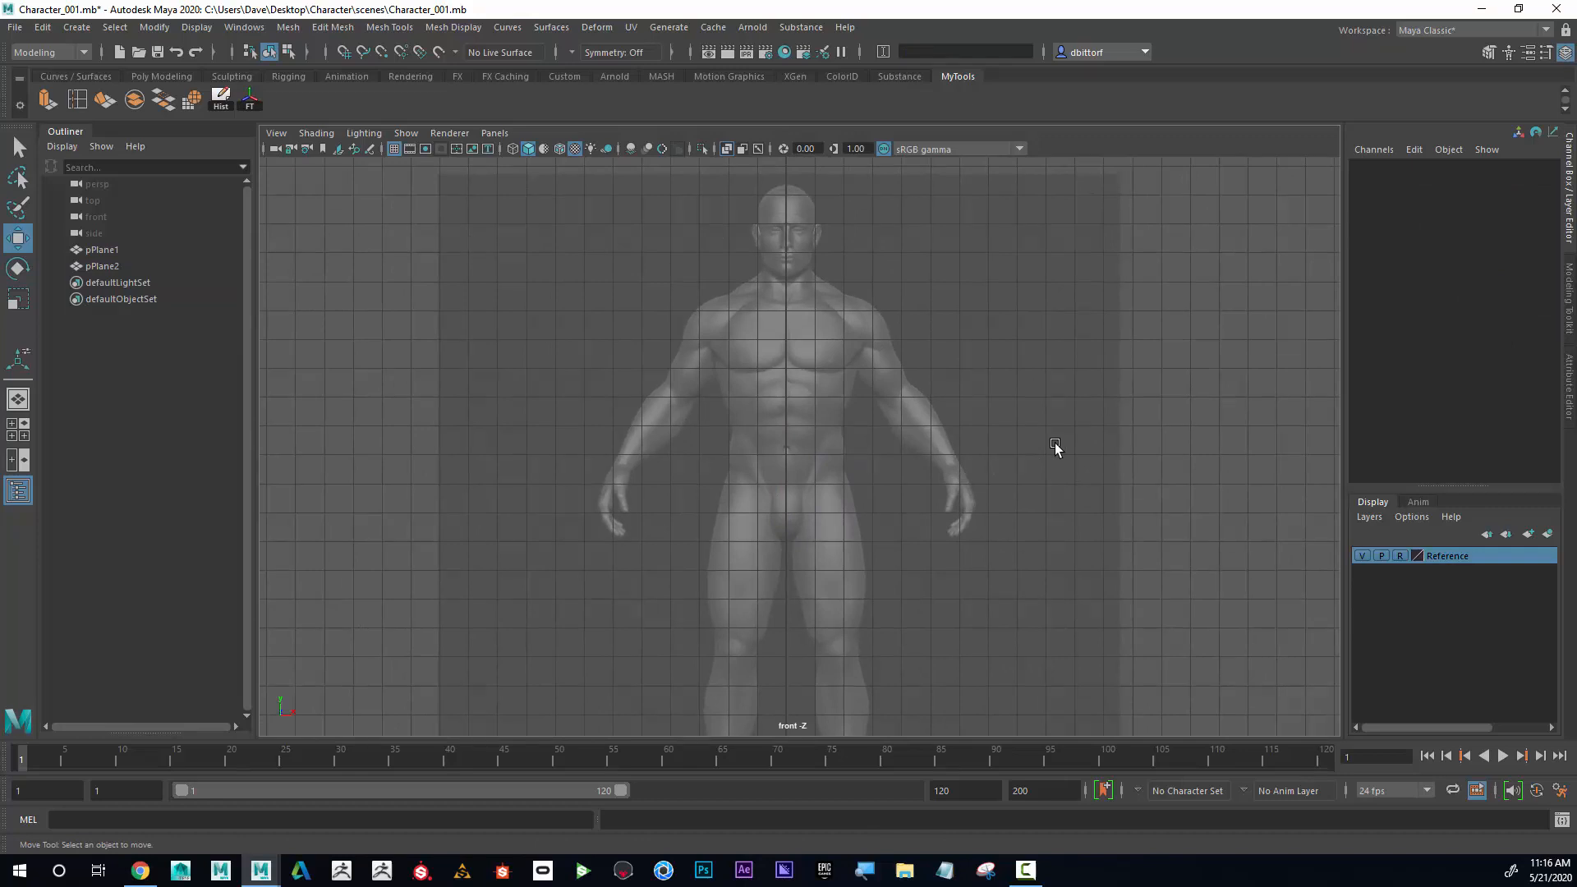
- Create a polygon cube at chest height and toggle Interactive Creation for primitives
{"action": "left_click", "coordinate": [75, 28]}
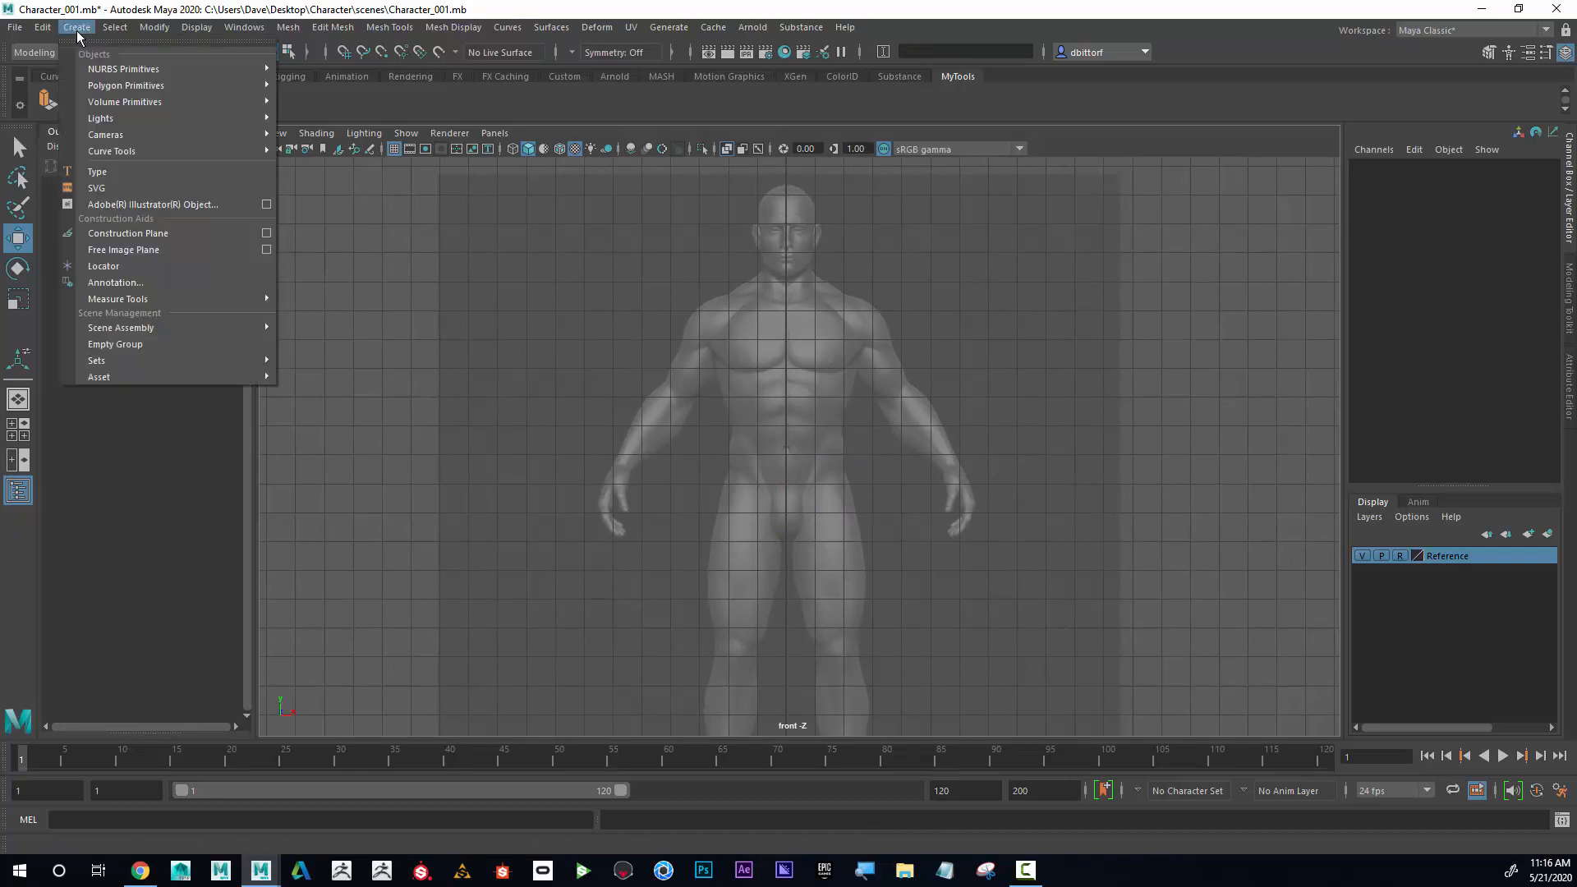
{"action": "mouse_move", "coordinate": [127, 84]}
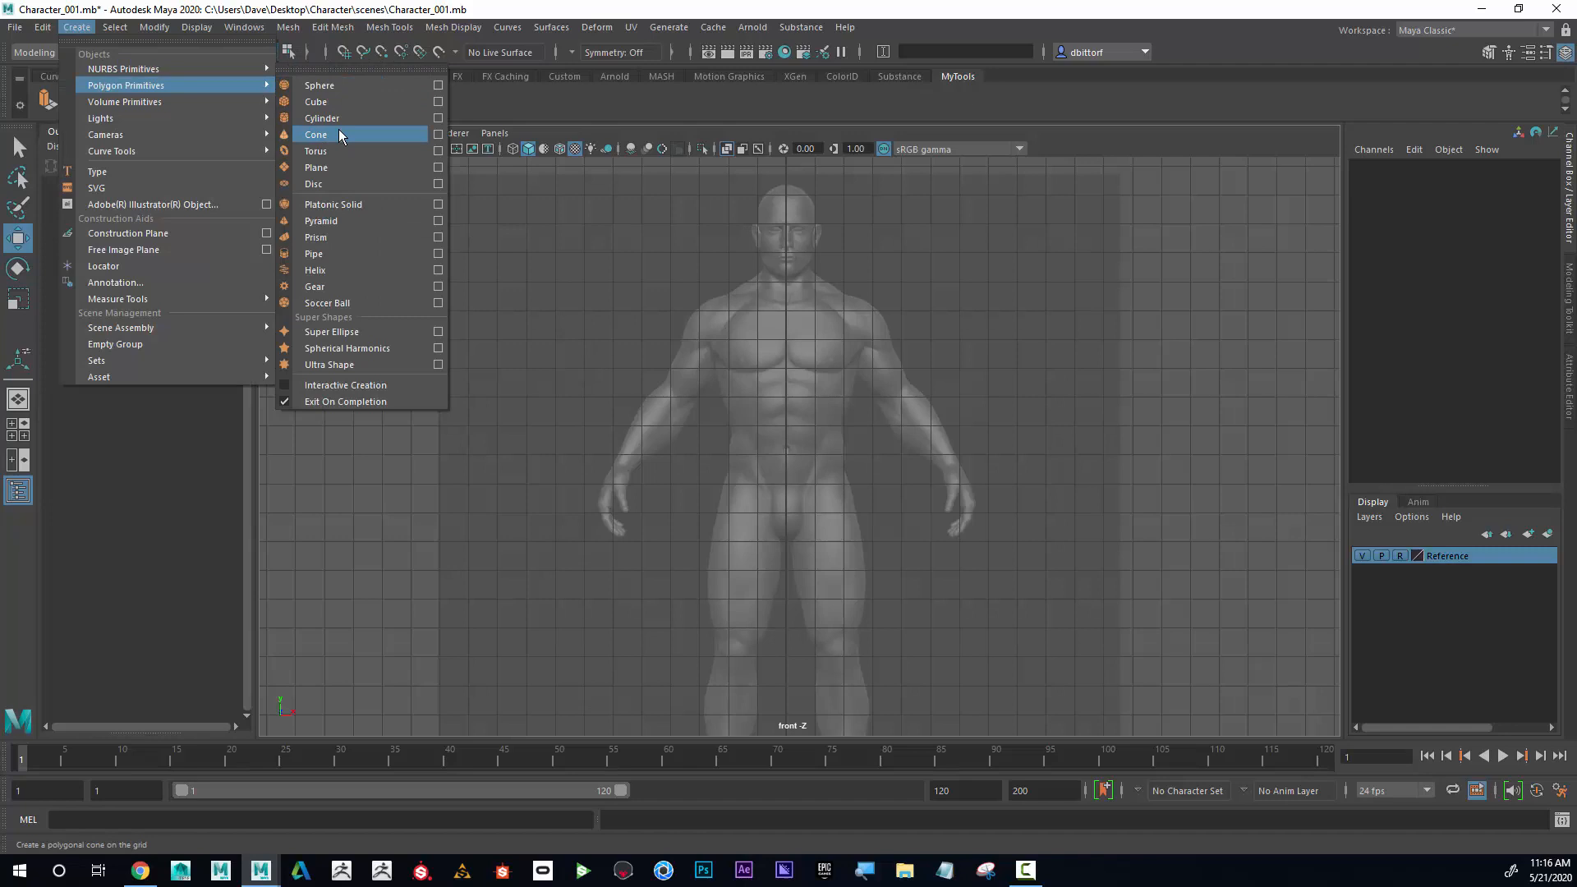
{"action": "mouse_move", "coordinate": [317, 102]}
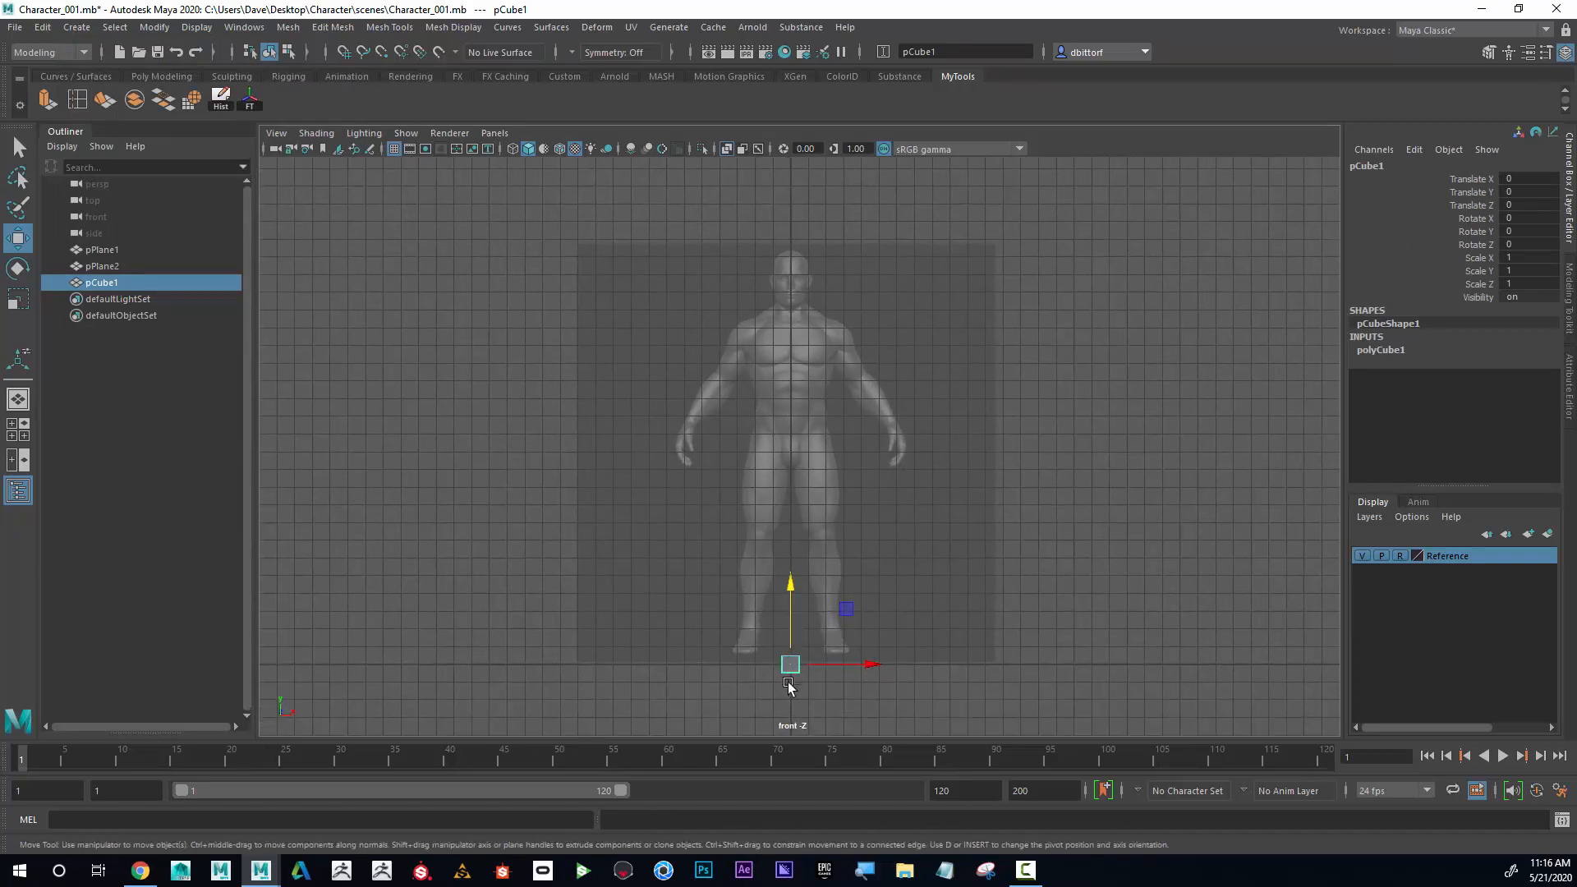
{"action": "mouse_move", "coordinate": [391, 670]}
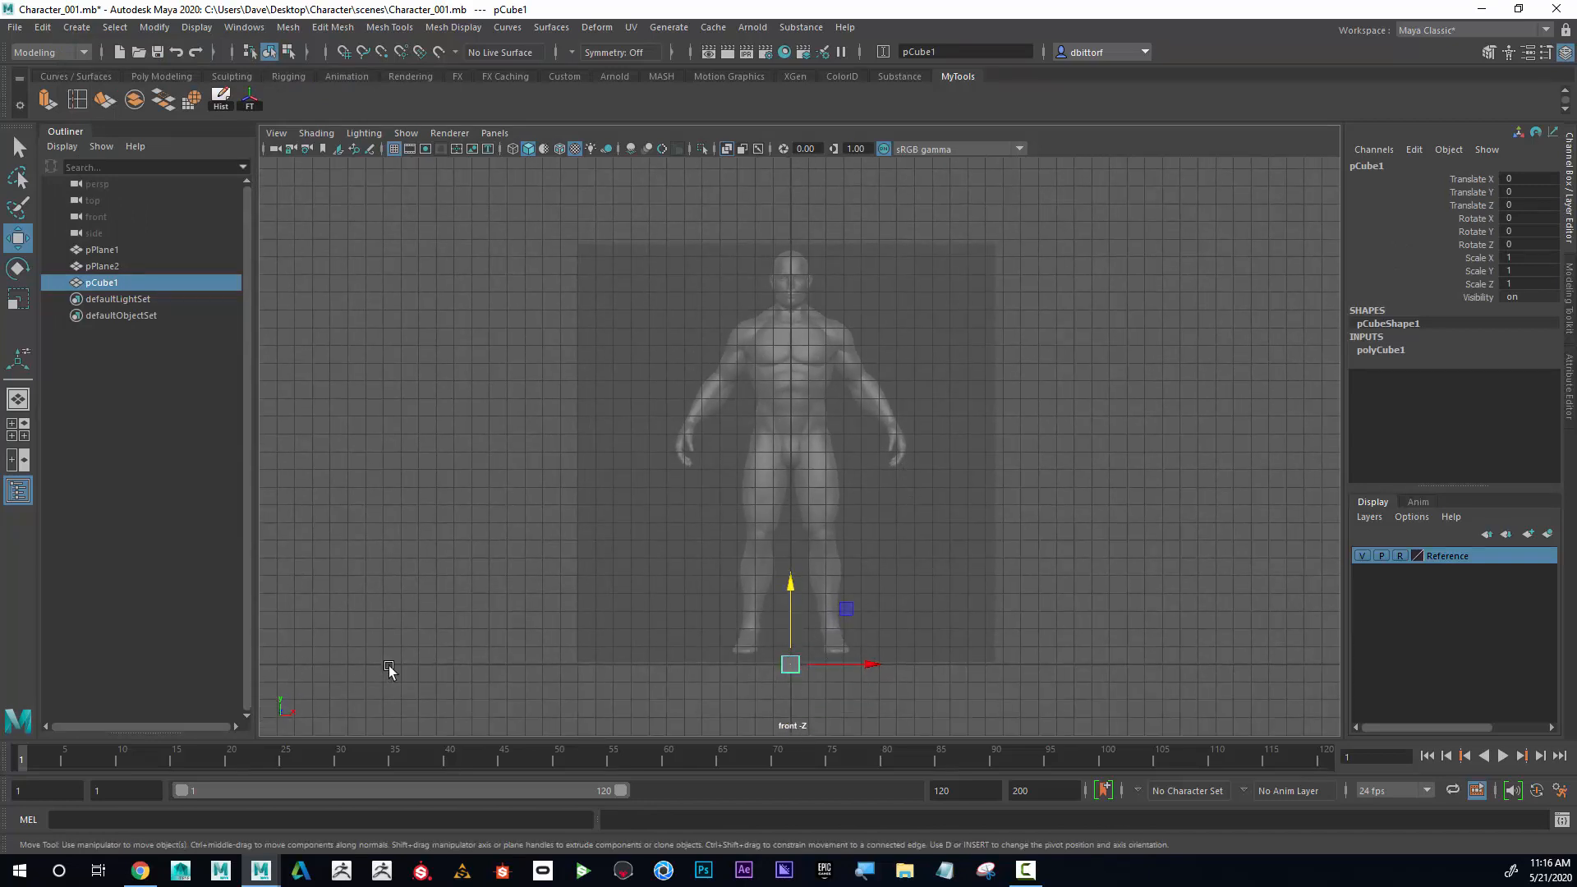
{"action": "mouse_move", "coordinate": [1324, 674]}
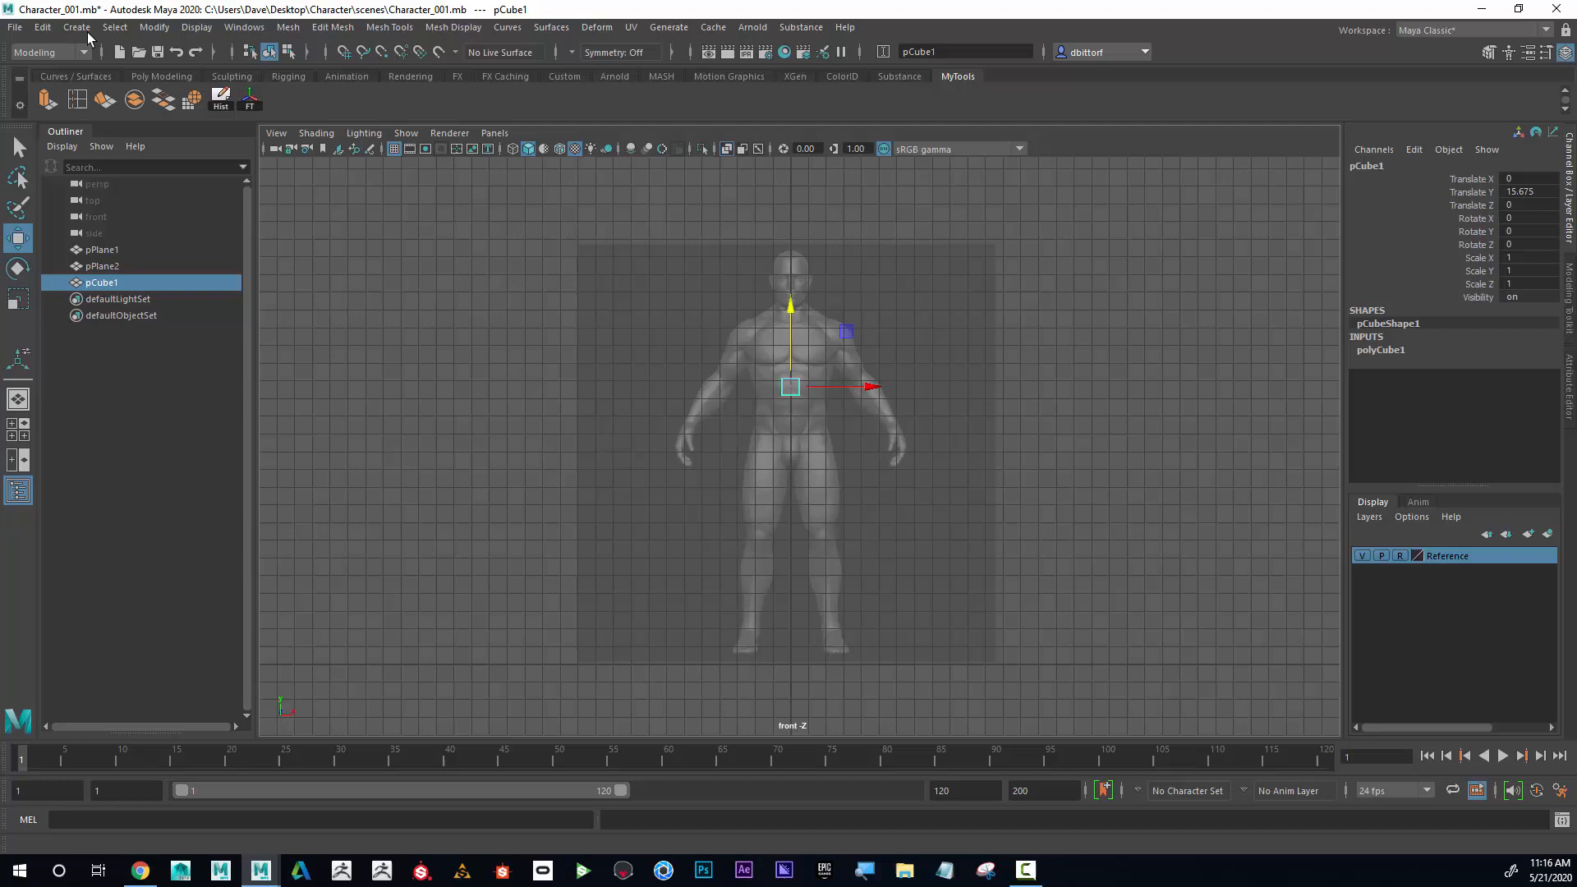
{"action": "left_click", "coordinate": [76, 28]}
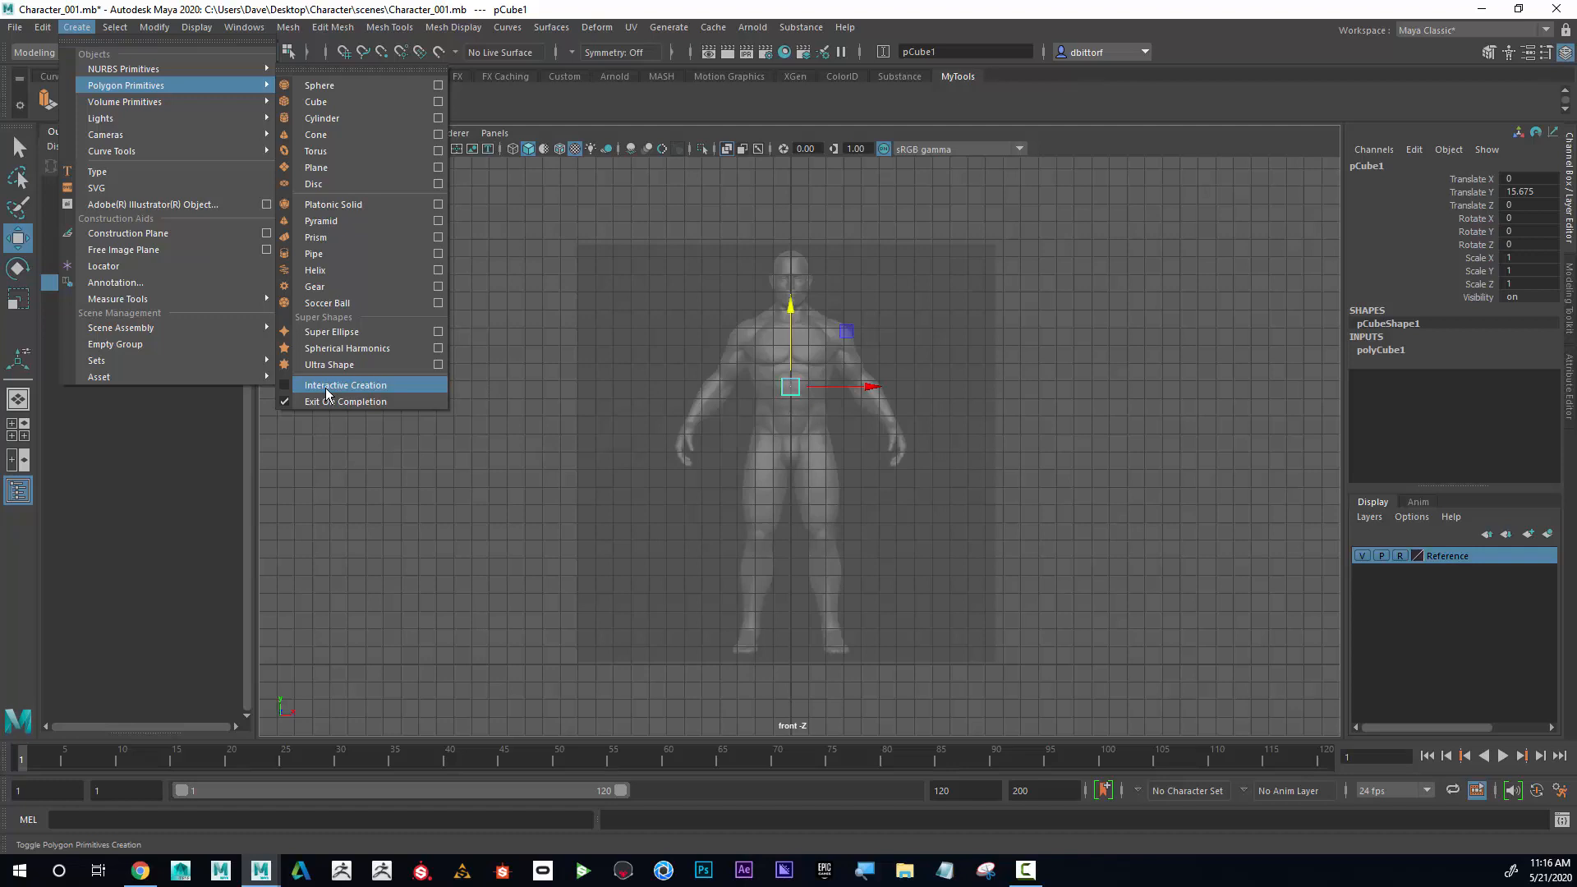
{"action": "left_click", "coordinate": [345, 384]}
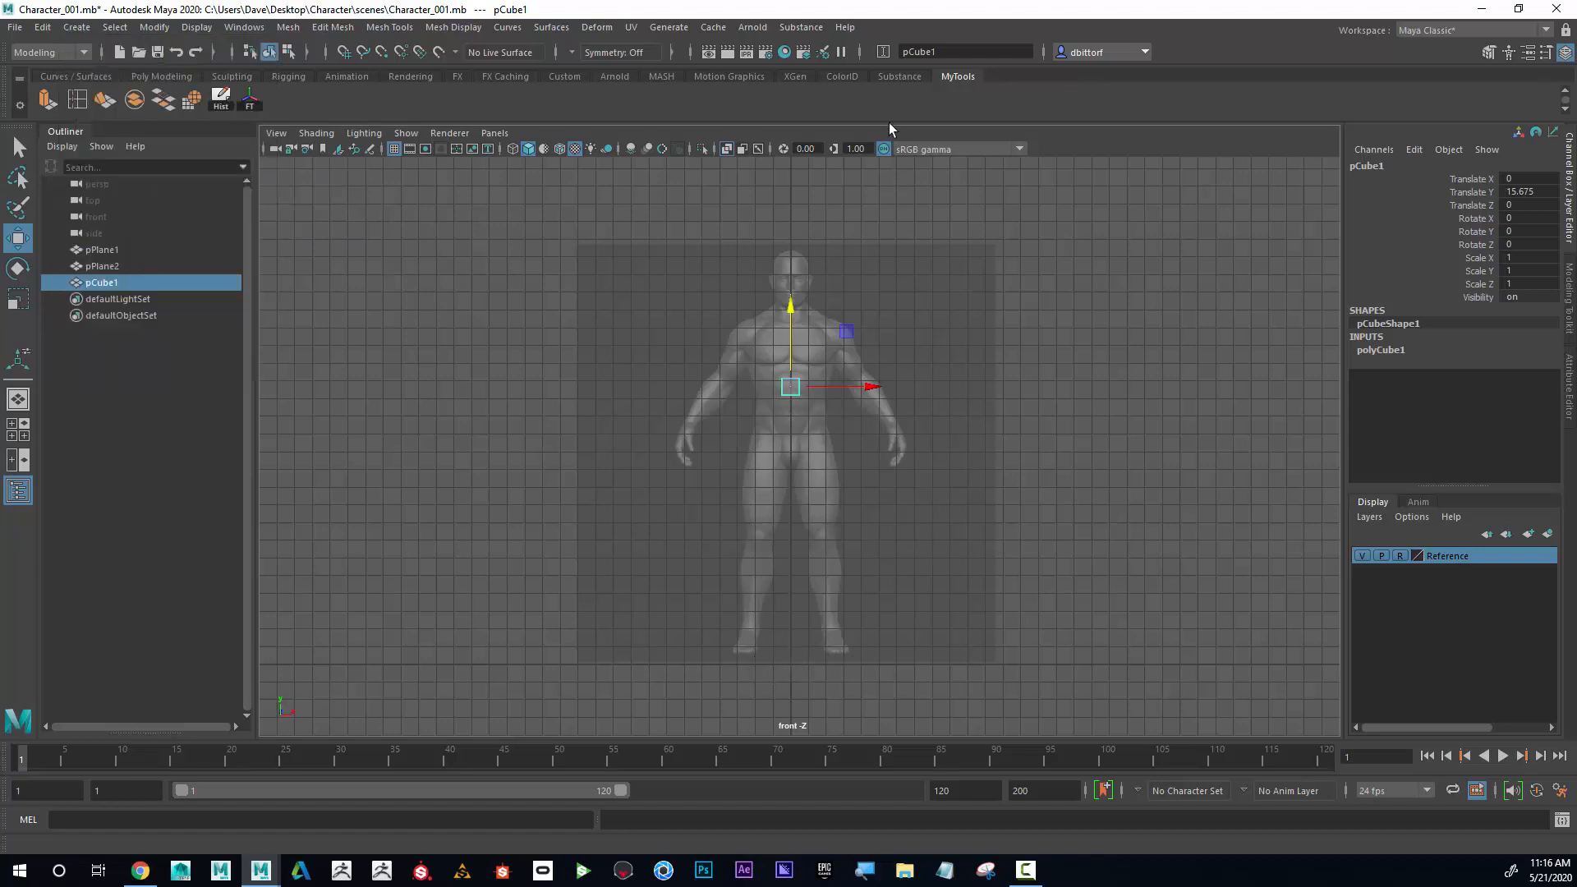
- Uniformly scale the cube so it spans the torso from chest to hips
{"action": "left_click_drag", "start_coordinate": [865, 387], "coordinate": [900, 356]}
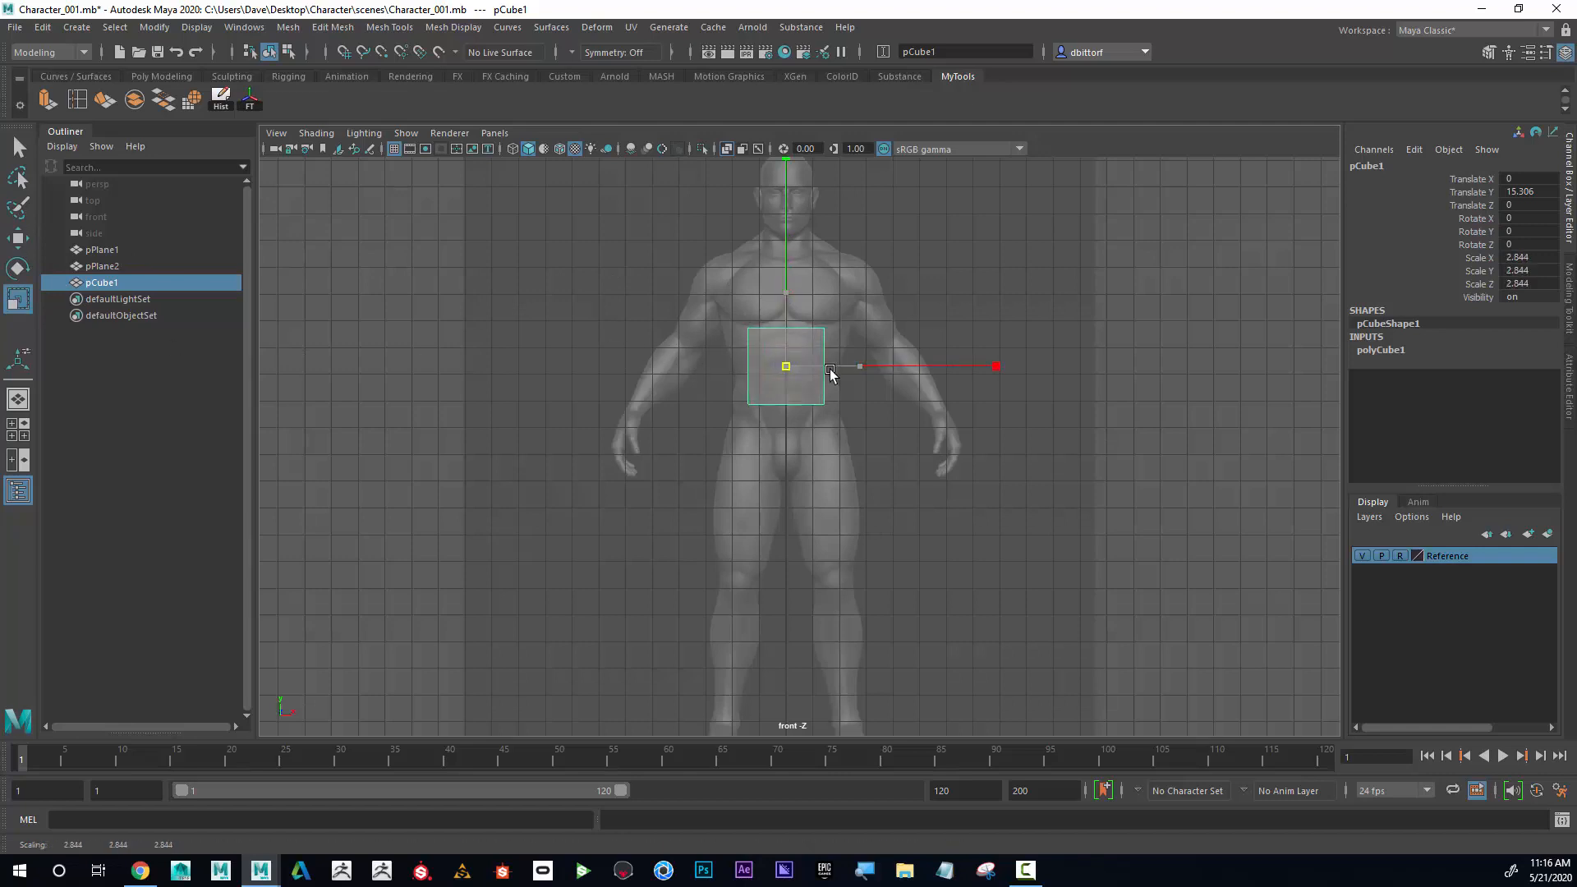
{"action": "left_click_drag", "start_coordinate": [830, 367], "coordinate": [1150, 366]}
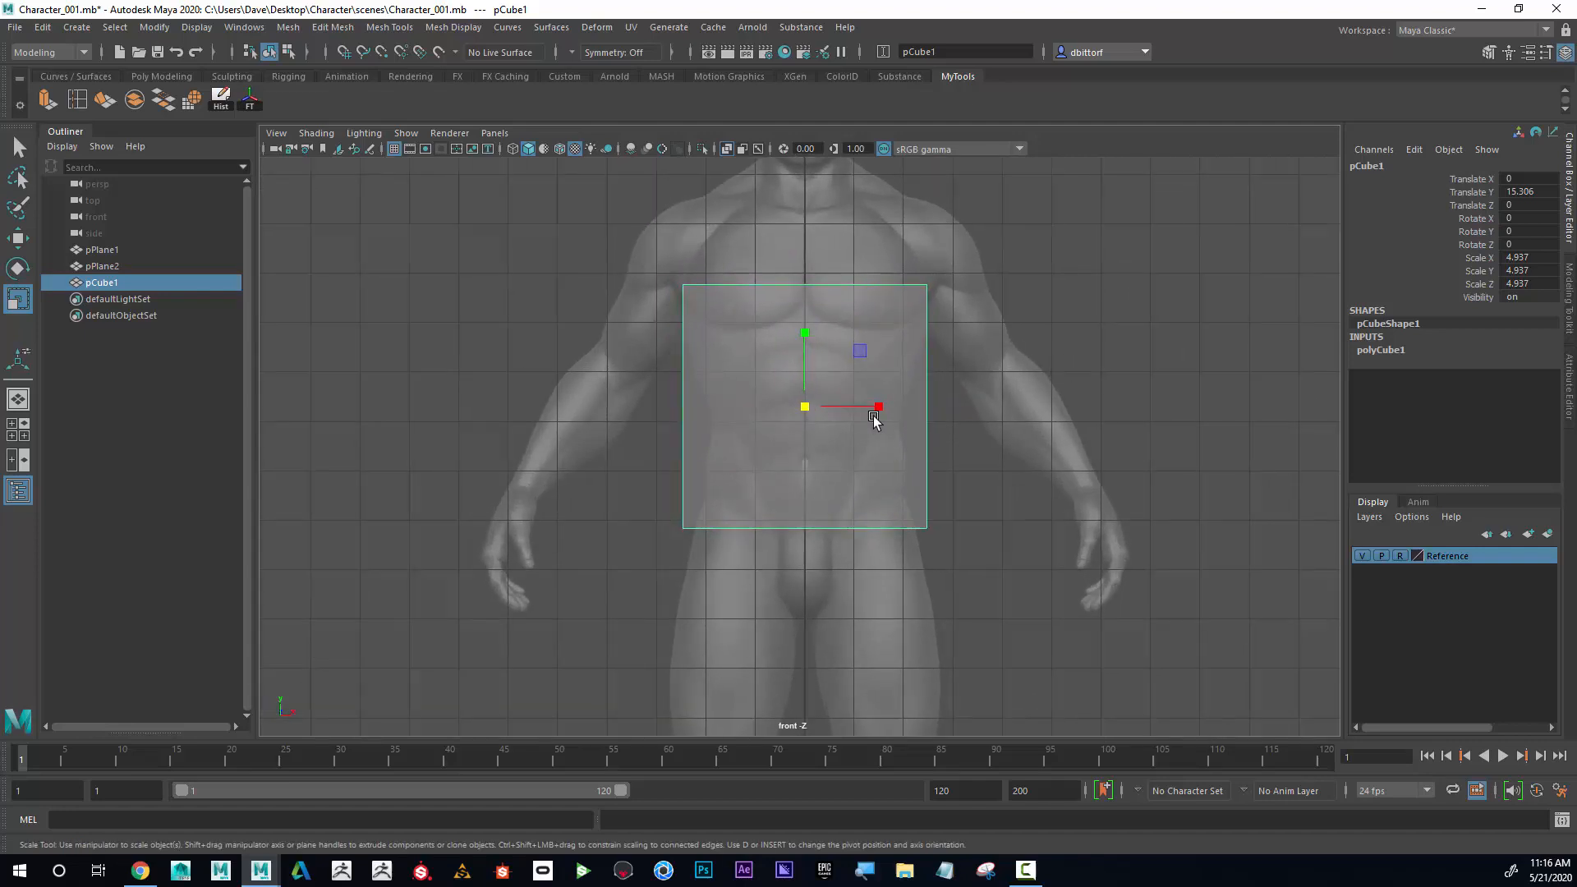
{"action": "mouse_move", "coordinate": [1433, 442]}
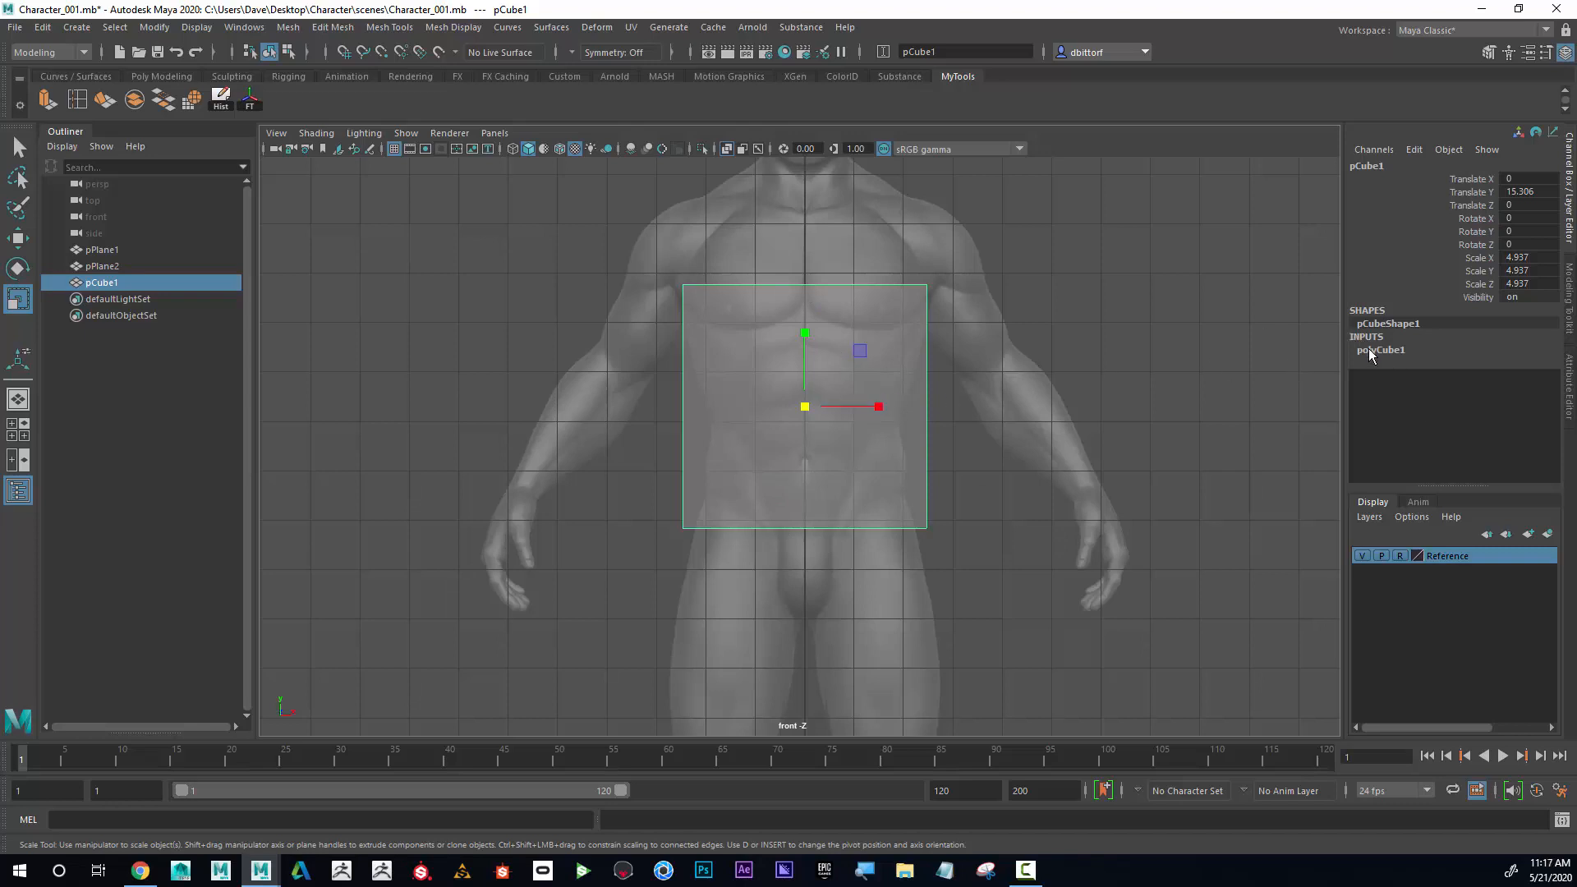
- Set polyCube1 Subdivisions Width to 4 in the Channel Box
{"action": "left_click", "coordinate": [1381, 348]}
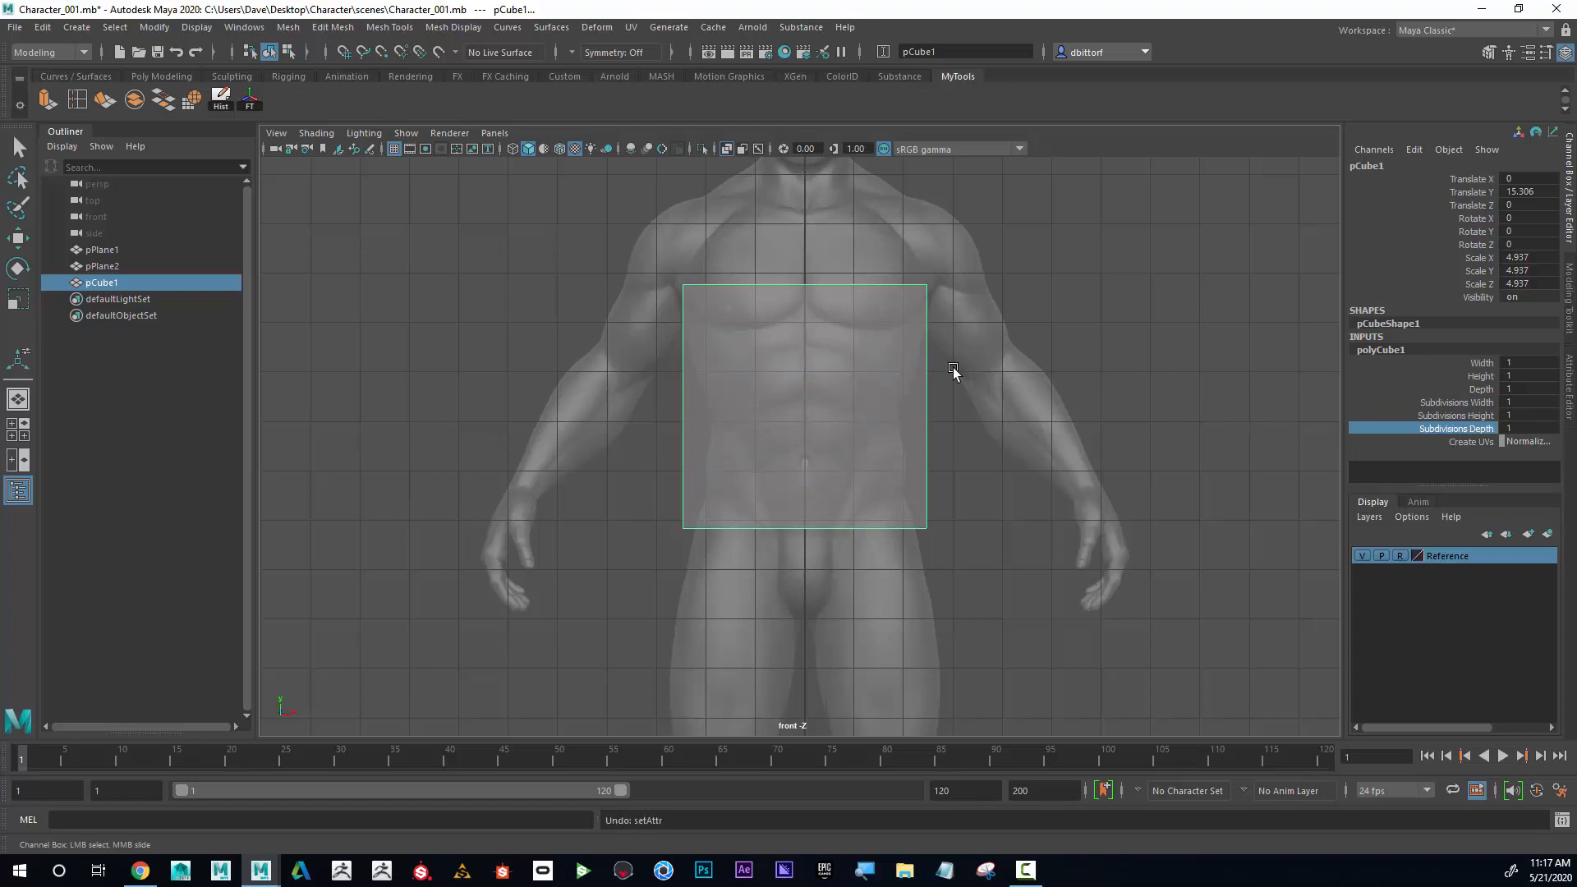
{"action": "left_click", "coordinate": [1456, 402]}
{"action": "type", "text": "4"}
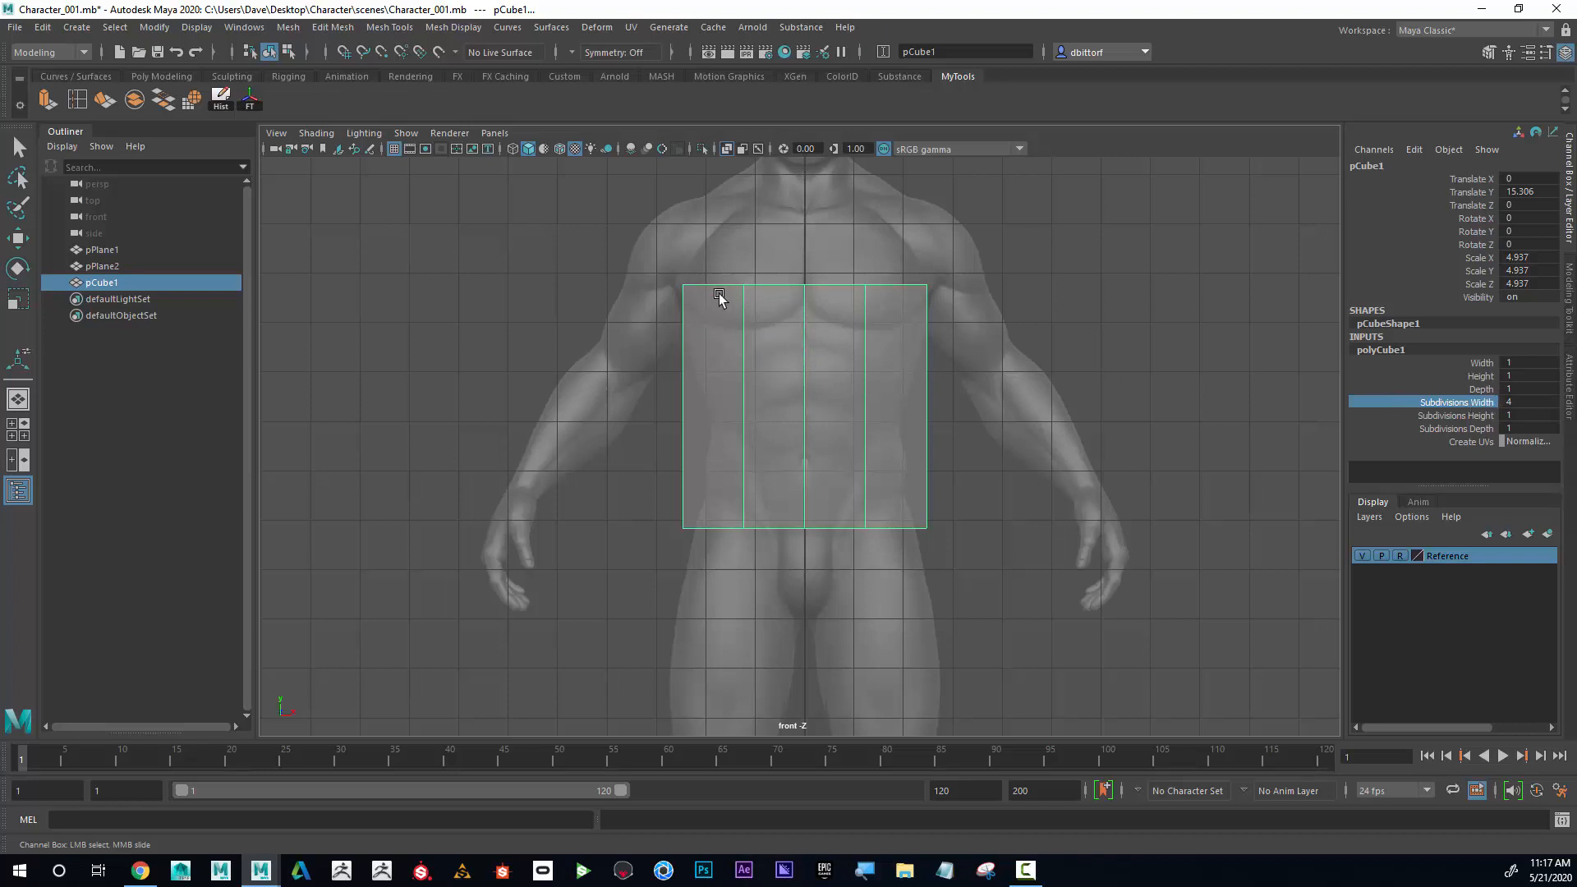
{"action": "mouse_move", "coordinate": [717, 393]}
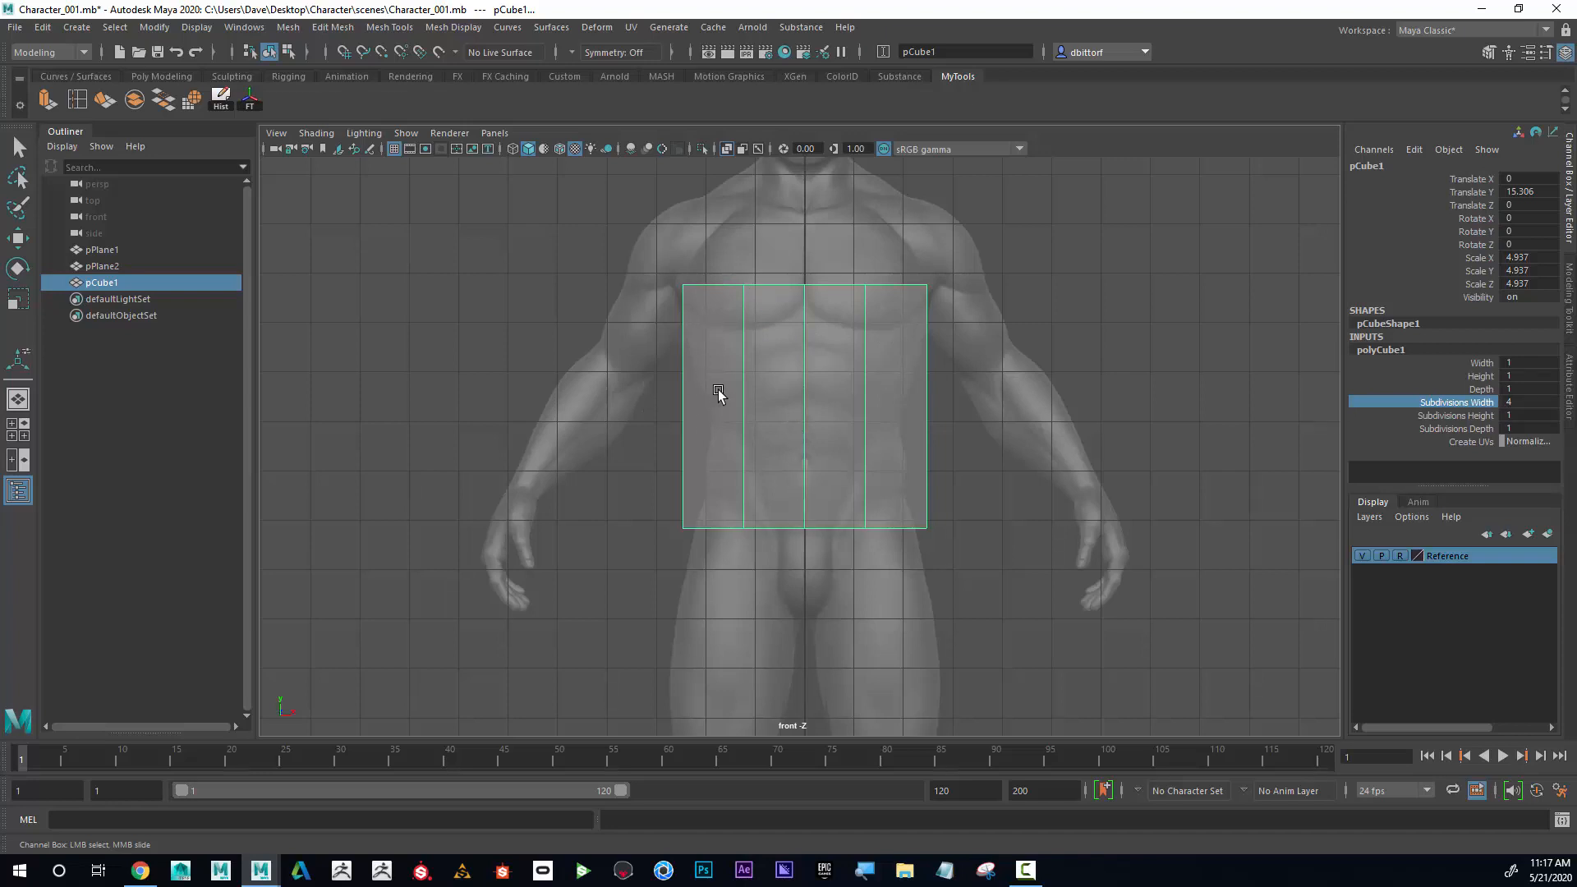
{"action": "mouse_move", "coordinate": [890, 412]}
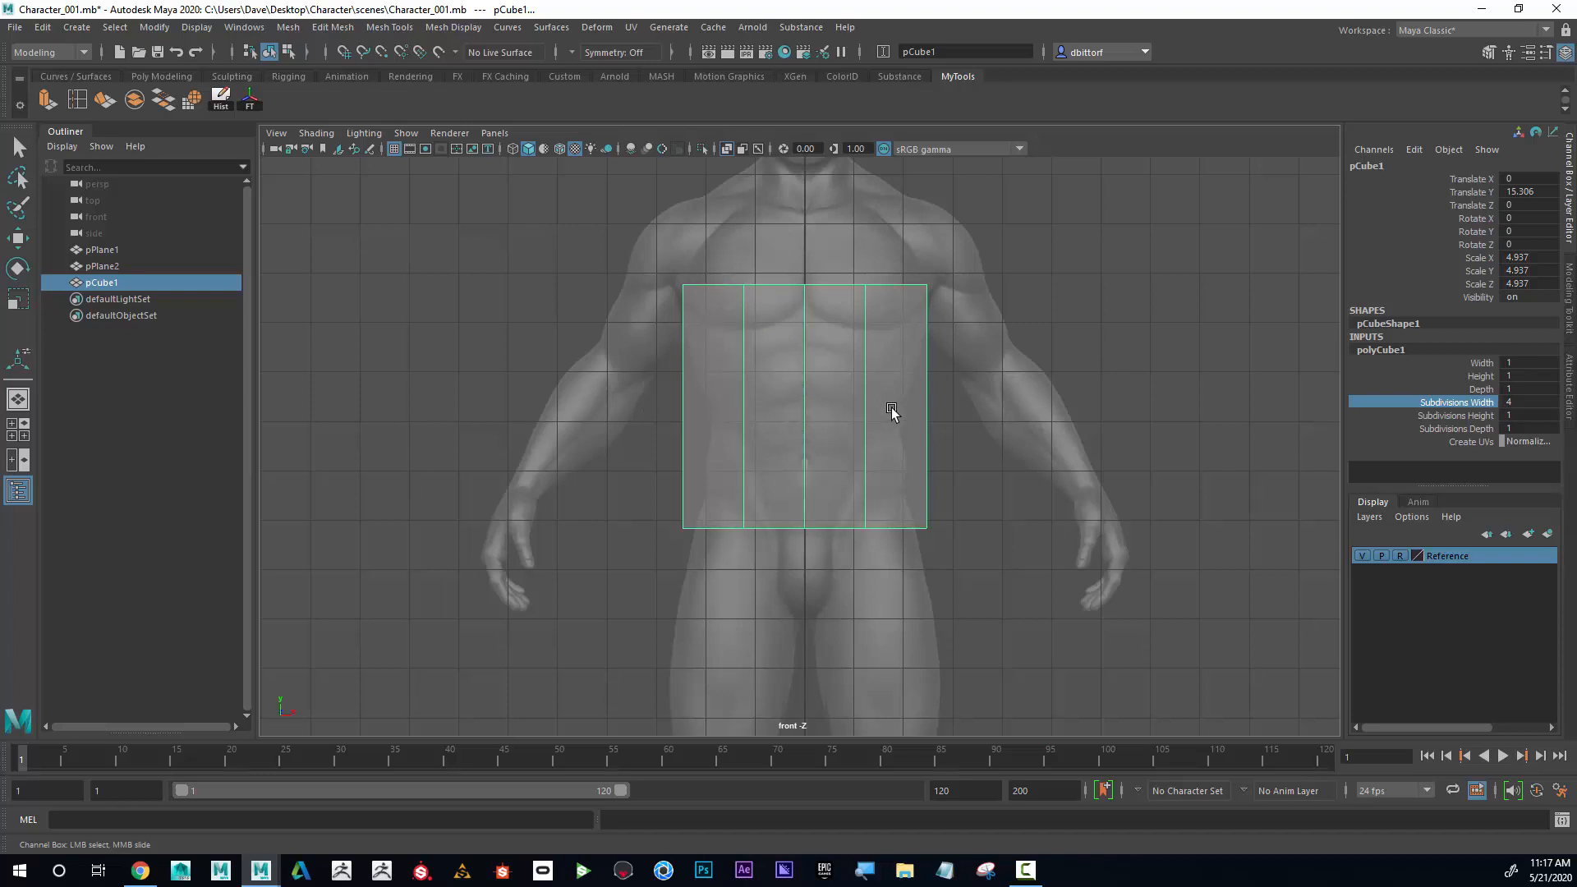
{"action": "mouse_move", "coordinate": [897, 361]}
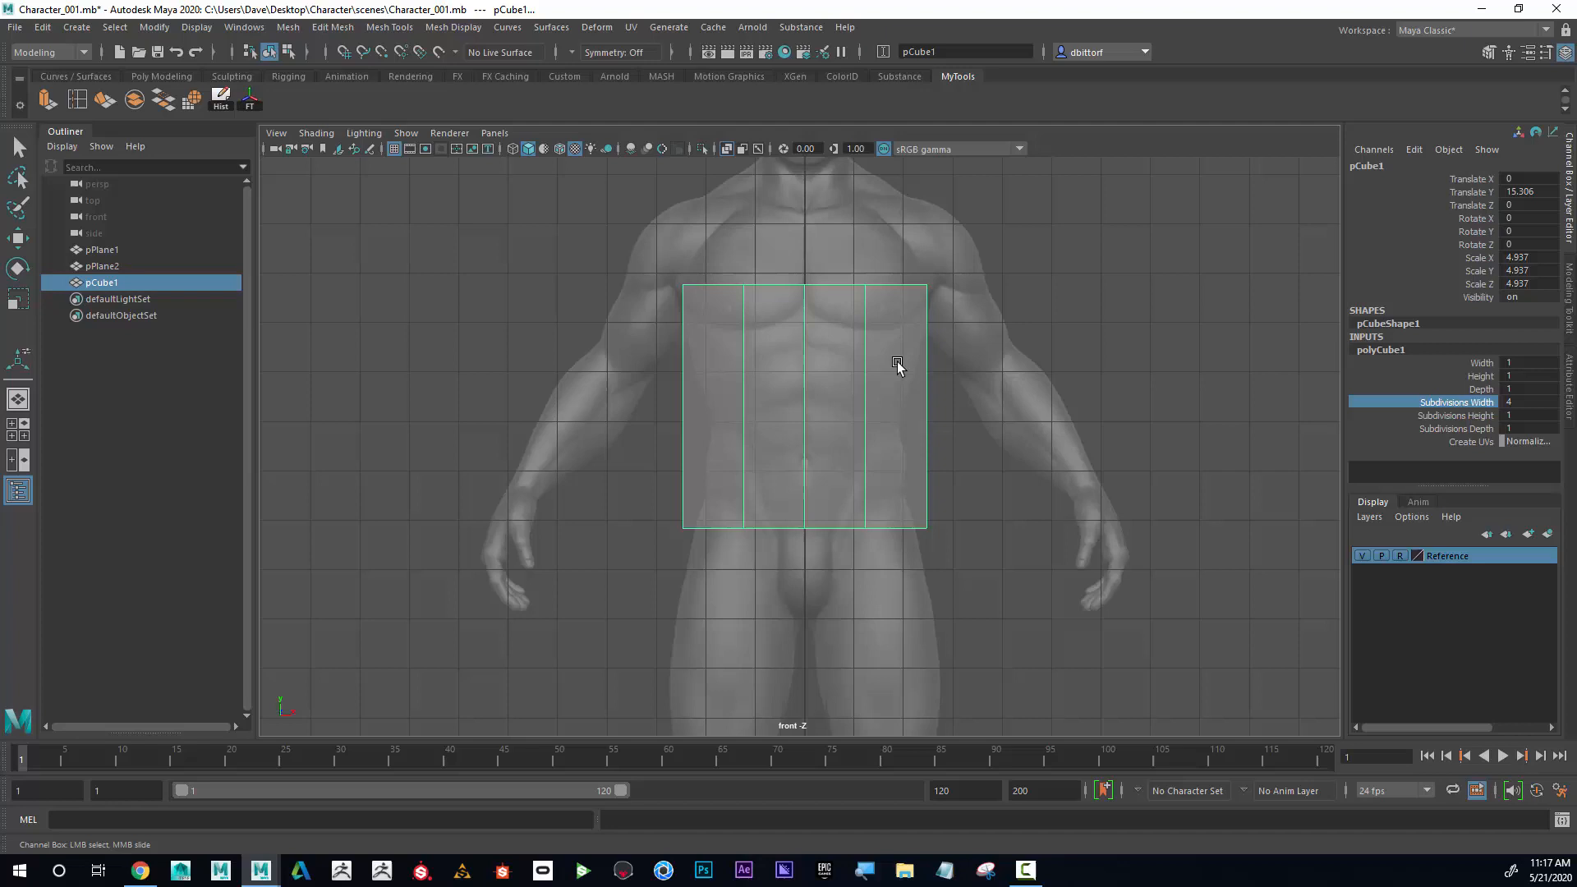
{"action": "mouse_move", "coordinate": [859, 380]}
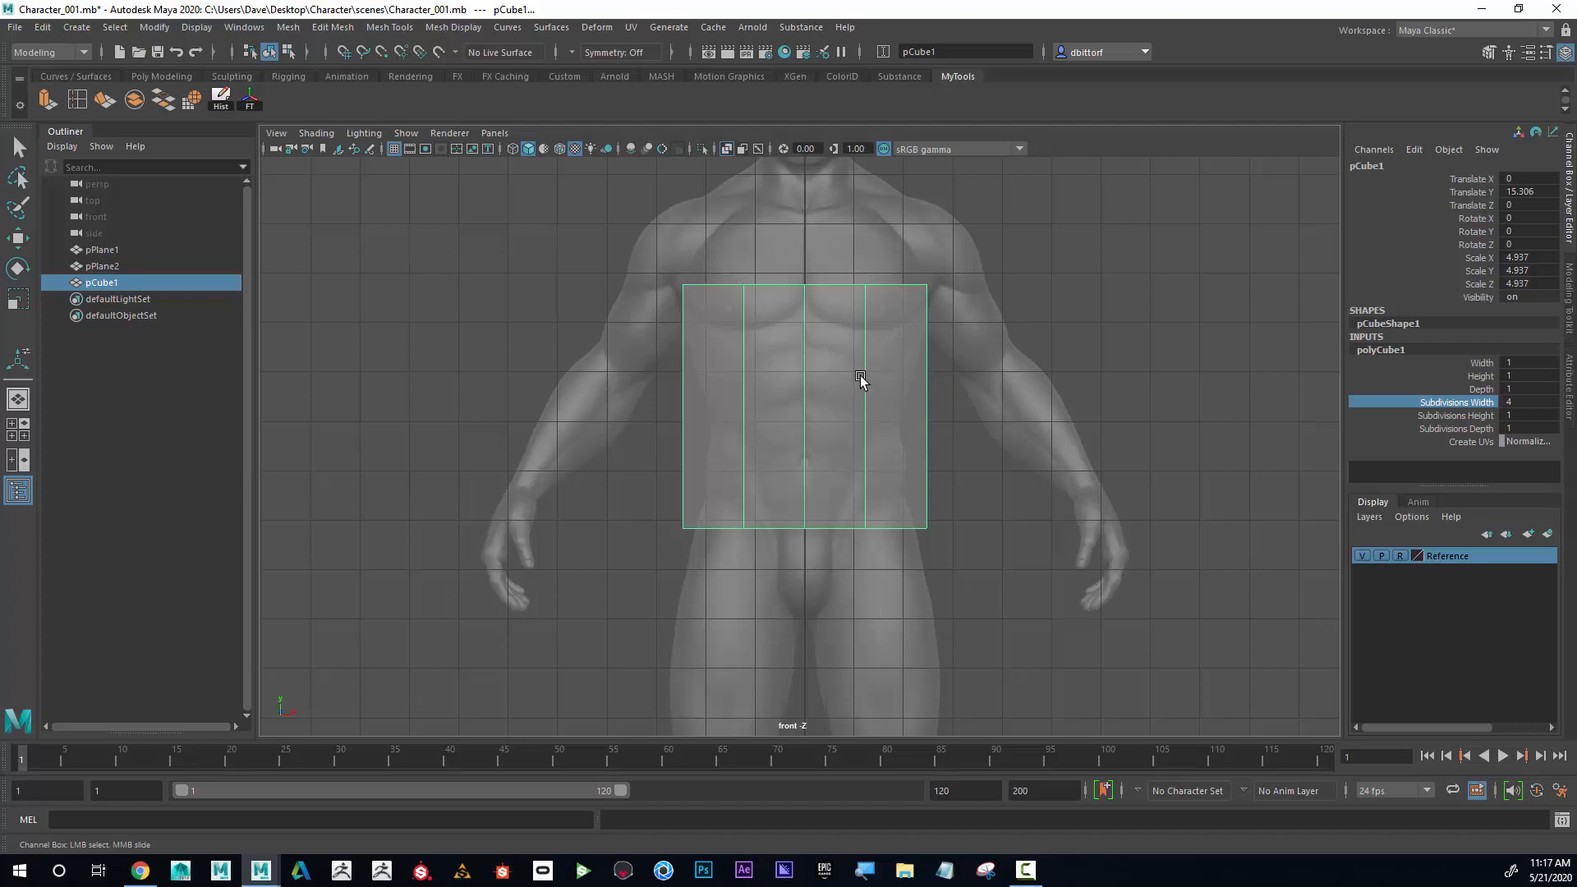
- Move the cube's vertices to fit the torso, showing all four views together
{"action": "right_click", "coordinate": [859, 380]}
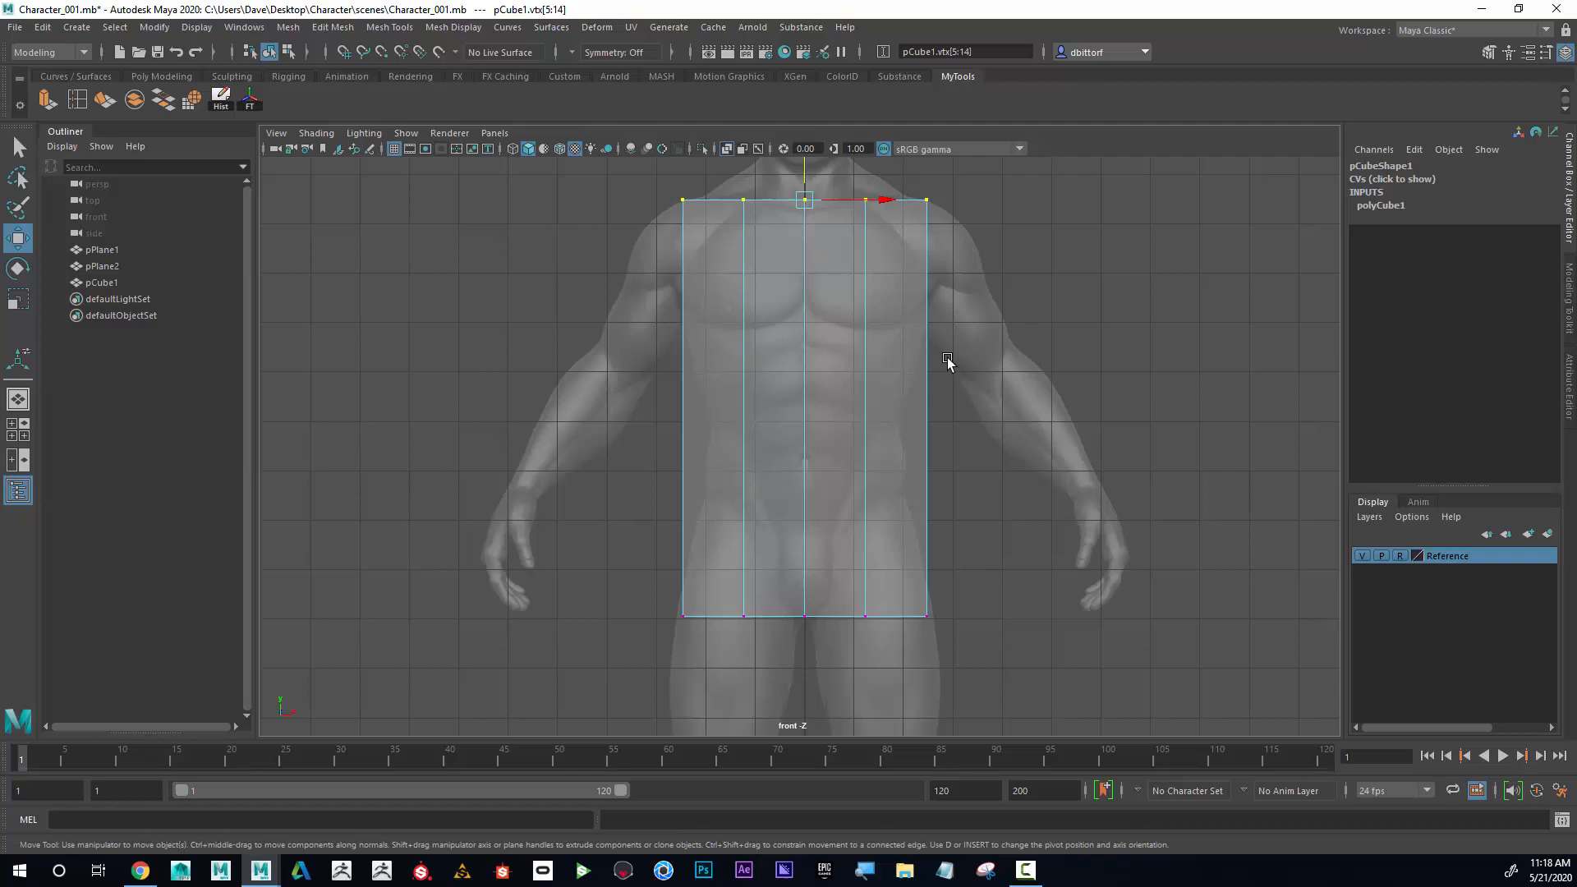
{"action": "mouse_move", "coordinate": [1042, 434]}
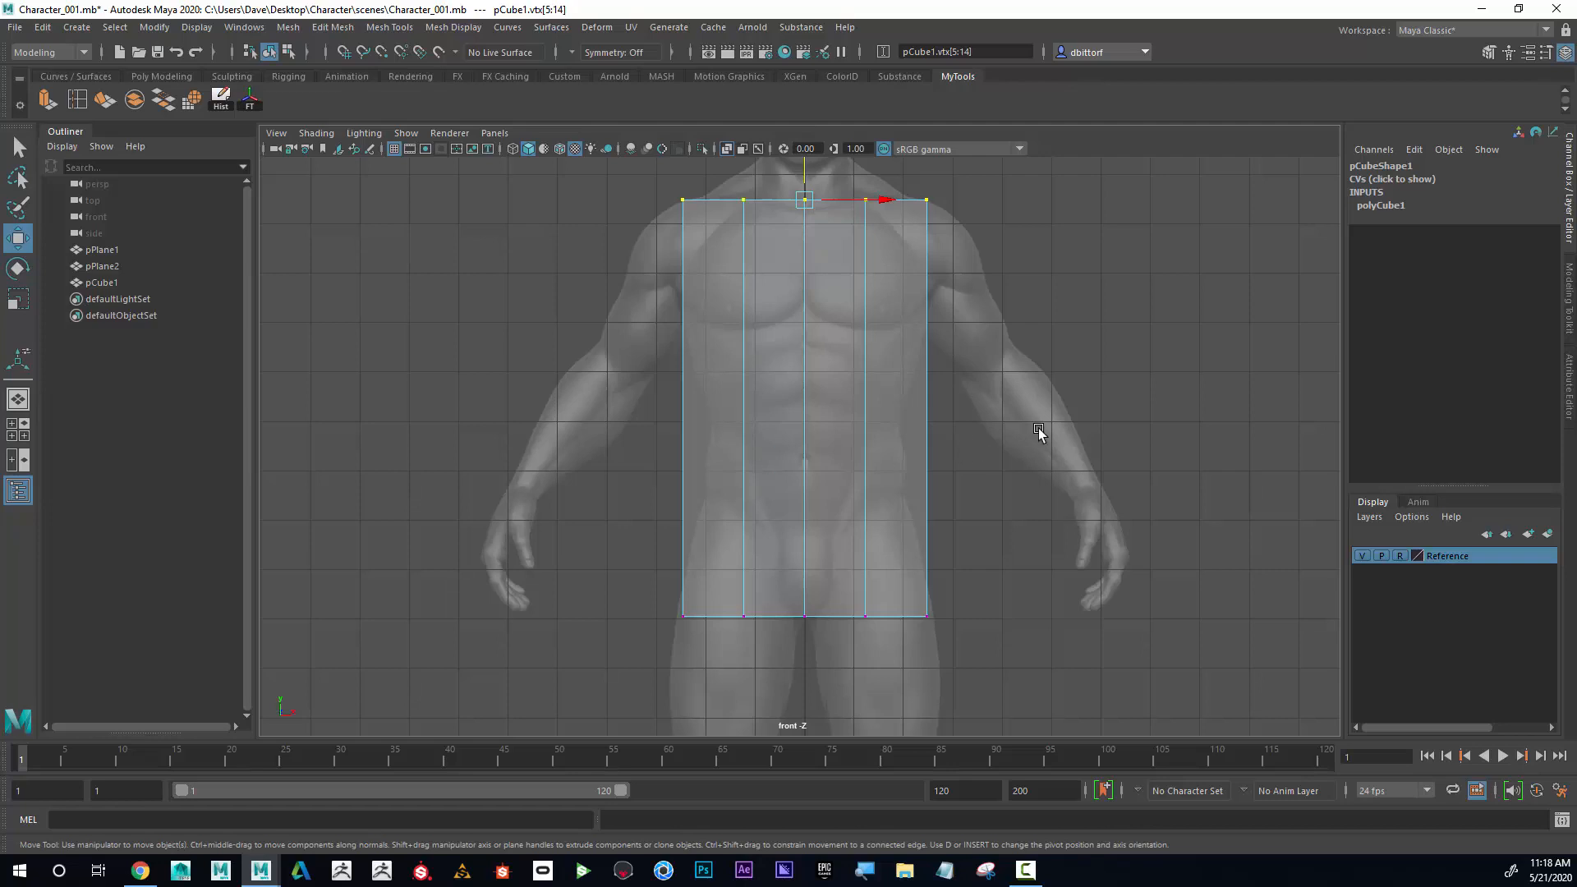
{"action": "mouse_move", "coordinate": [1023, 433]}
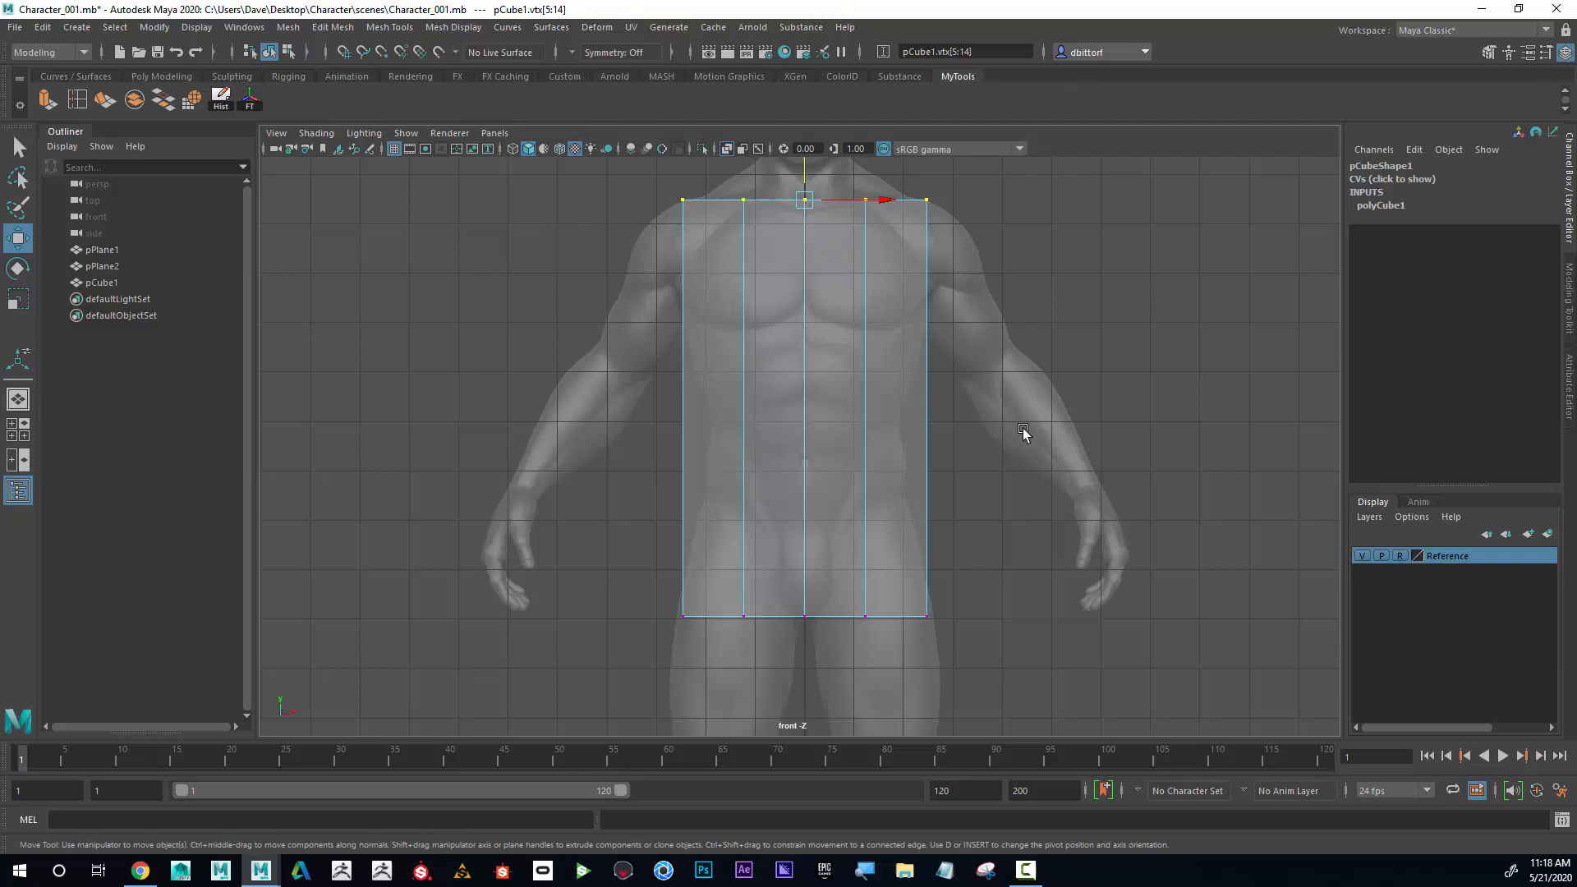
{"action": "key", "text": "space"}
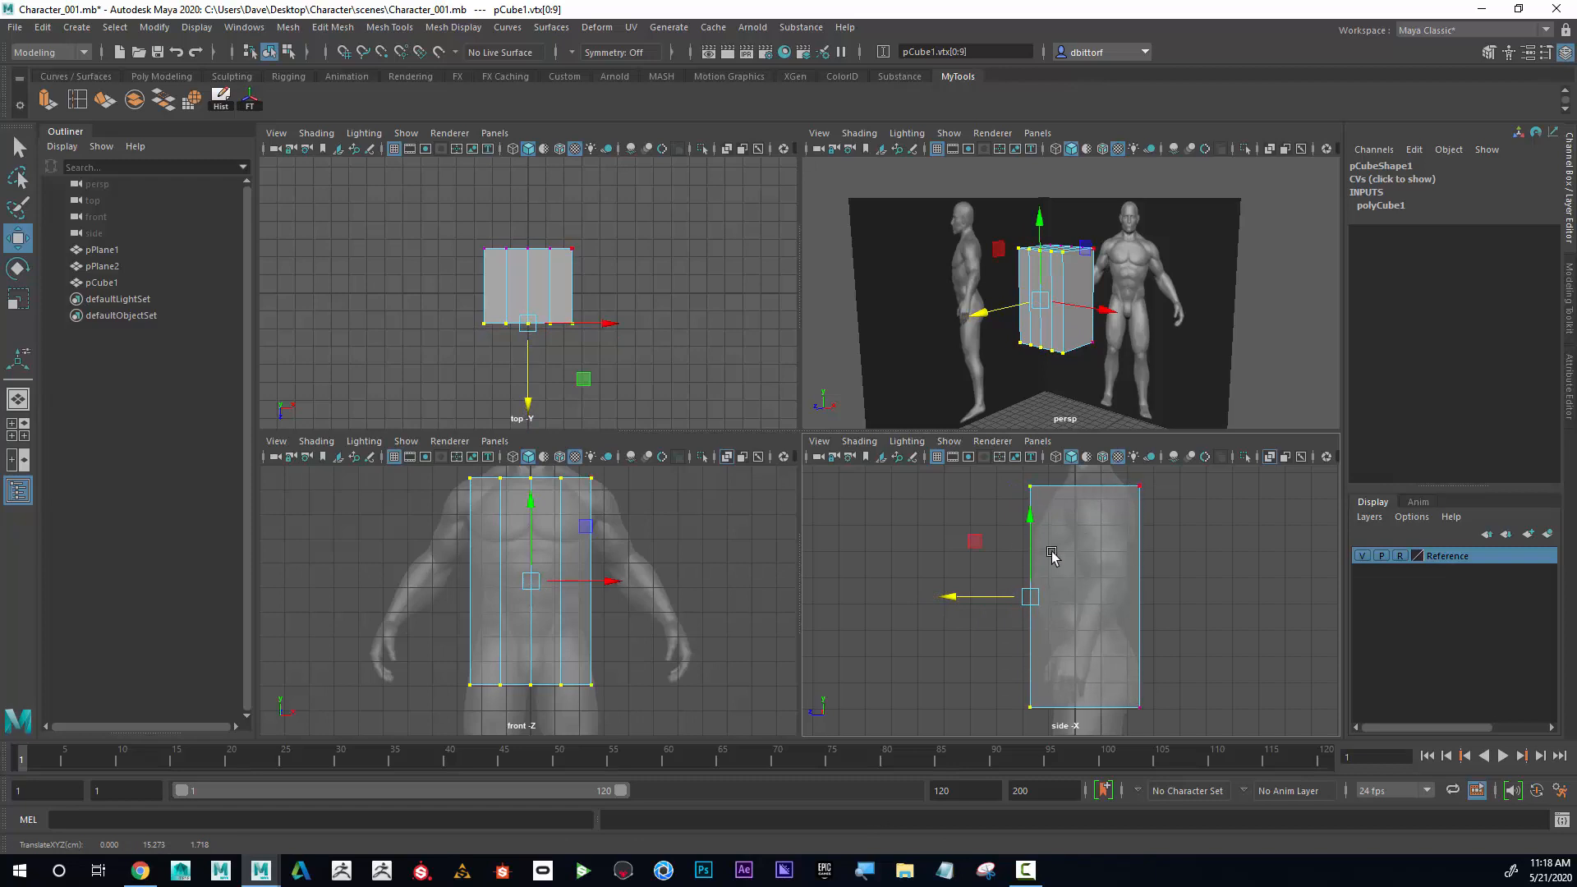
{"action": "mouse_move", "coordinate": [711, 544]}
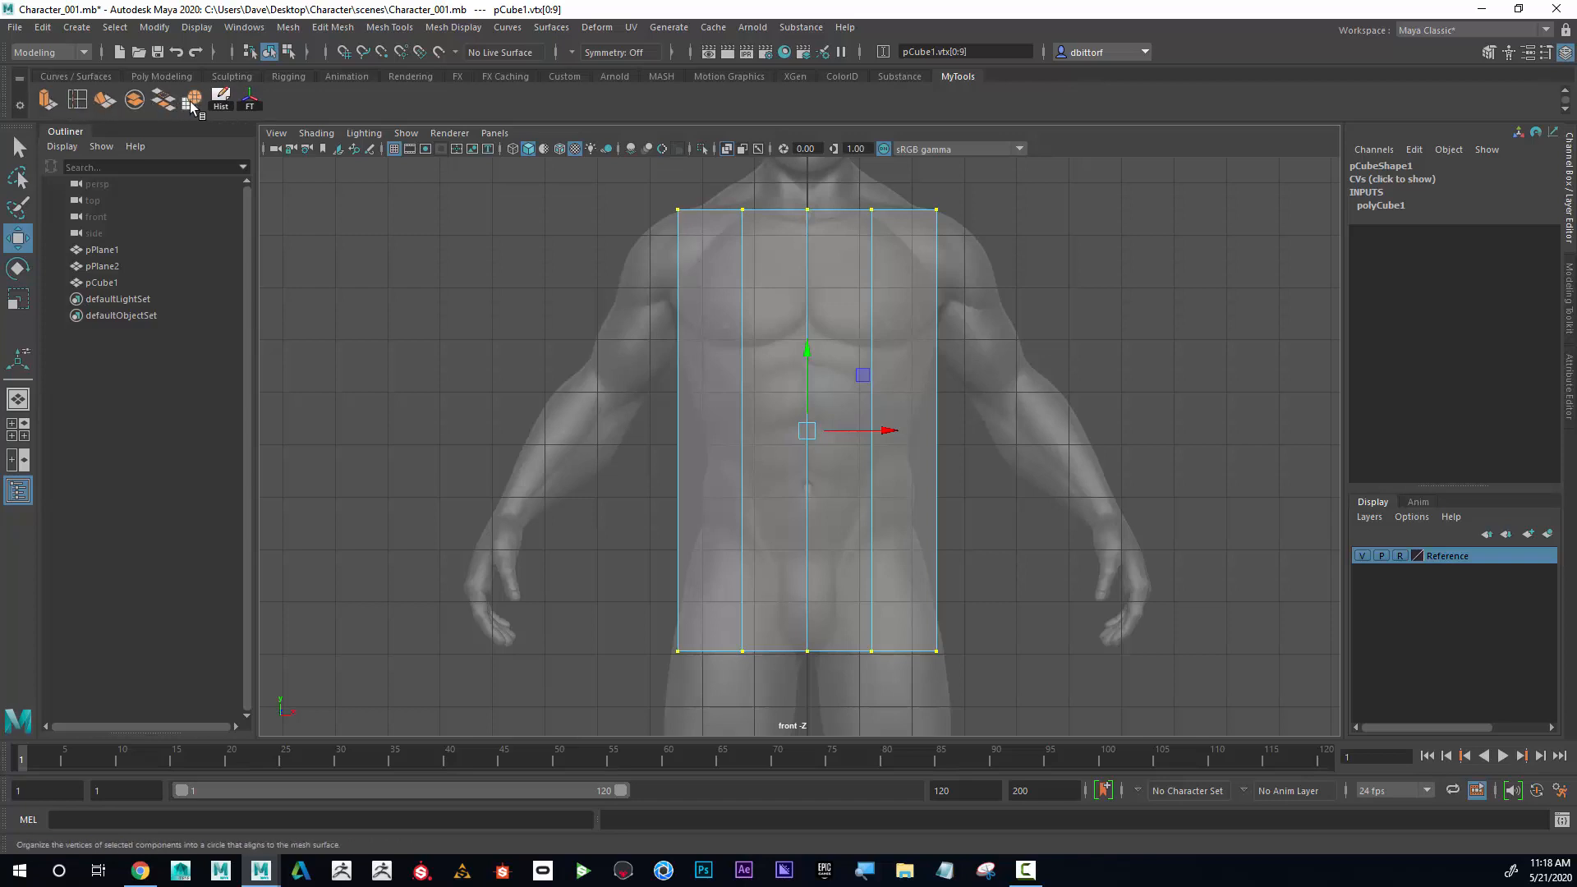
{"action": "mouse_move", "coordinate": [250, 100]}
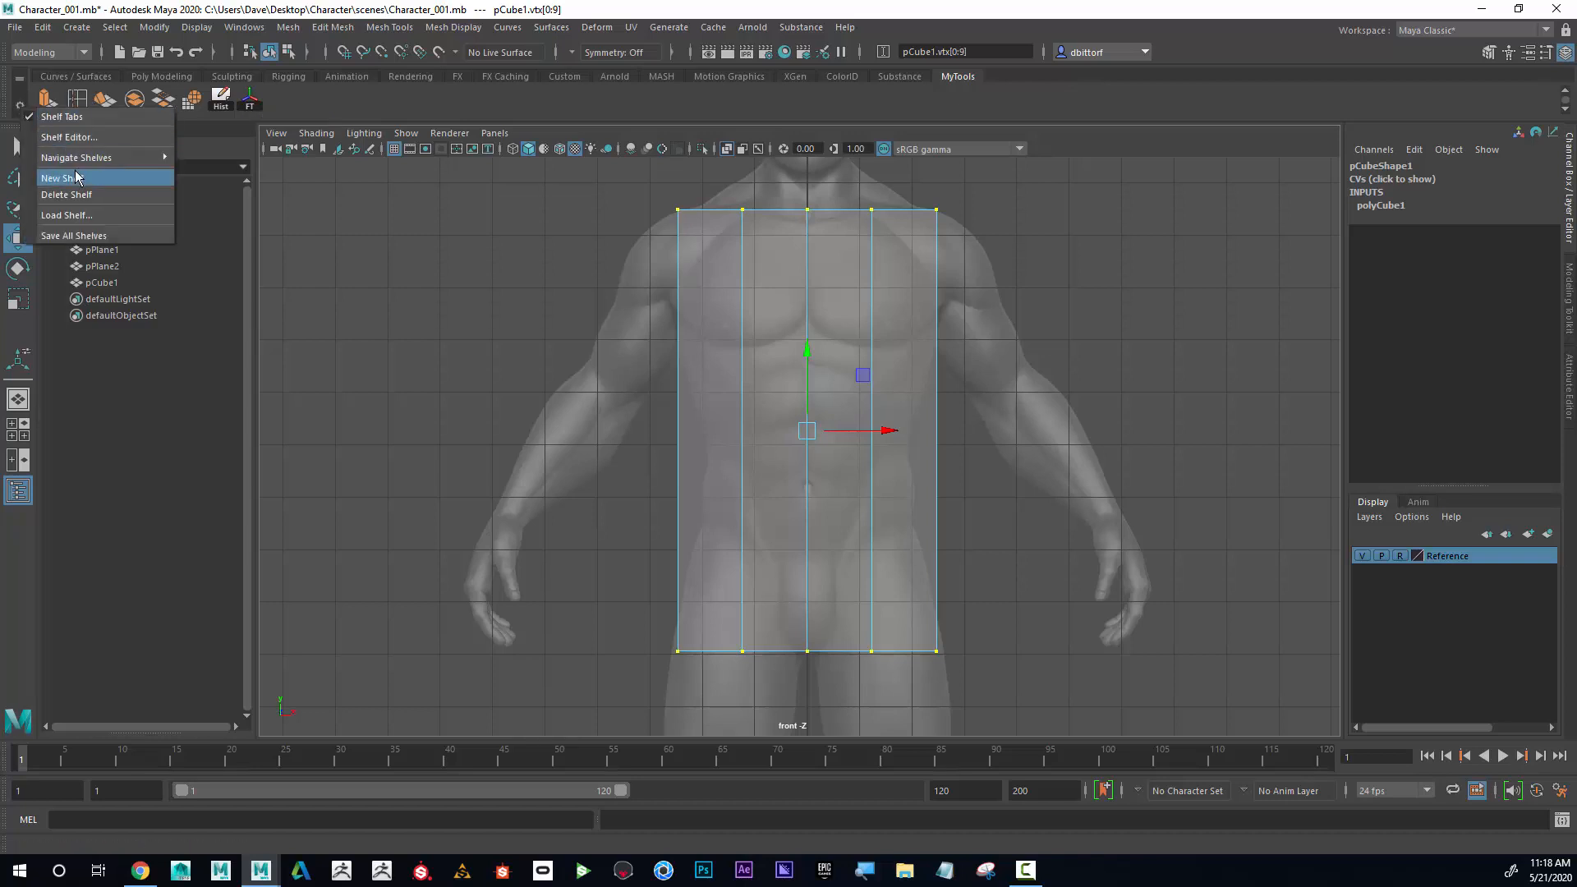
- Create a new shelf named Character from the shelf gear menu
{"action": "left_click", "coordinate": [61, 177]}
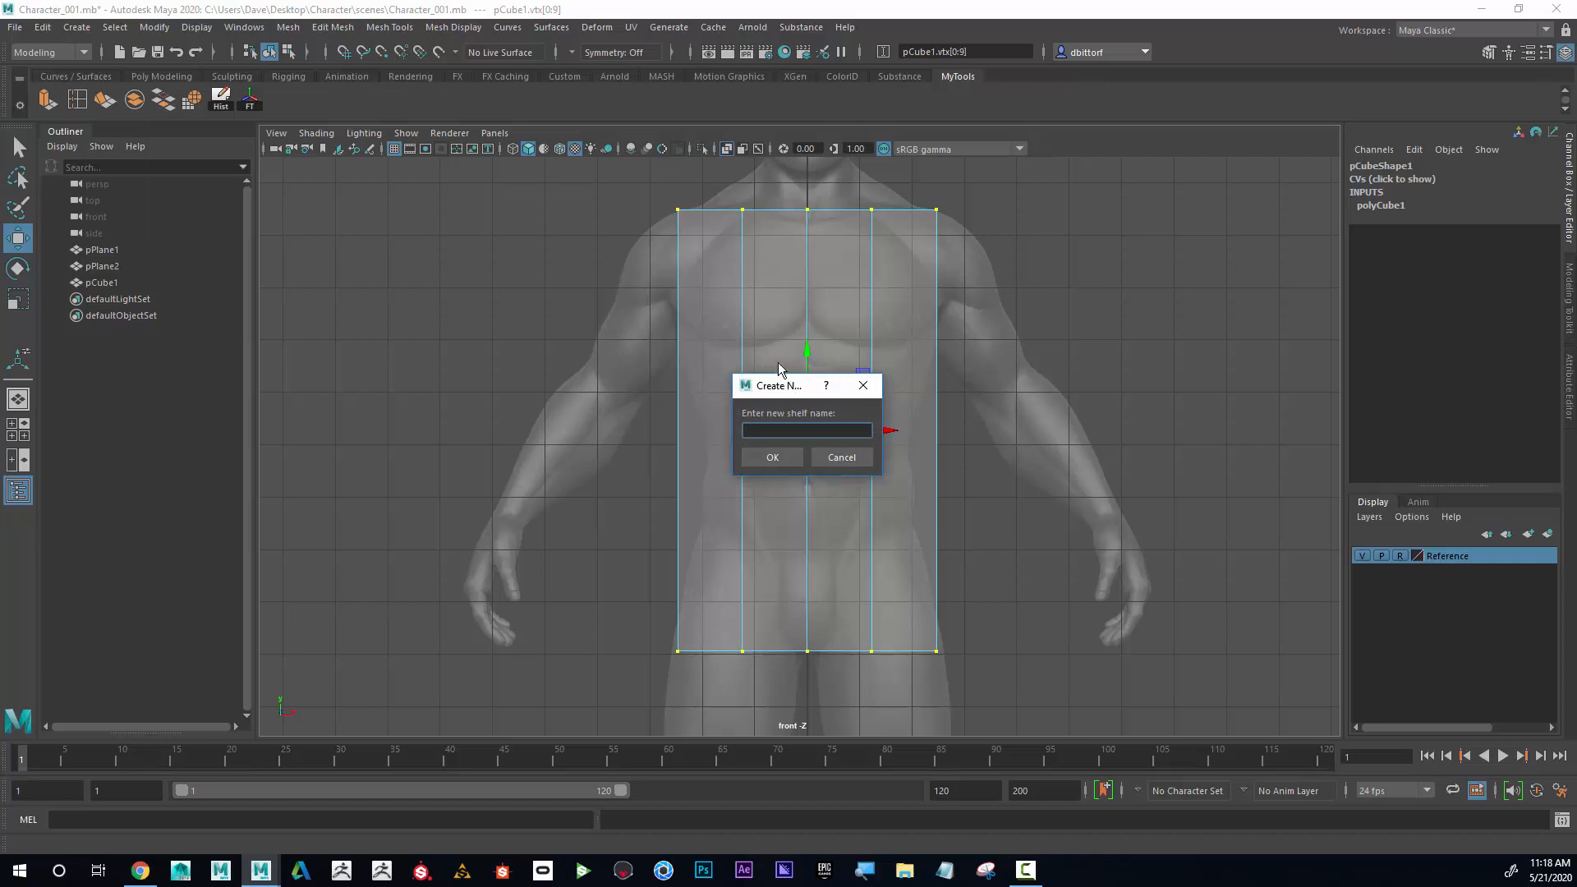
{"action": "type", "text": "Char"}
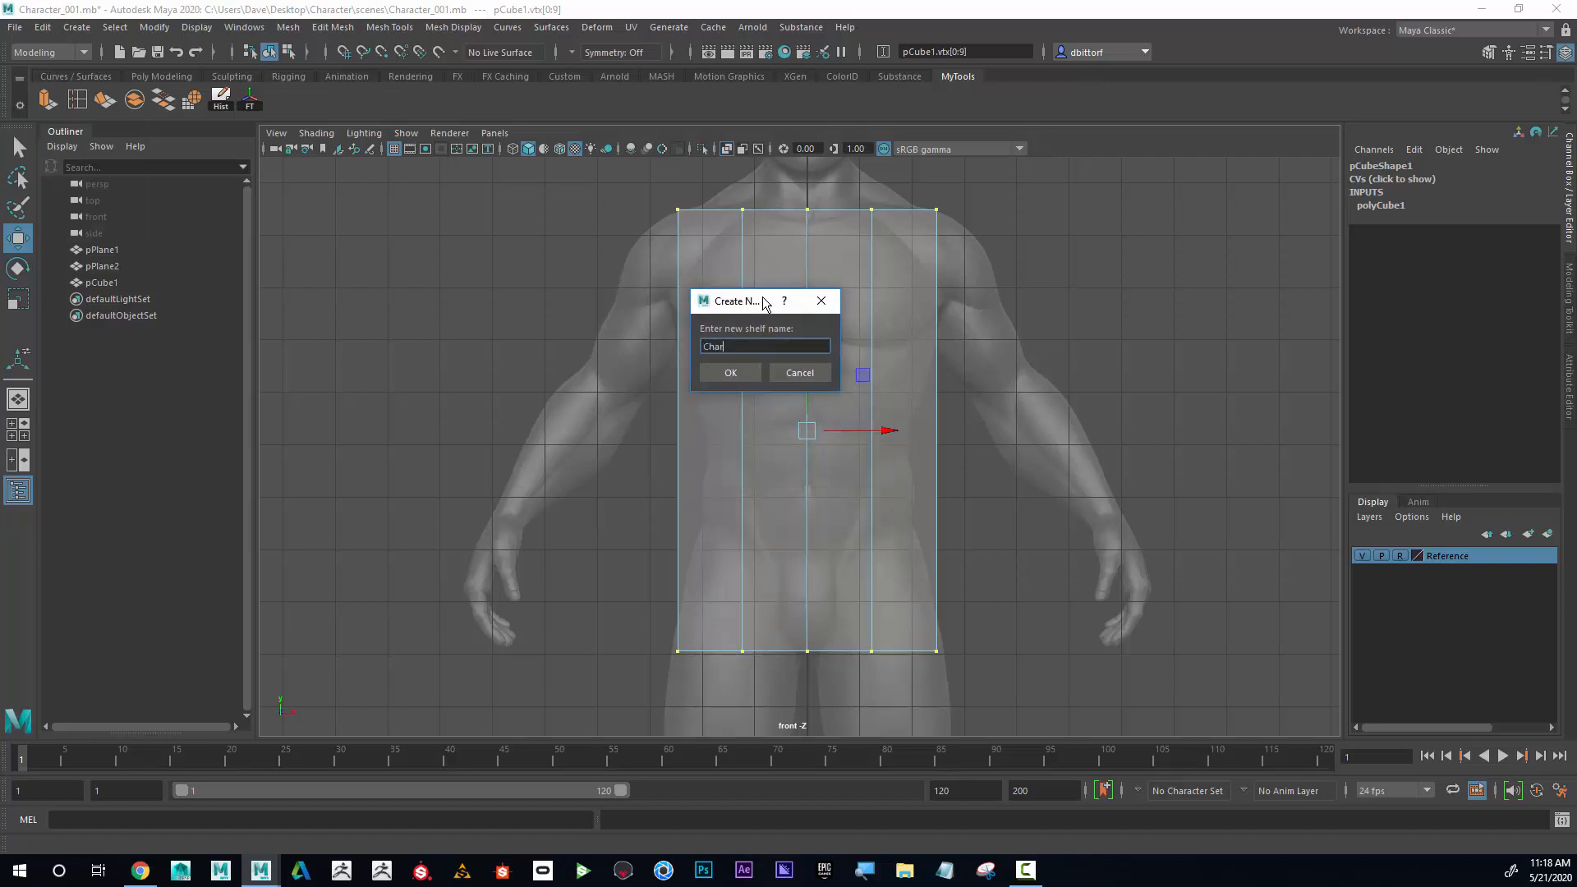
{"action": "type", "text": "acter"}
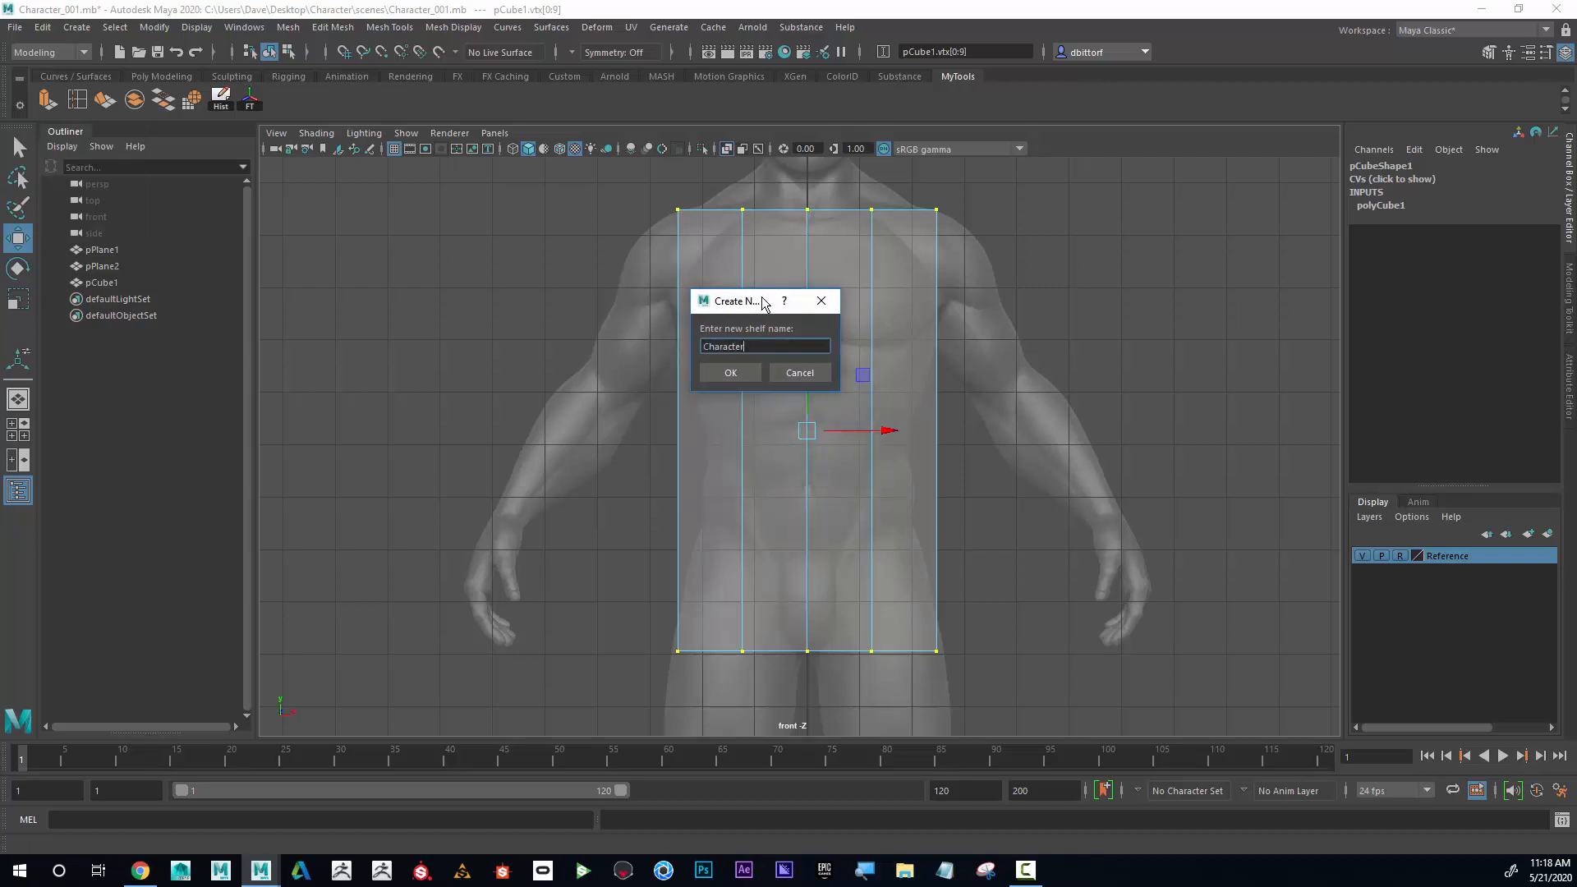
{"action": "left_click", "coordinate": [730, 373]}
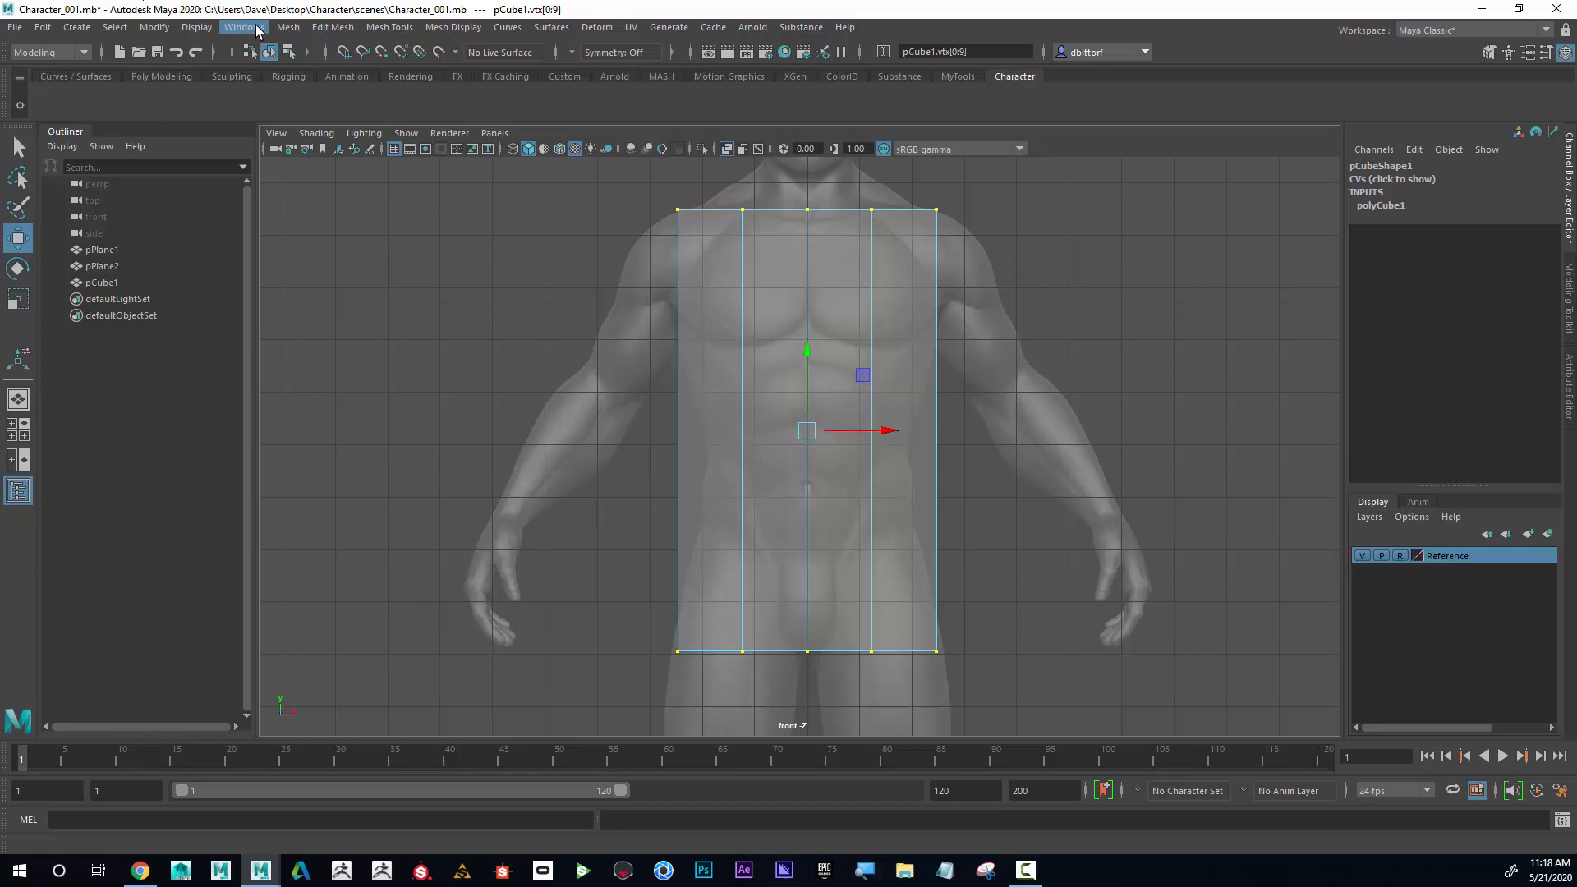
{"action": "left_click", "coordinate": [332, 28]}
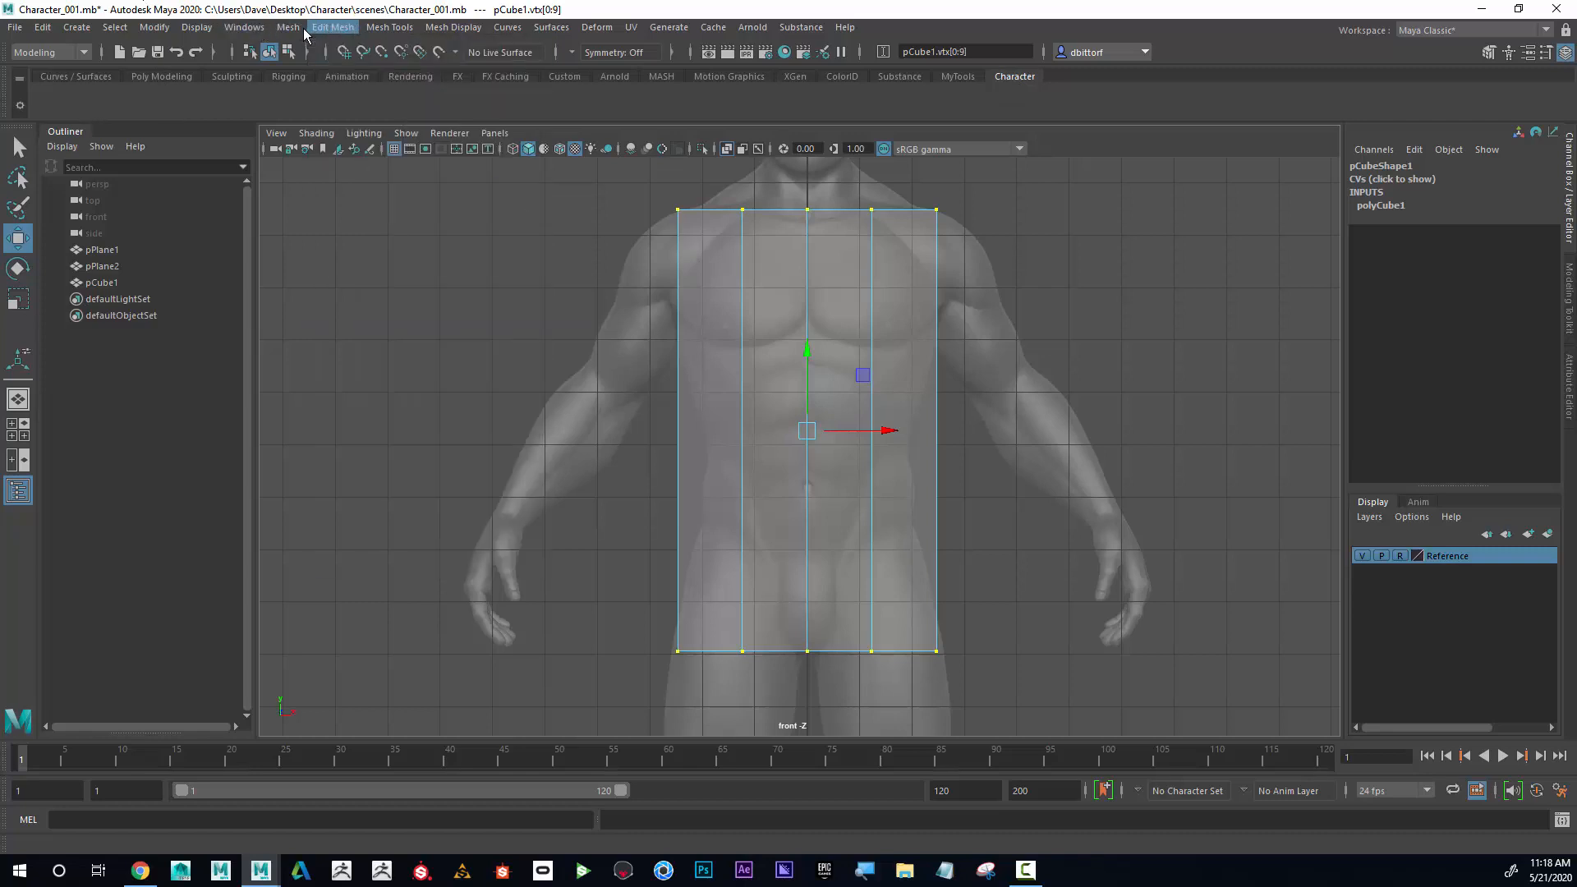
{"action": "left_click", "coordinate": [389, 28]}
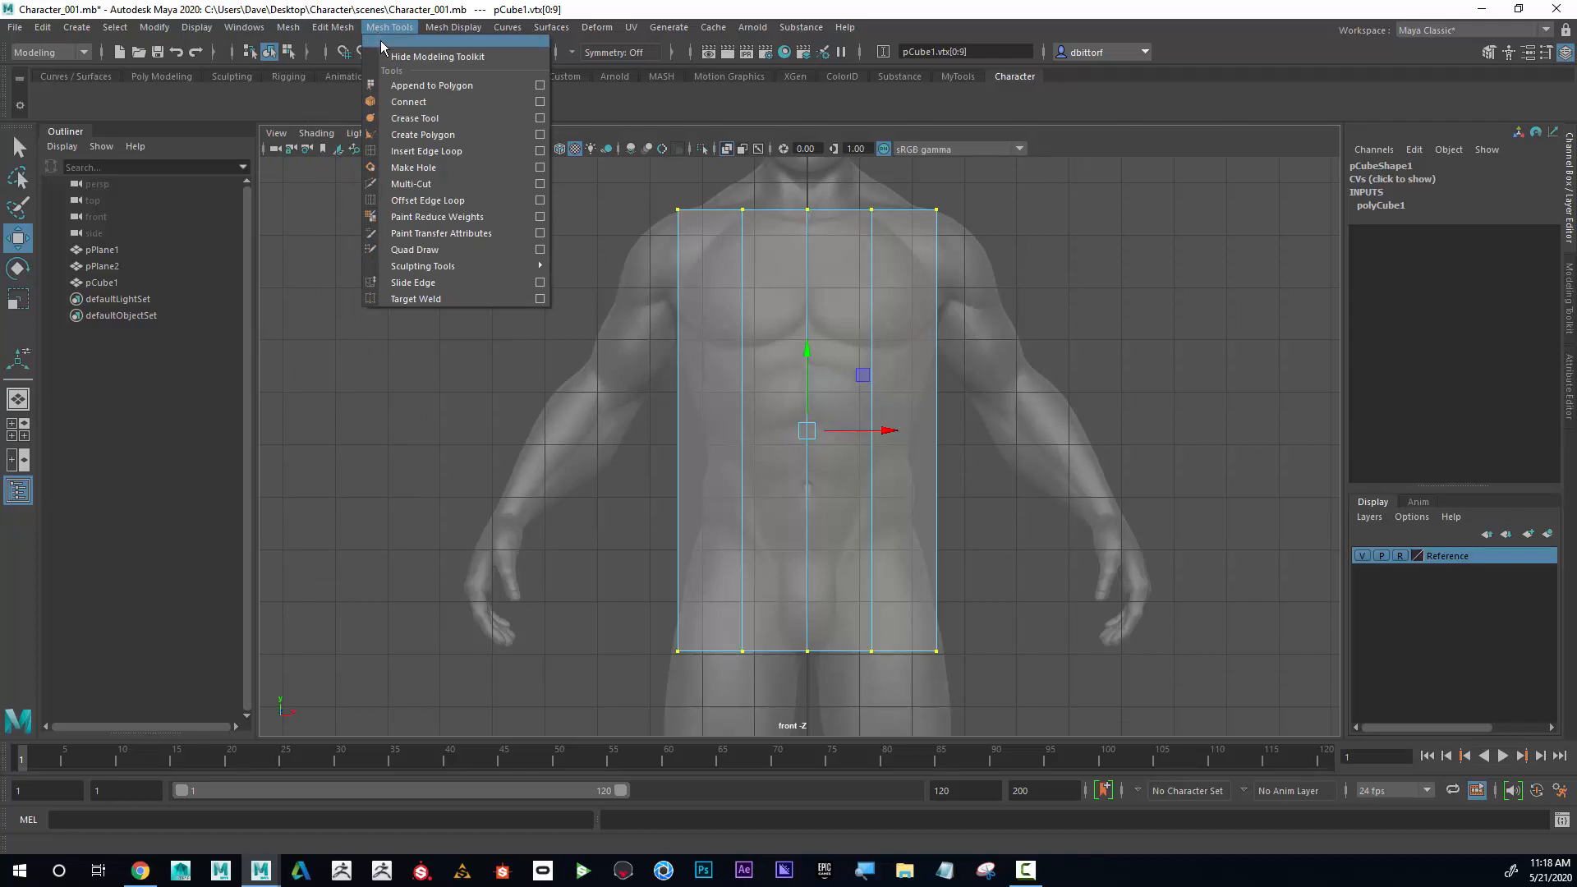
{"action": "mouse_move", "coordinate": [426, 151]}
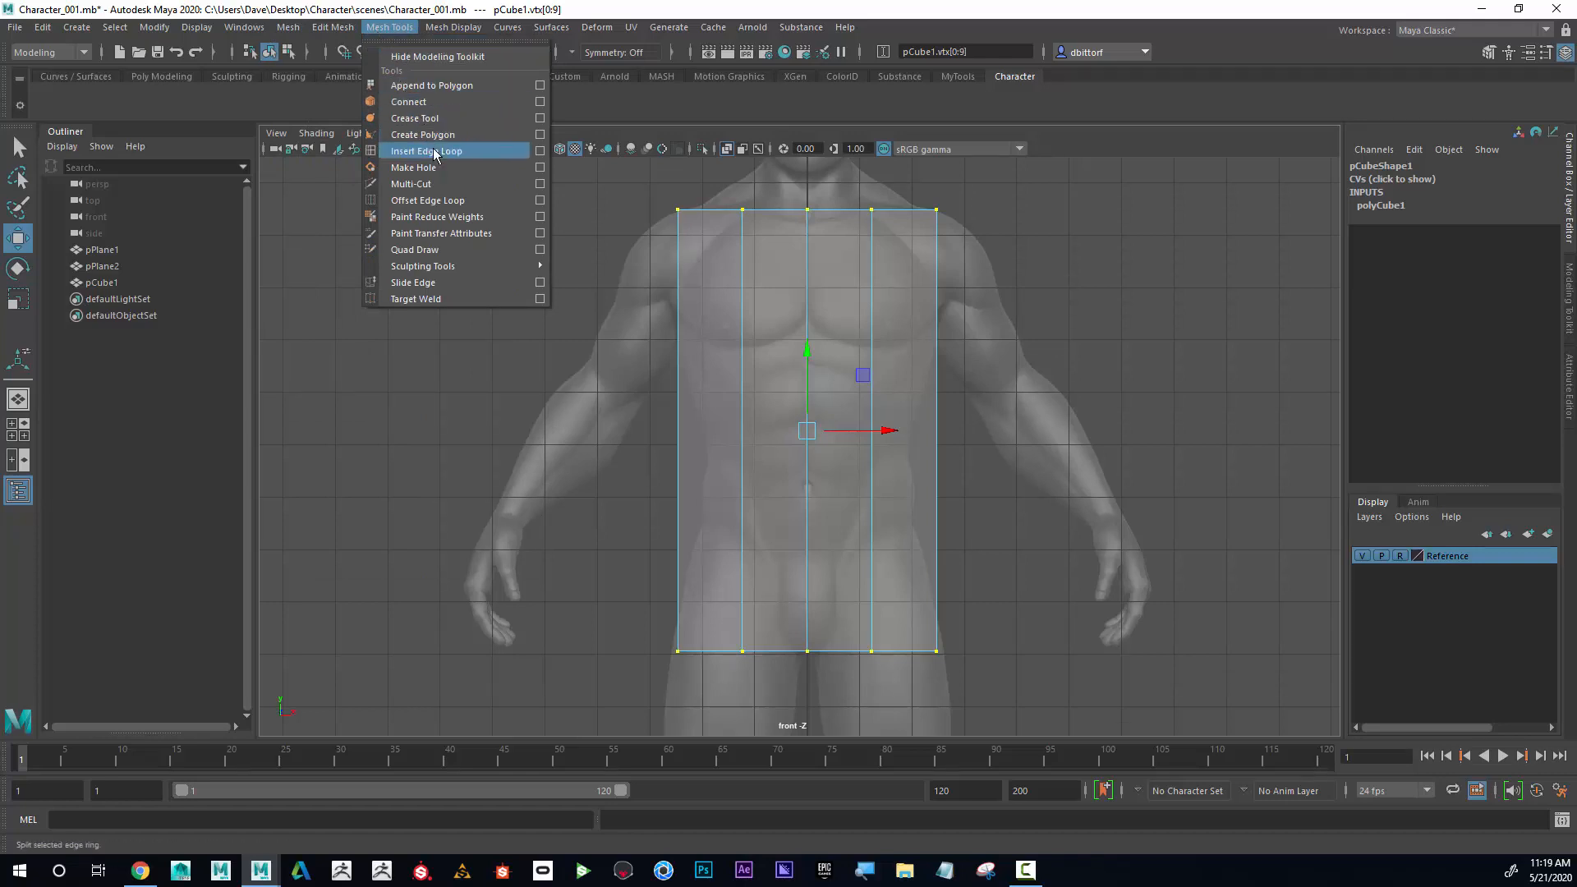
{"action": "mouse_move", "coordinate": [460, 159]}
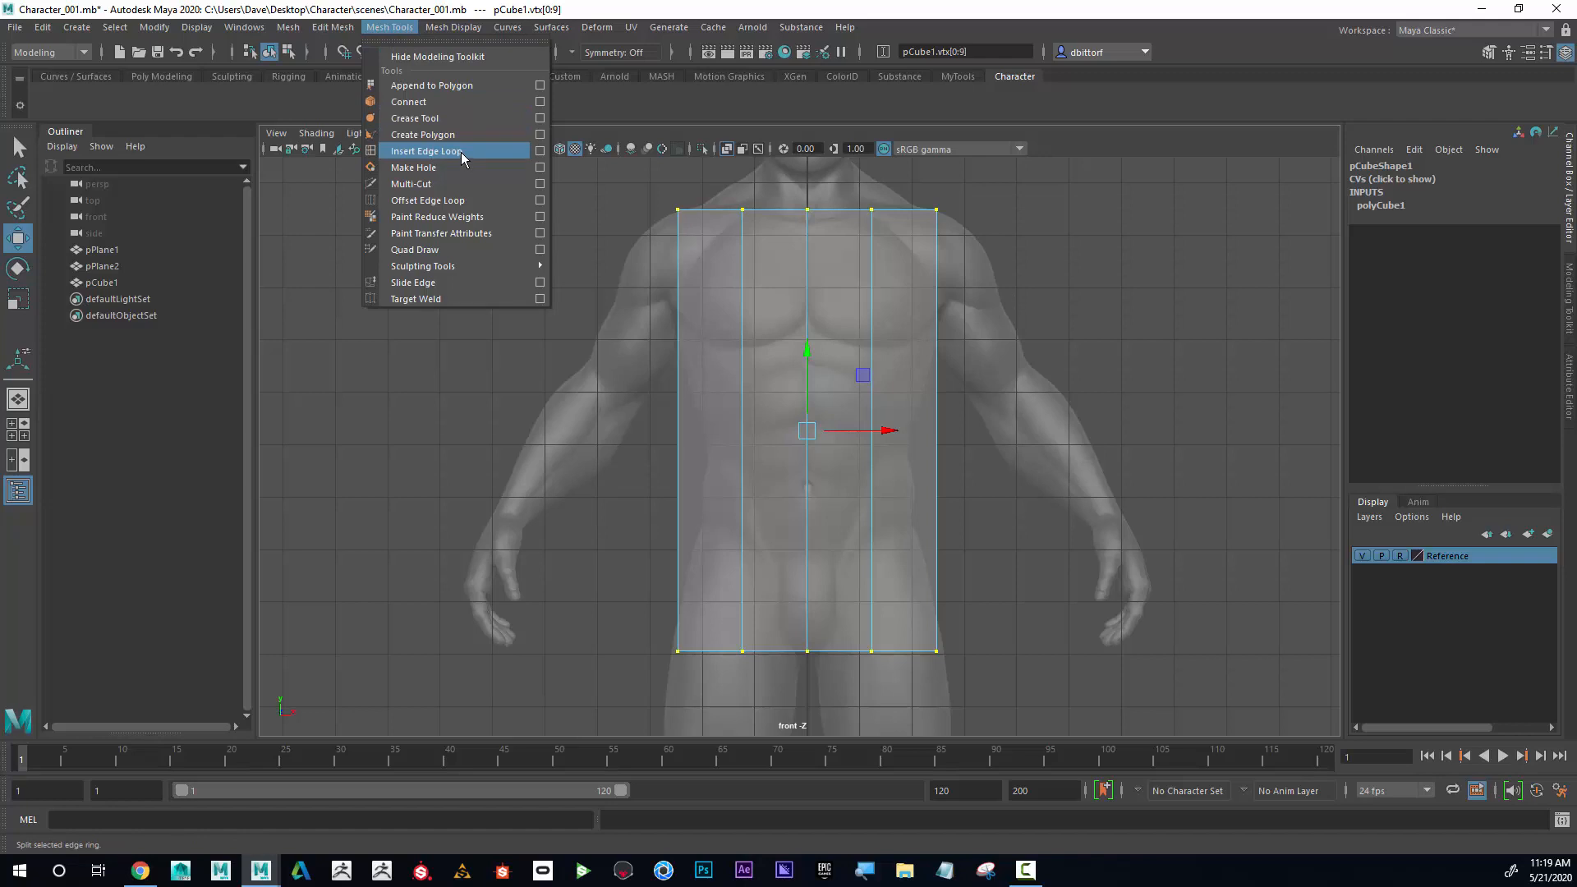
- Add a Mesh menu operation and Insert Edge Loop as buttons on the Character shelf
{"action": "left_click", "coordinate": [287, 28]}
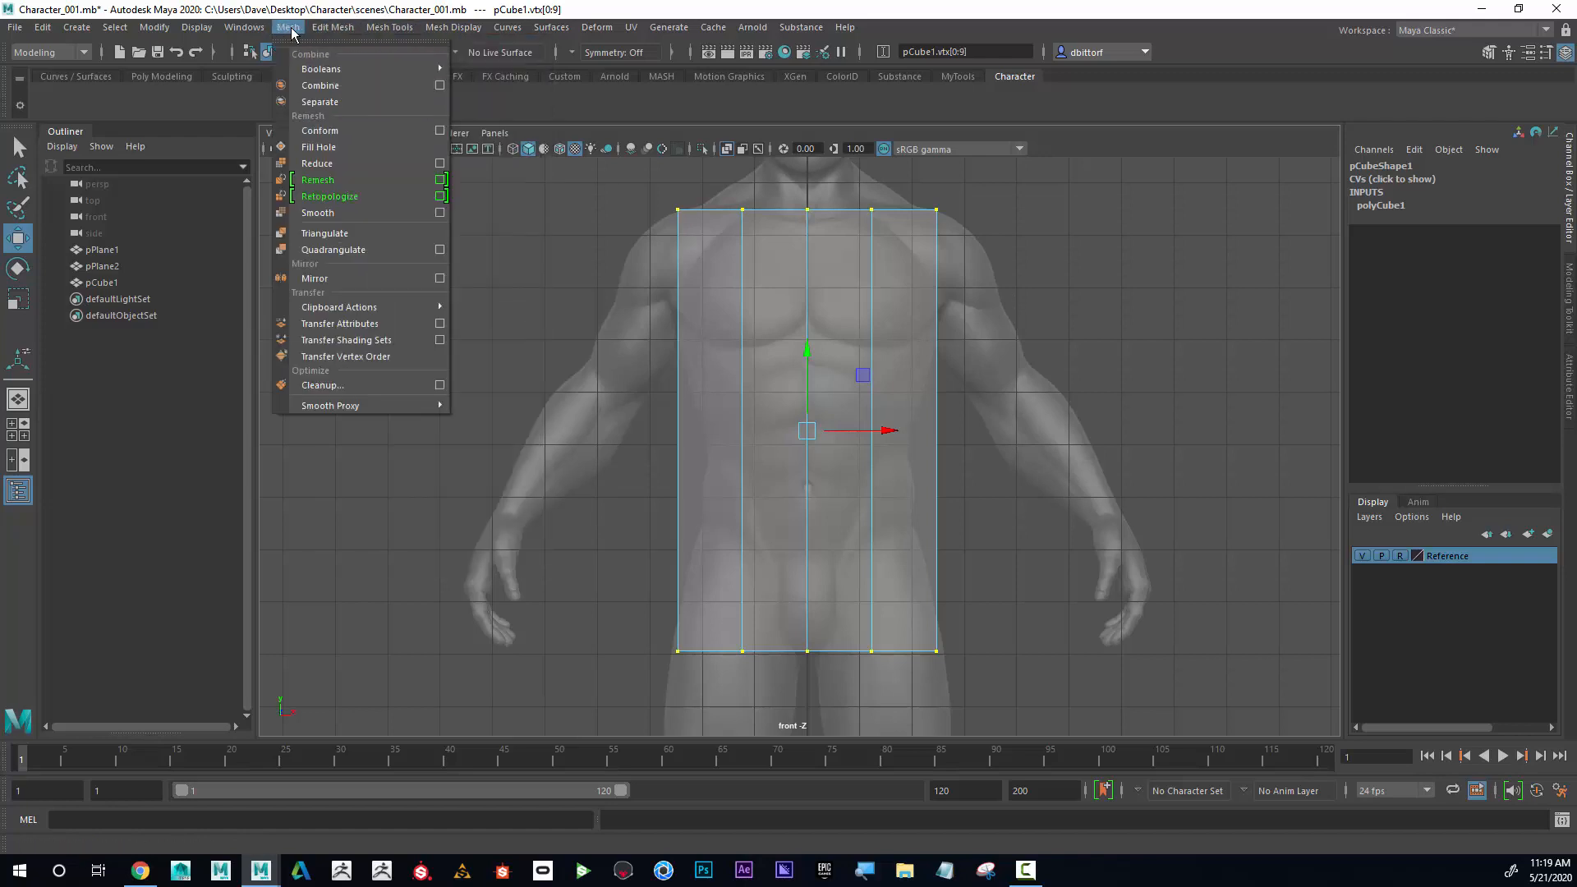
{"action": "left_click", "coordinate": [331, 28]}
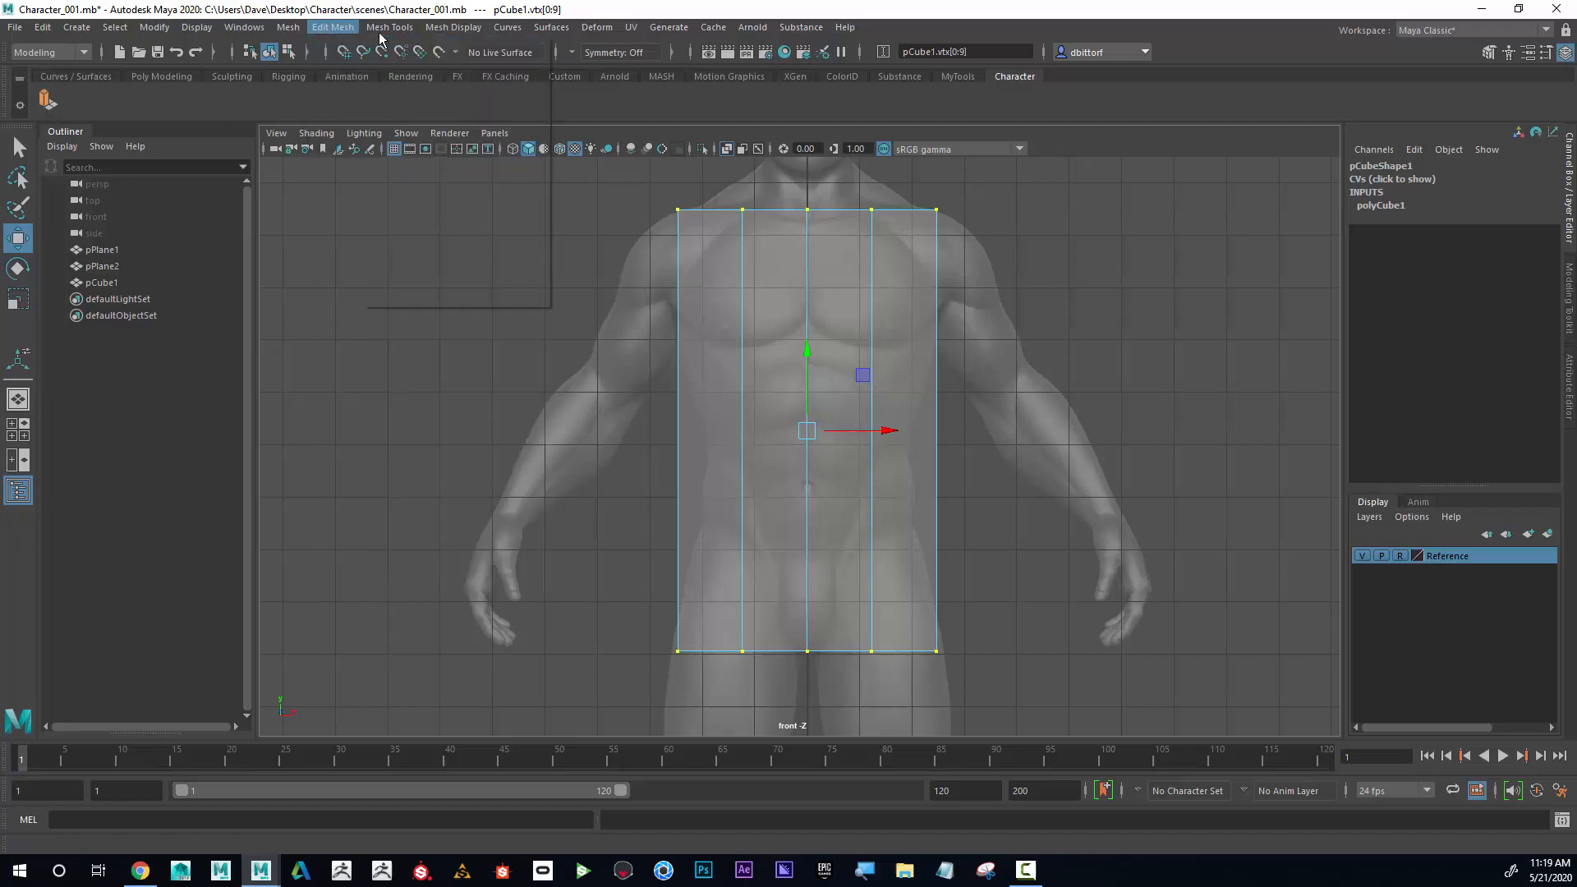
{"action": "left_click", "coordinate": [390, 28]}
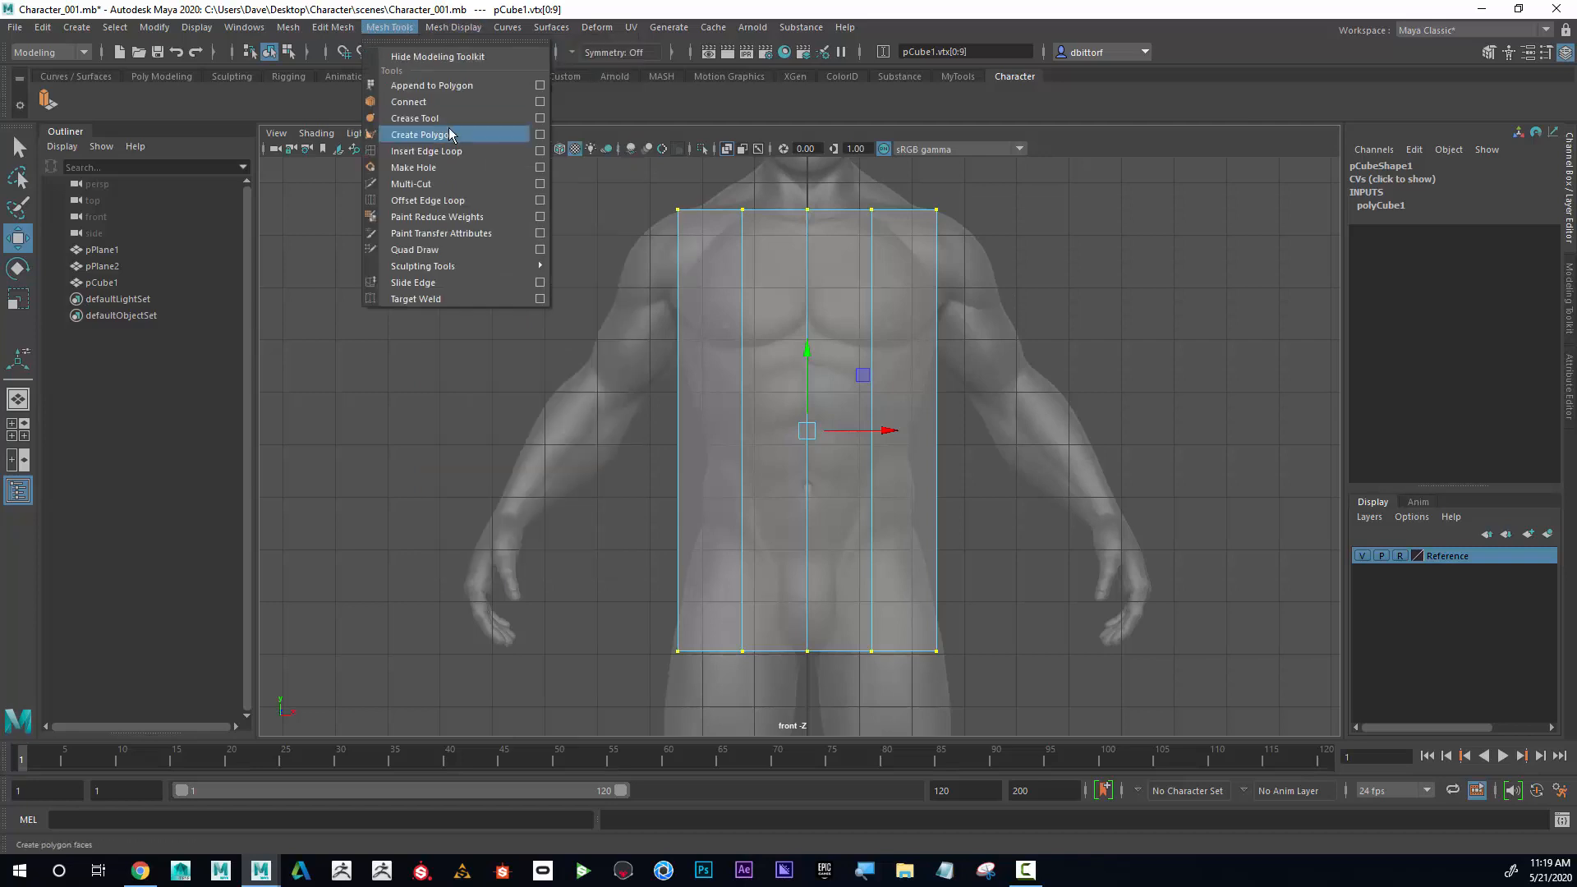
{"action": "mouse_move", "coordinate": [454, 151]}
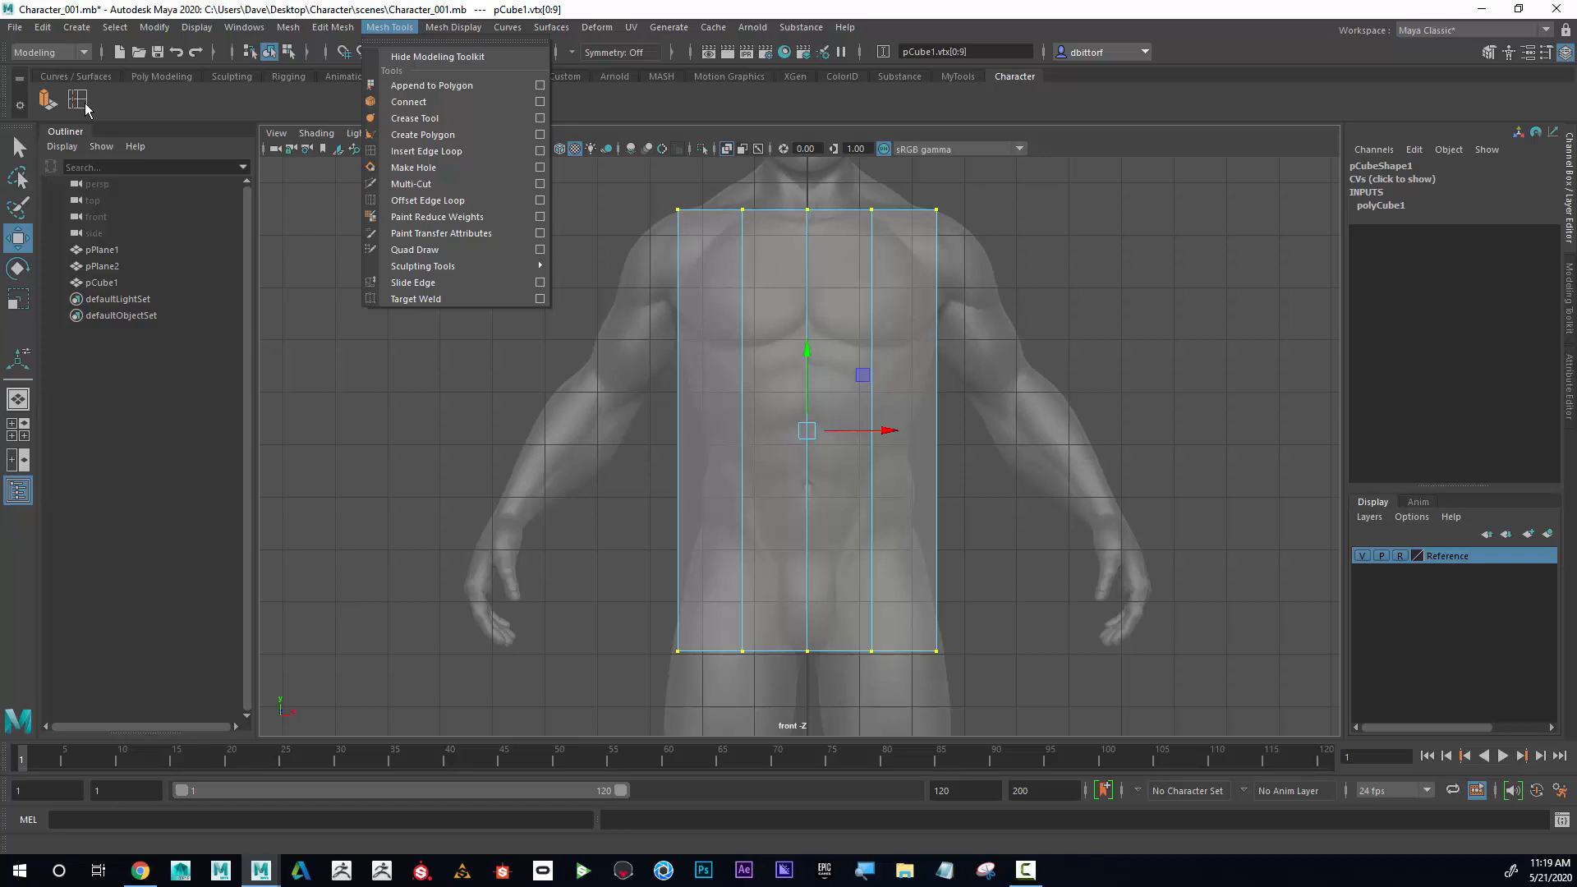
{"action": "mouse_move", "coordinate": [437, 56]}
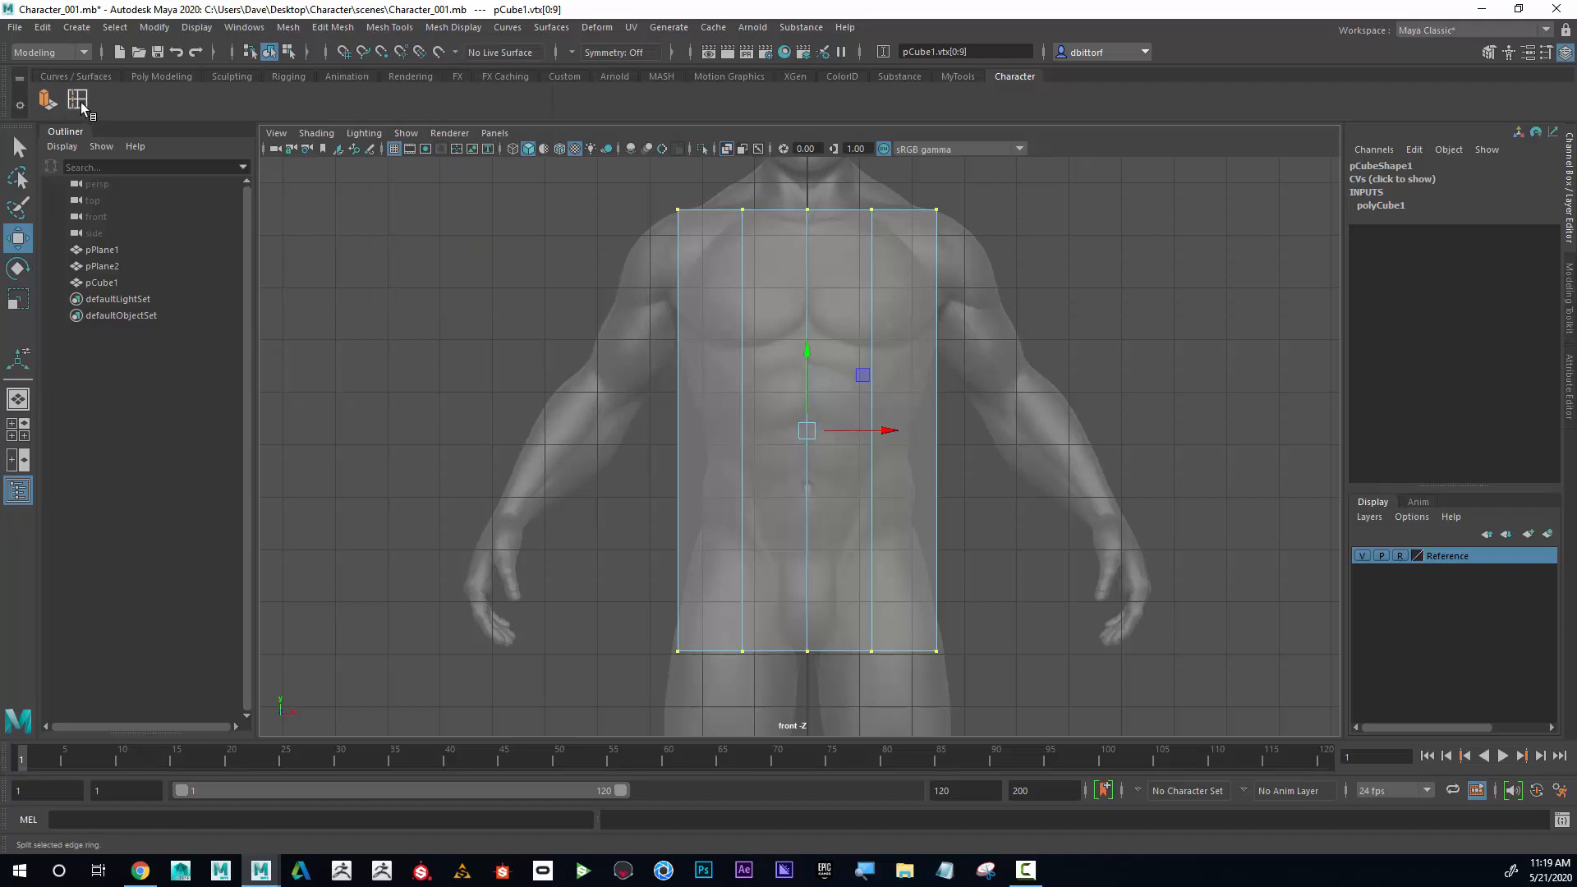
{"action": "mouse_move", "coordinate": [79, 97]}
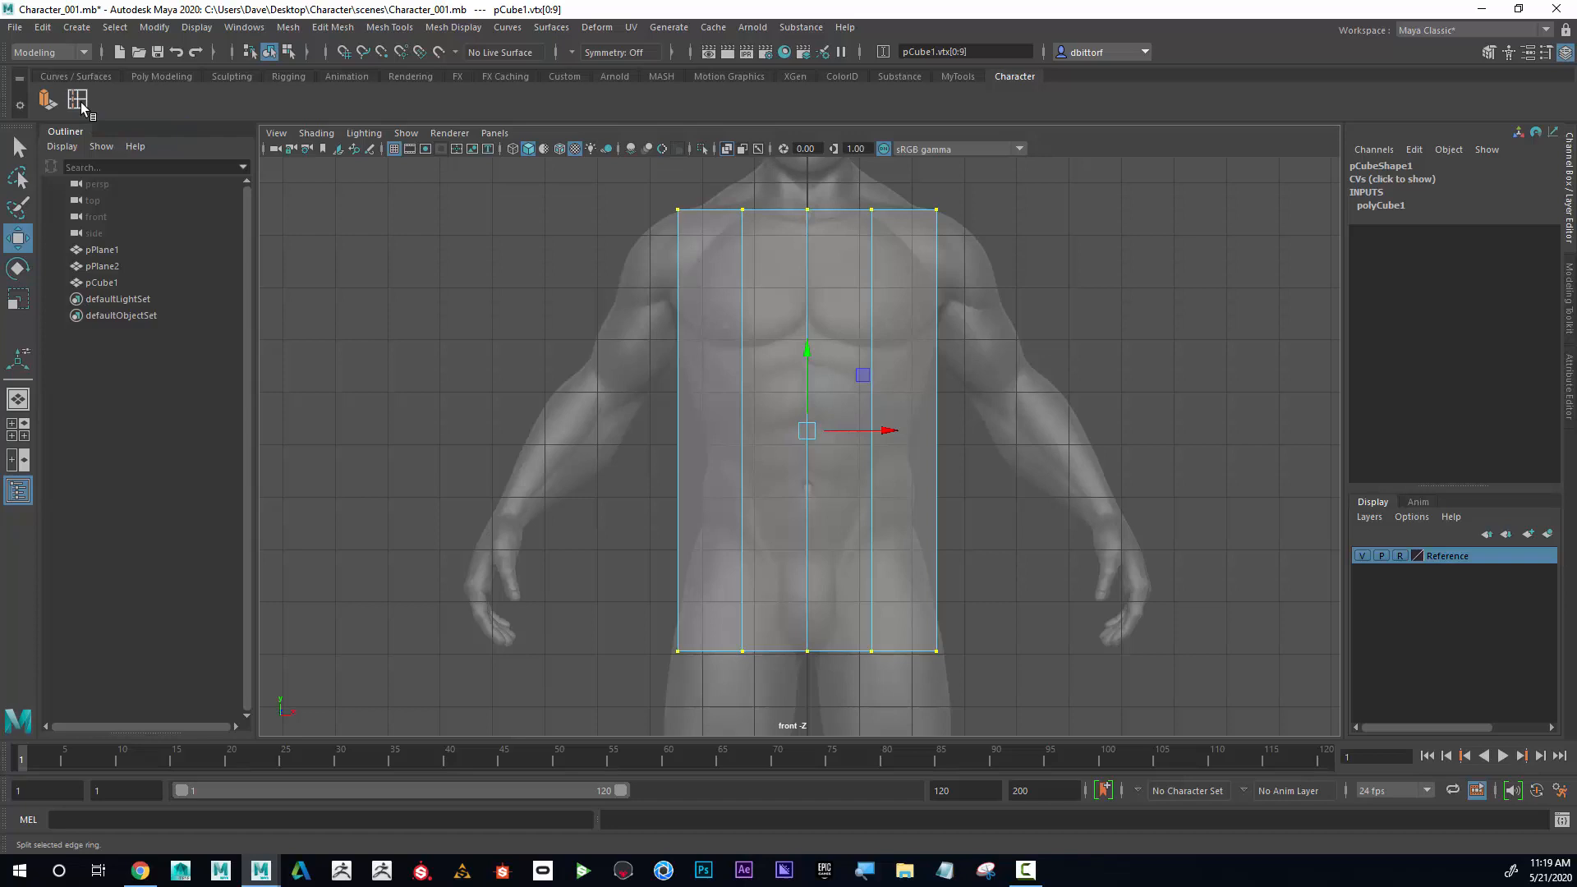
- Insert an edge loop across the torso box at hip height
{"action": "left_click", "coordinate": [47, 96]}
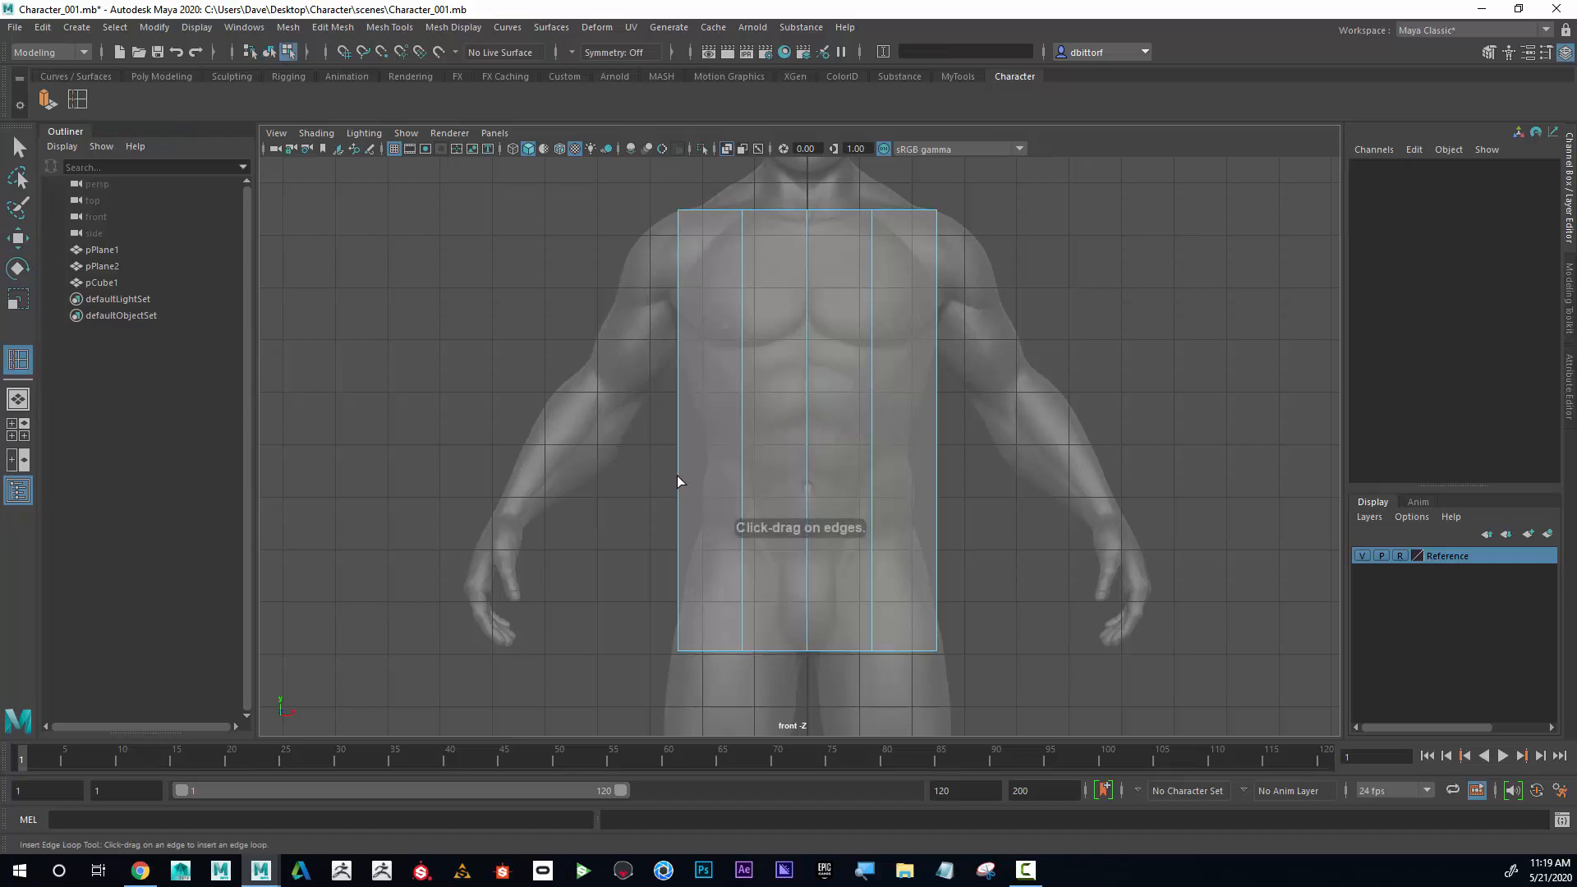
{"action": "left_click", "coordinate": [77, 100]}
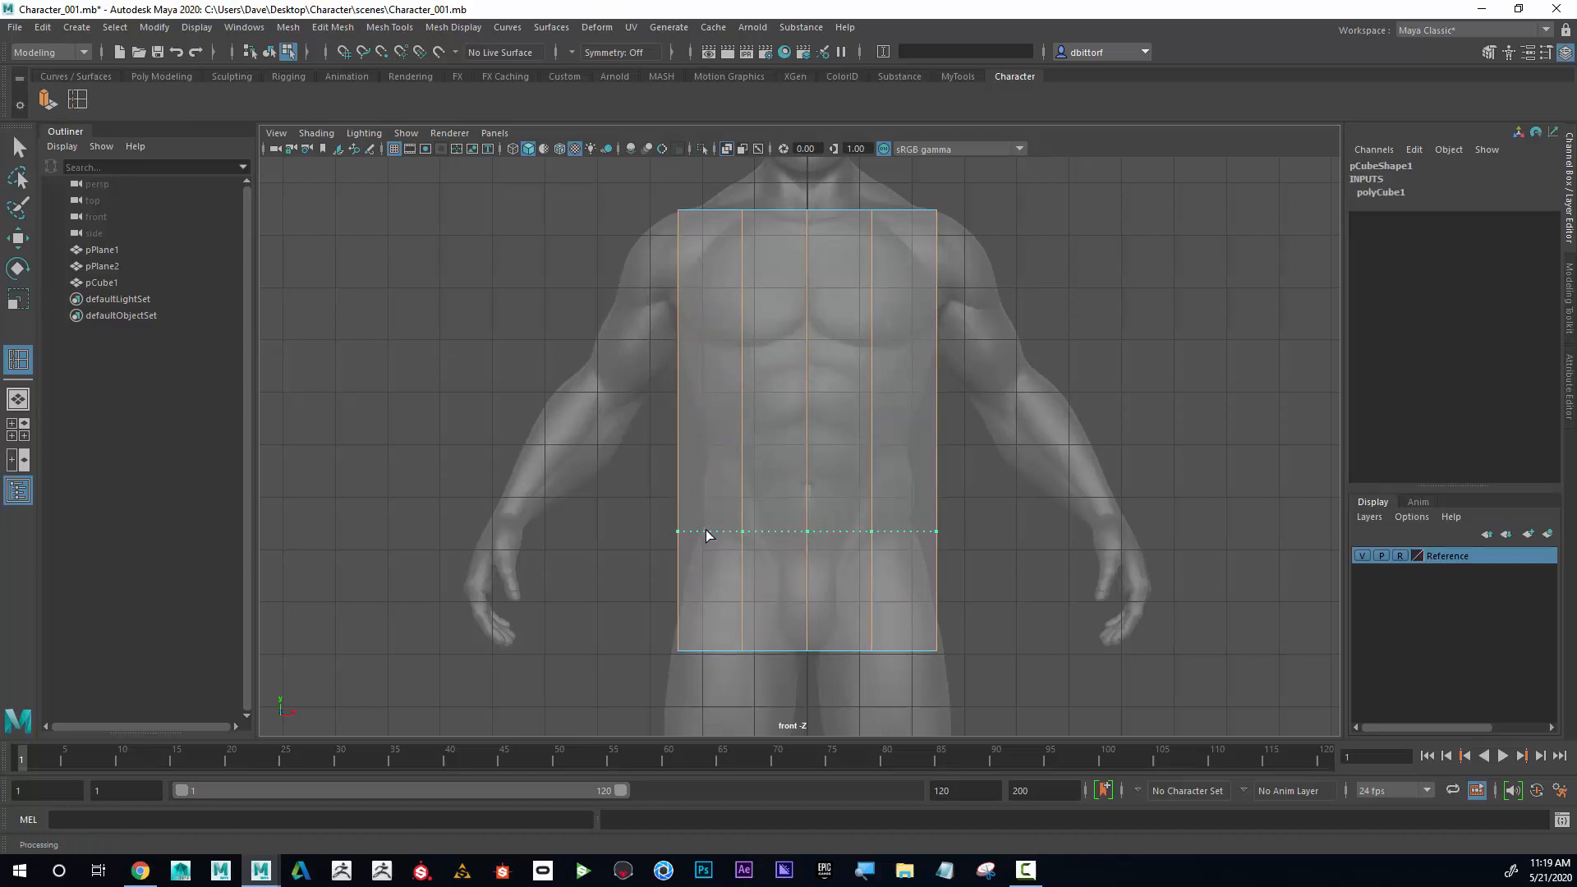
{"action": "left_click_drag", "start_coordinate": [706, 530], "coordinate": [706, 447]}
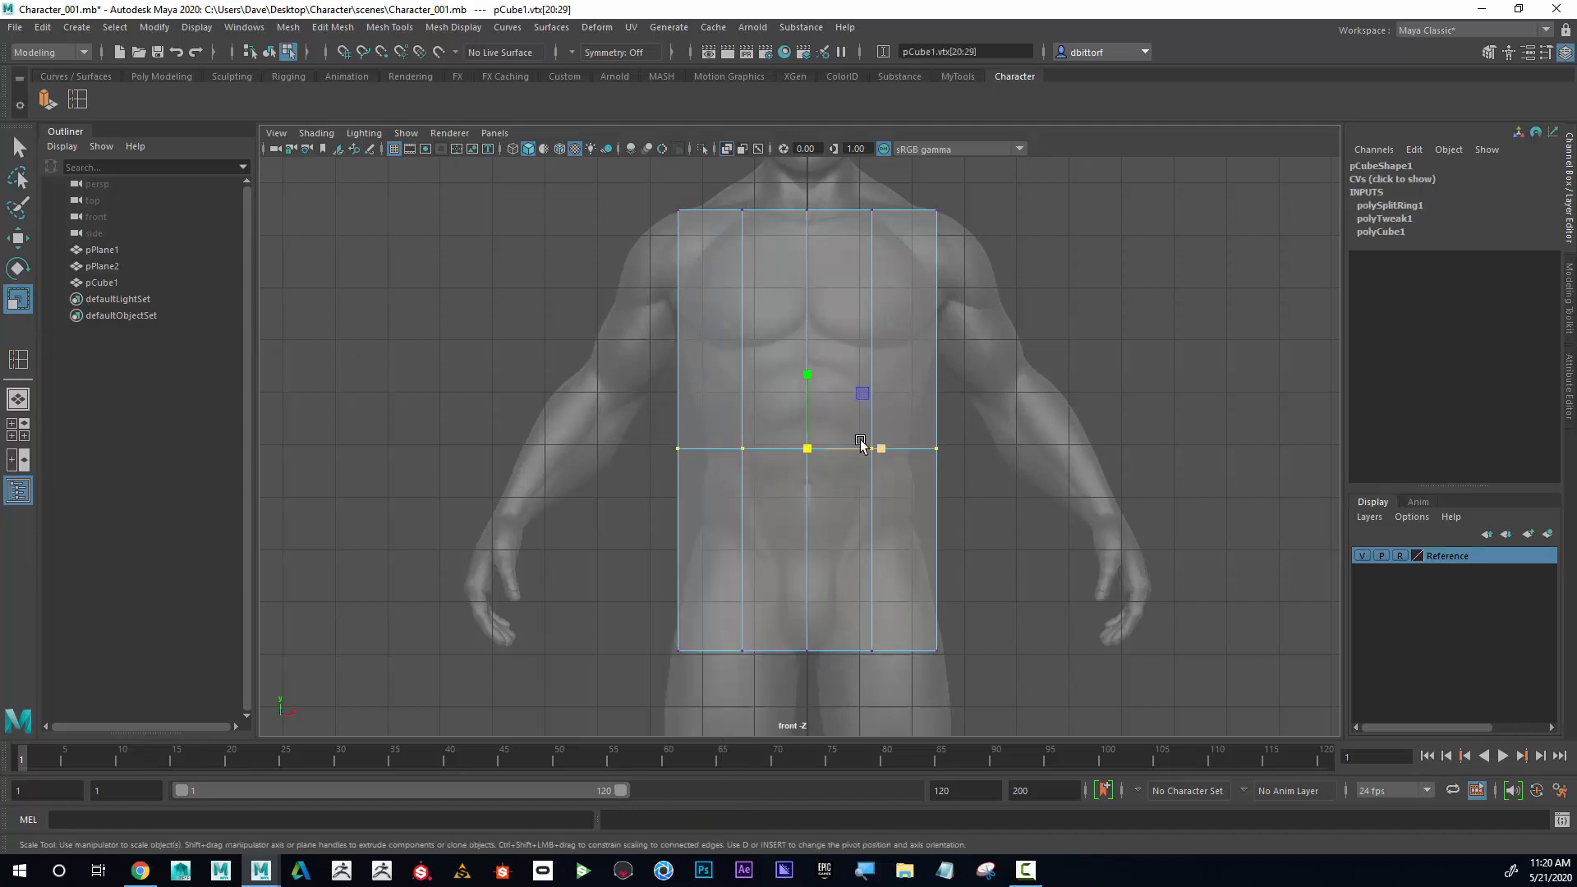
- Scale the waist loop inward in X and shift a bottom hip vertex to the reference
{"action": "left_click_drag", "start_coordinate": [881, 447], "coordinate": [887, 455]}
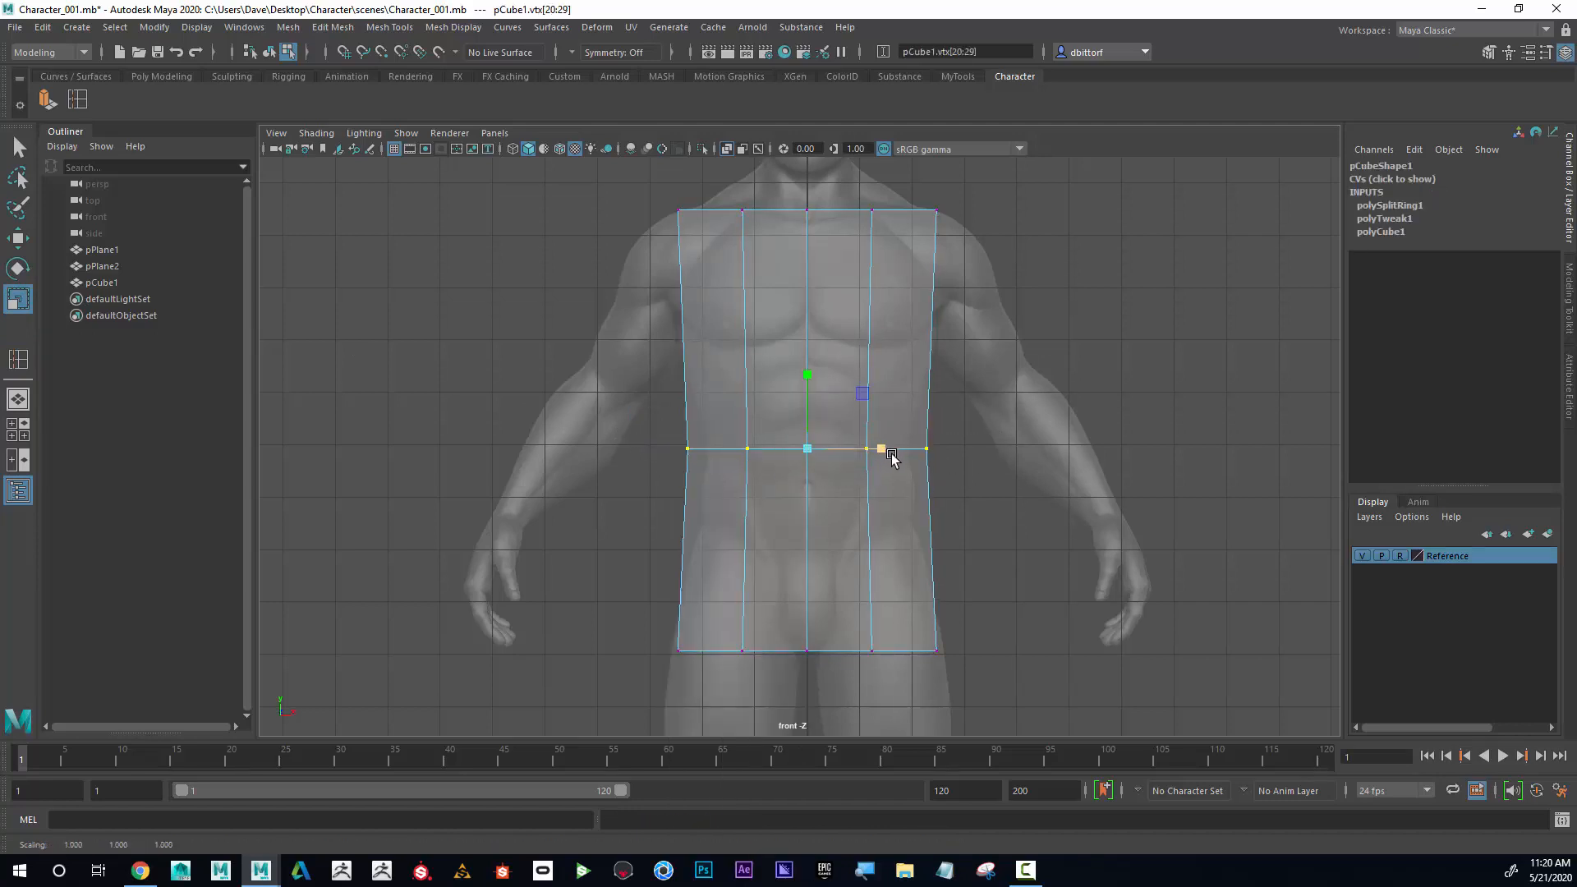
{"action": "left_click_drag", "start_coordinate": [884, 448], "coordinate": [870, 448]}
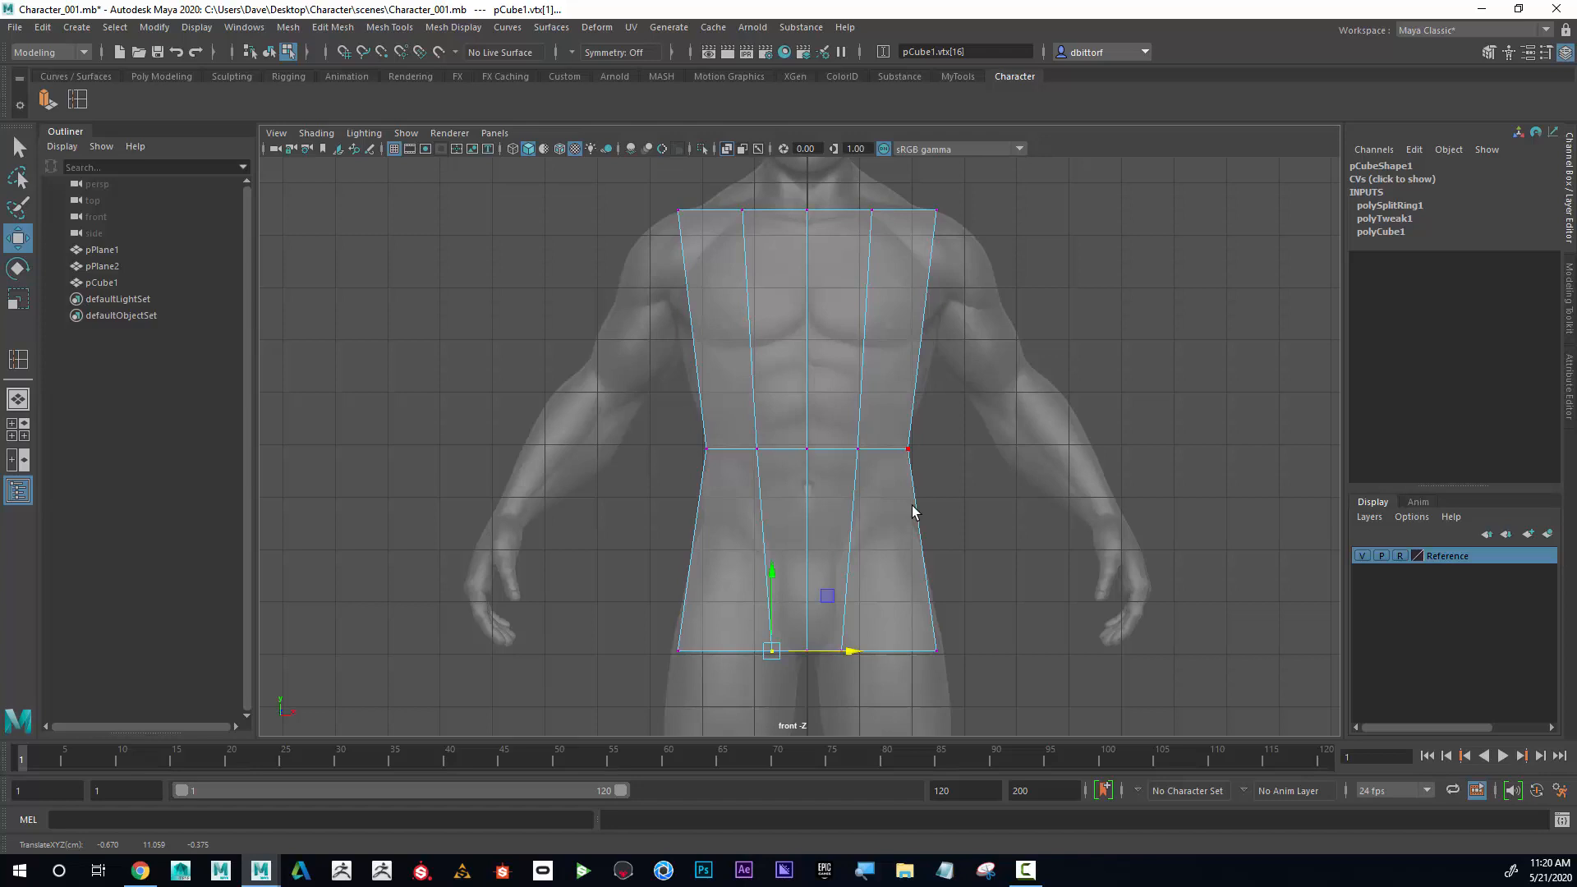
{"action": "left_click_drag", "start_coordinate": [772, 651], "coordinate": [870, 651]}
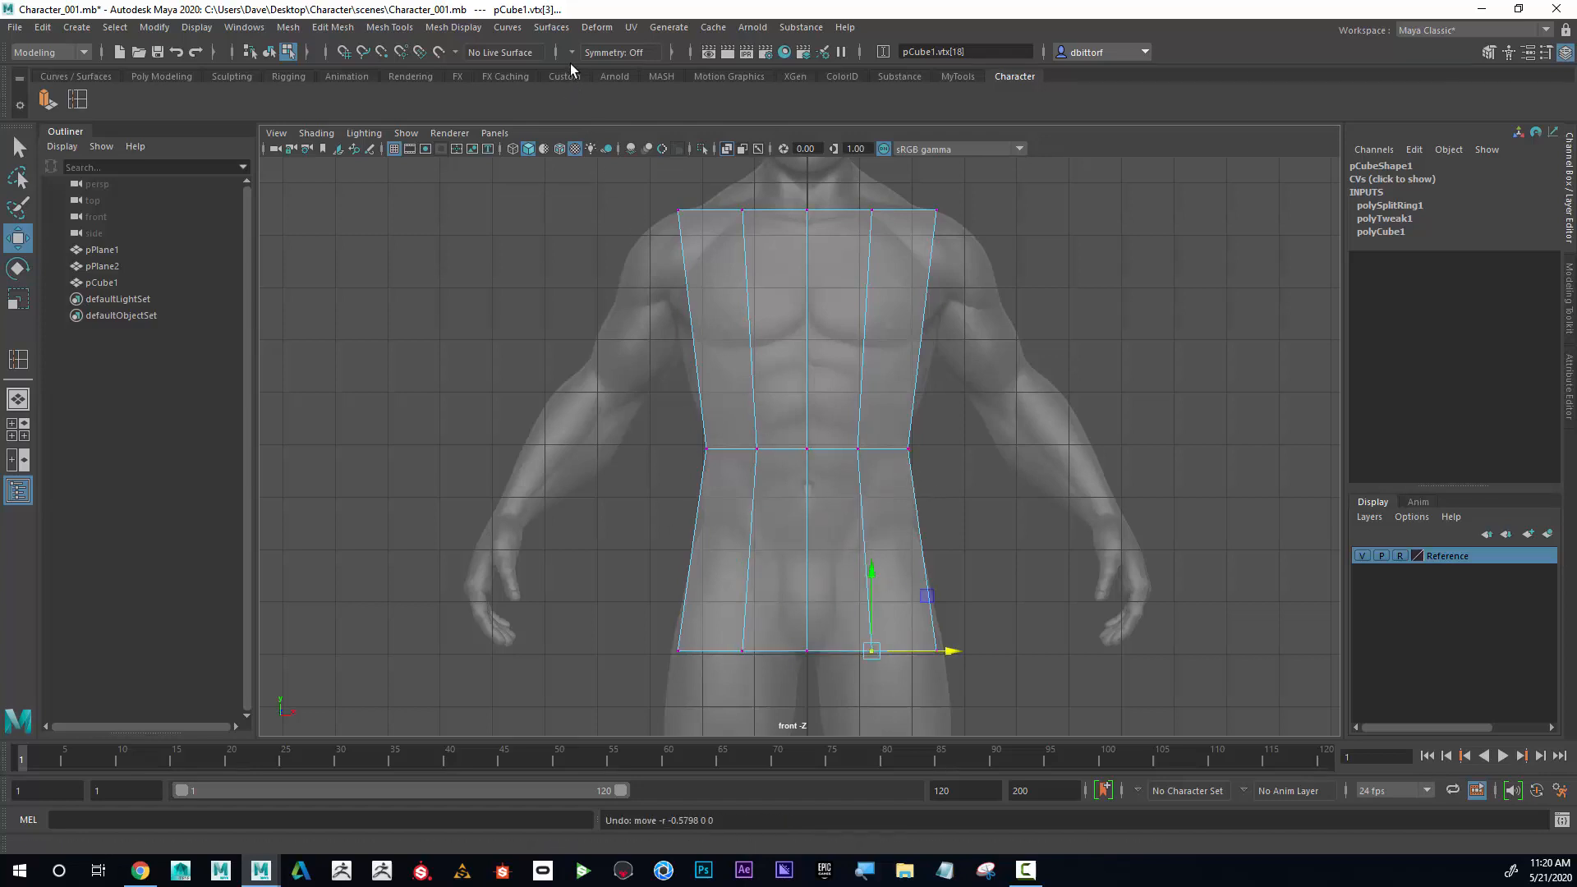
- Set modelling symmetry to Object X in the status line
{"action": "left_click", "coordinate": [618, 53]}
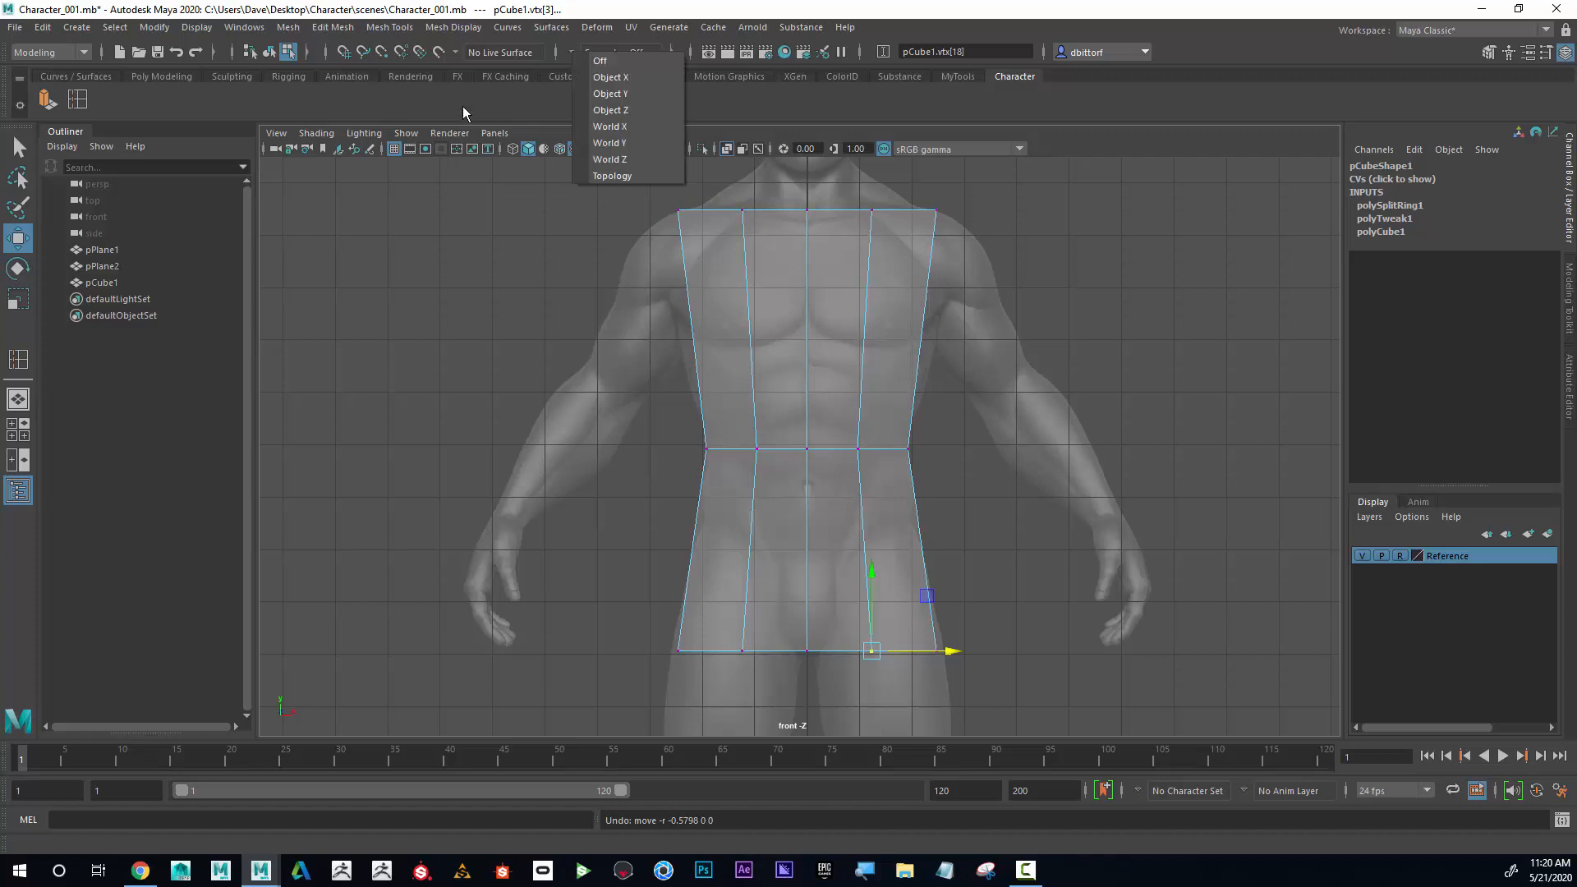
{"action": "mouse_move", "coordinate": [609, 77]}
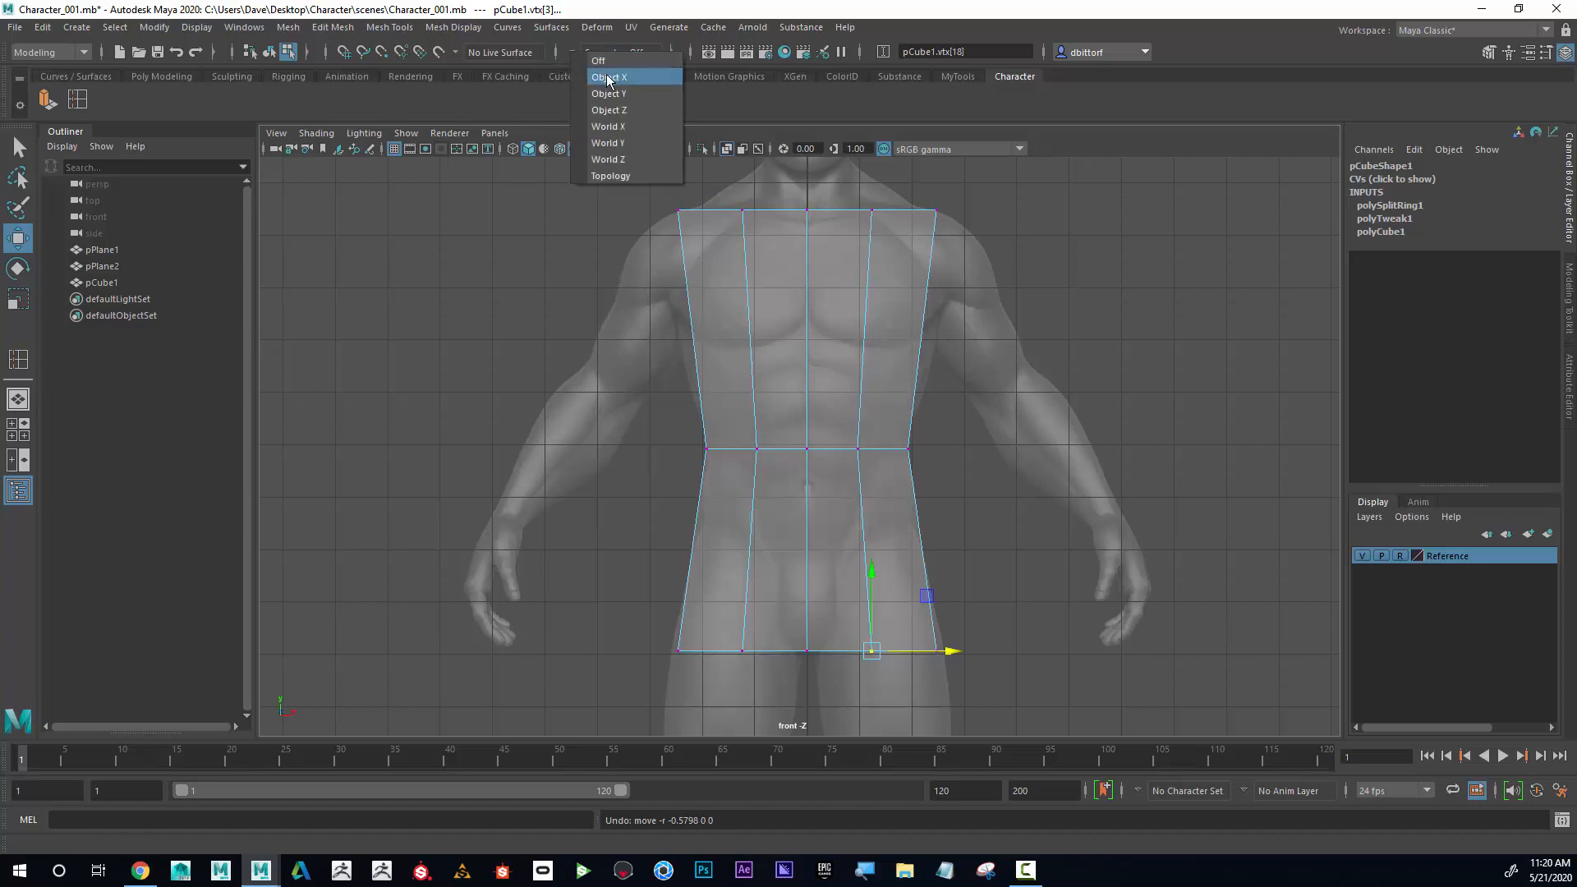
{"action": "left_click", "coordinate": [609, 77]}
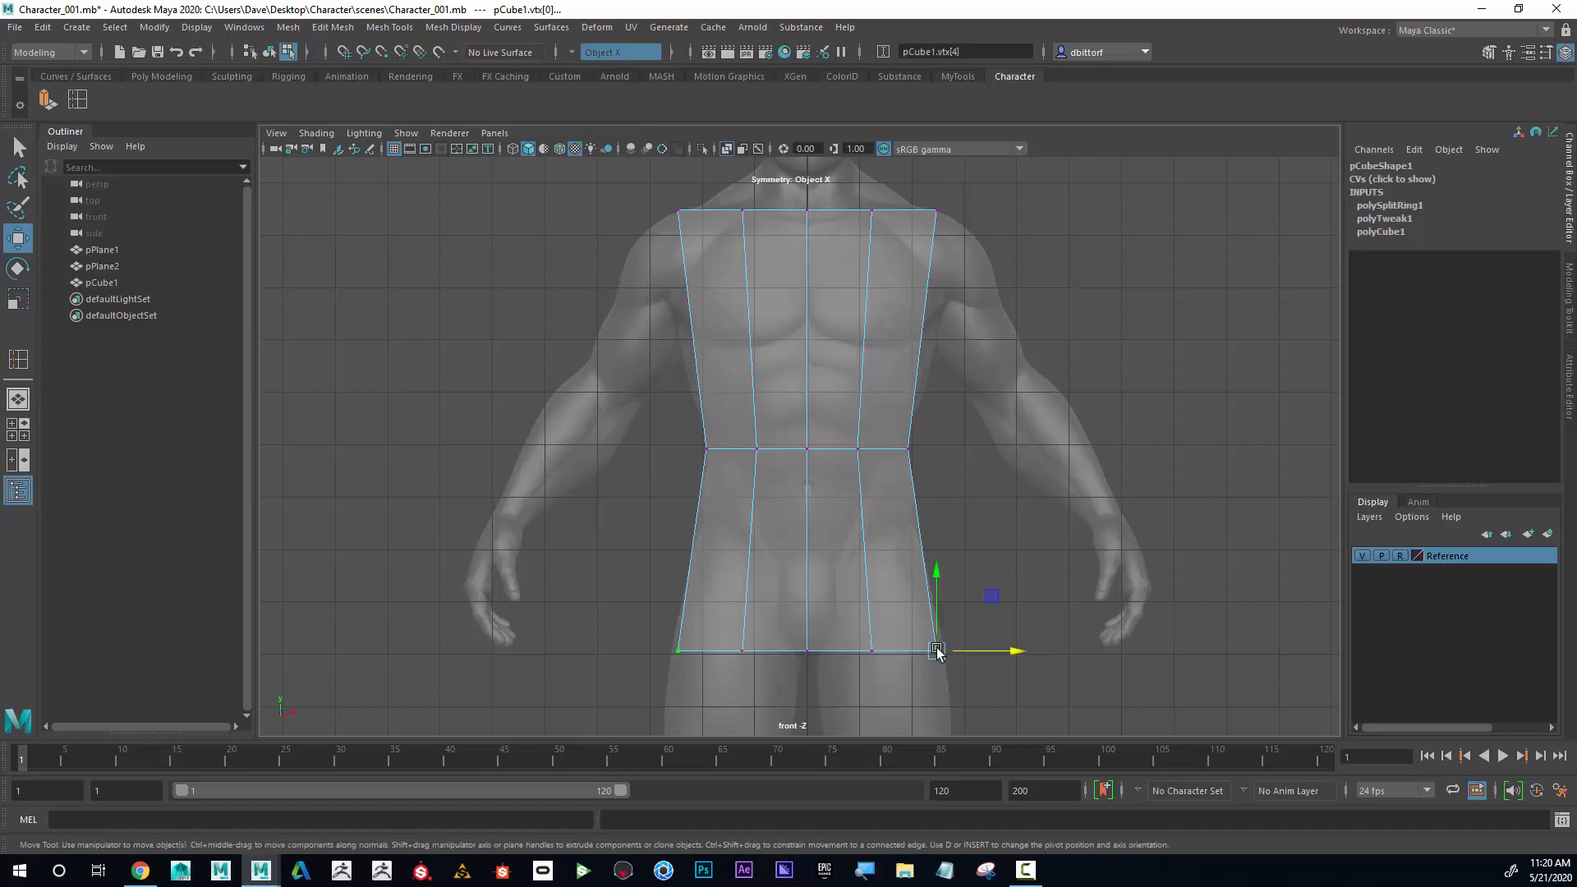
- Move the bottom corner vertices outward to the hips with mirrored edits
{"action": "left_click", "coordinate": [810, 649]}
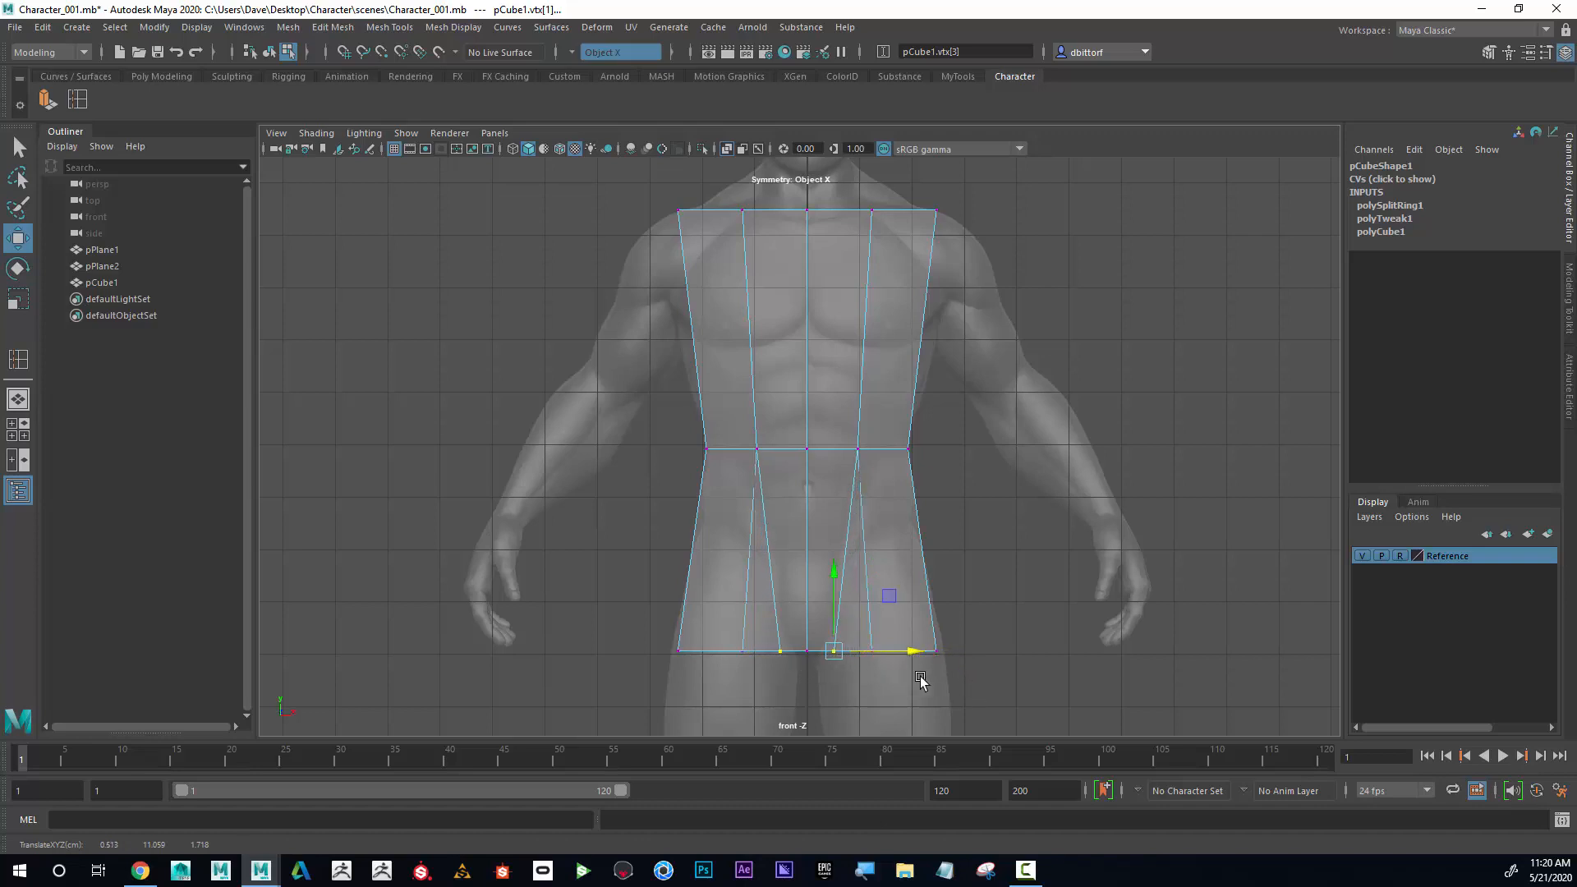
{"action": "left_click_drag", "start_coordinate": [881, 651], "coordinate": [940, 652]}
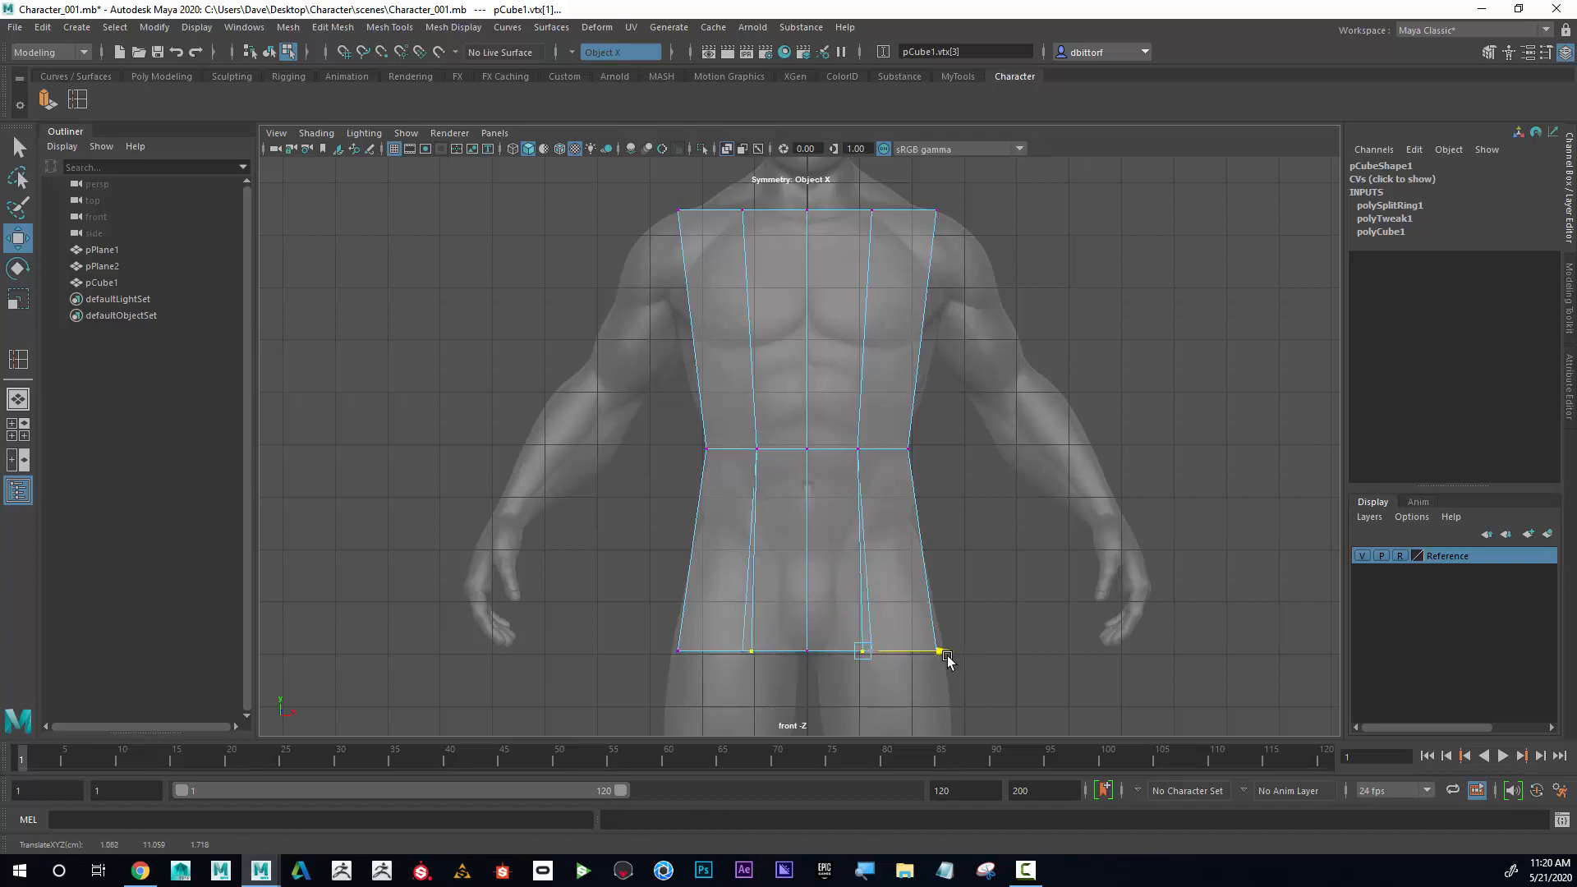
{"action": "left_click_drag", "start_coordinate": [946, 652], "coordinate": [915, 659]}
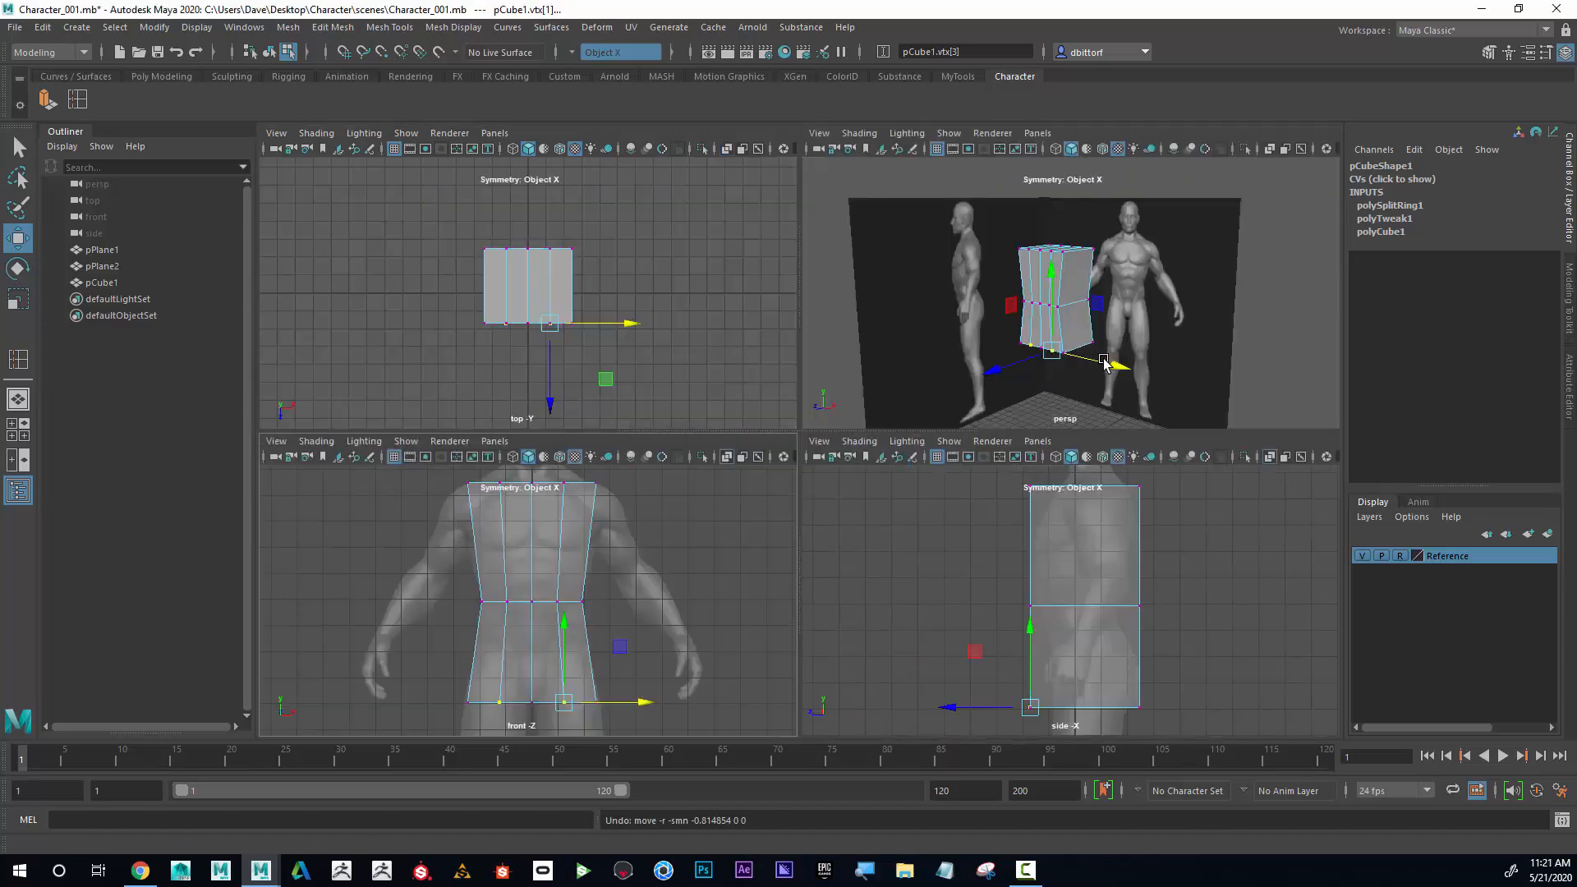
- Drag the bottom corner vertices down and out to form the V-shaped crotch and hip line
{"action": "left_click_drag", "start_coordinate": [1056, 322], "coordinate": [1066, 317]}
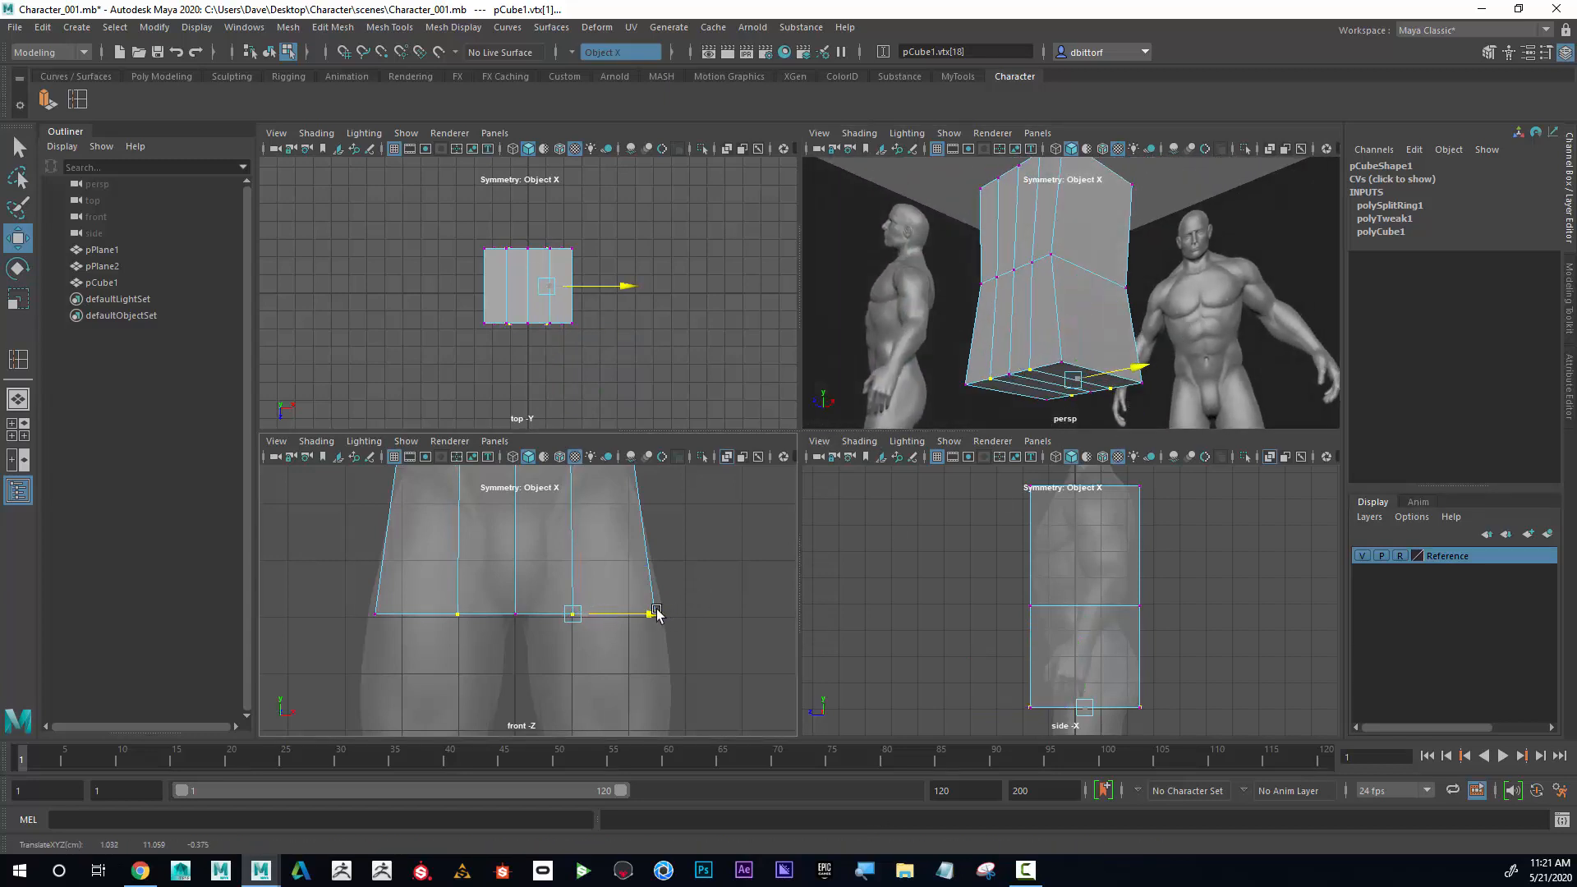
{"action": "left_click_drag", "start_coordinate": [654, 612], "coordinate": [629, 611]}
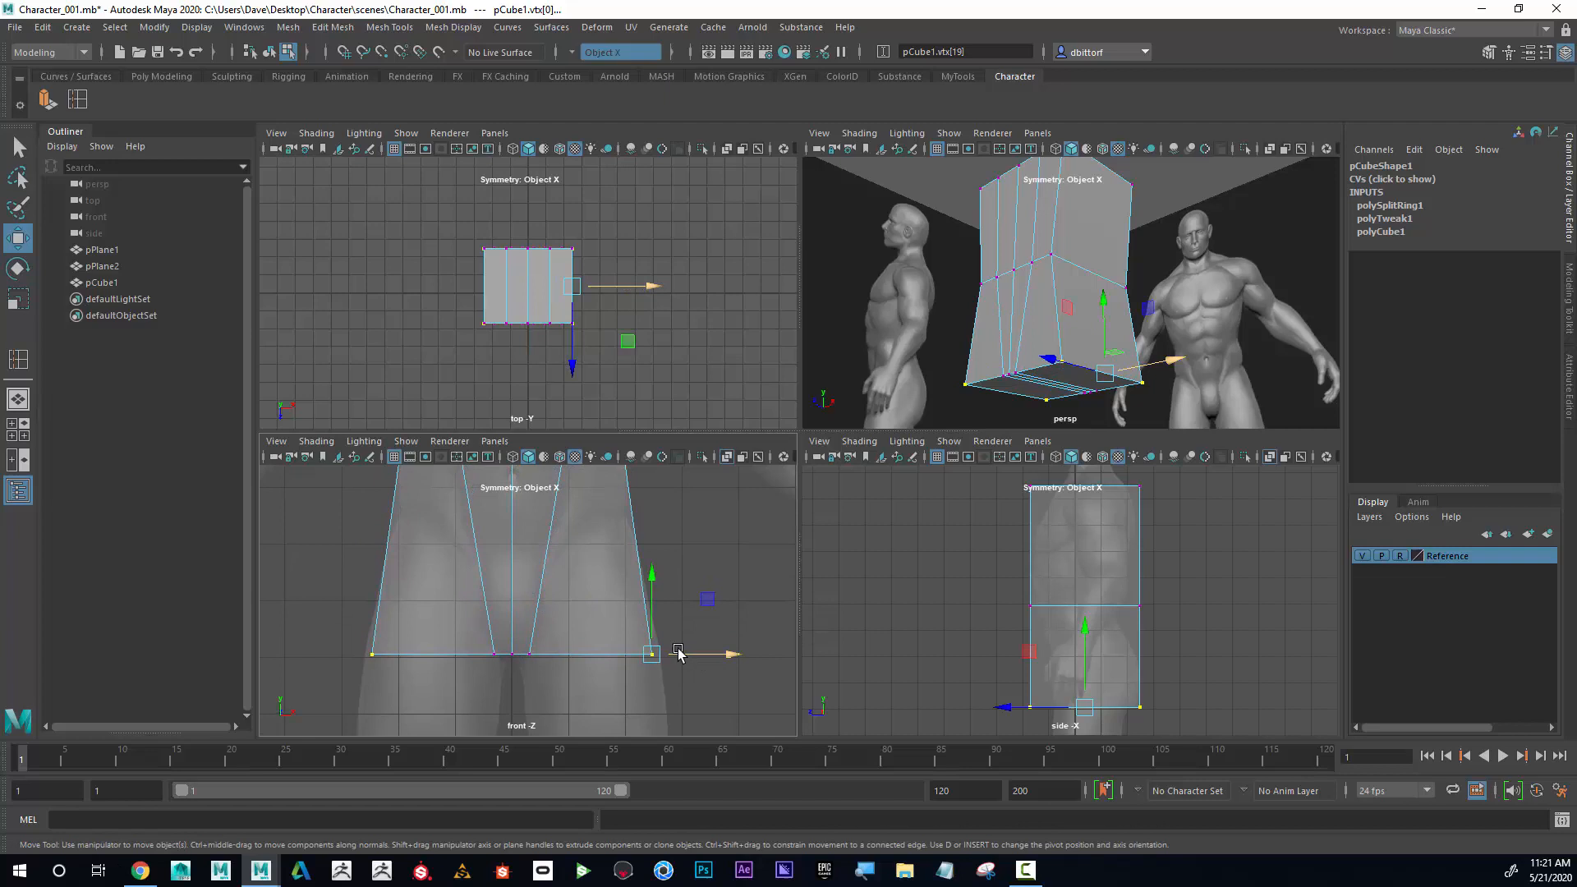
{"action": "left_click_drag", "start_coordinate": [676, 652], "coordinate": [645, 602]}
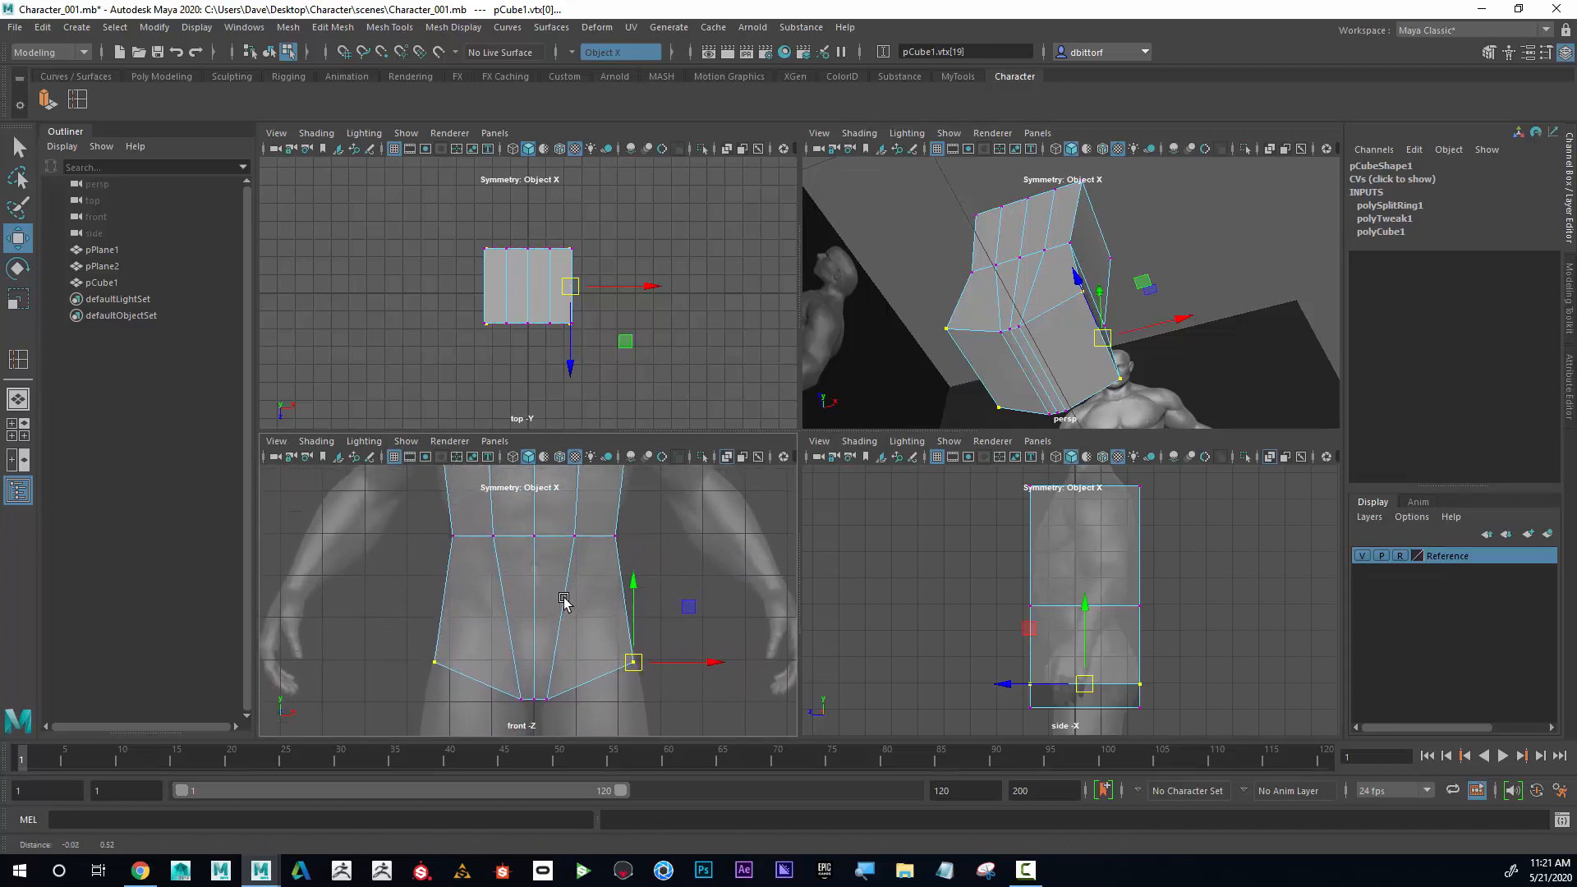
{"action": "key", "text": "space"}
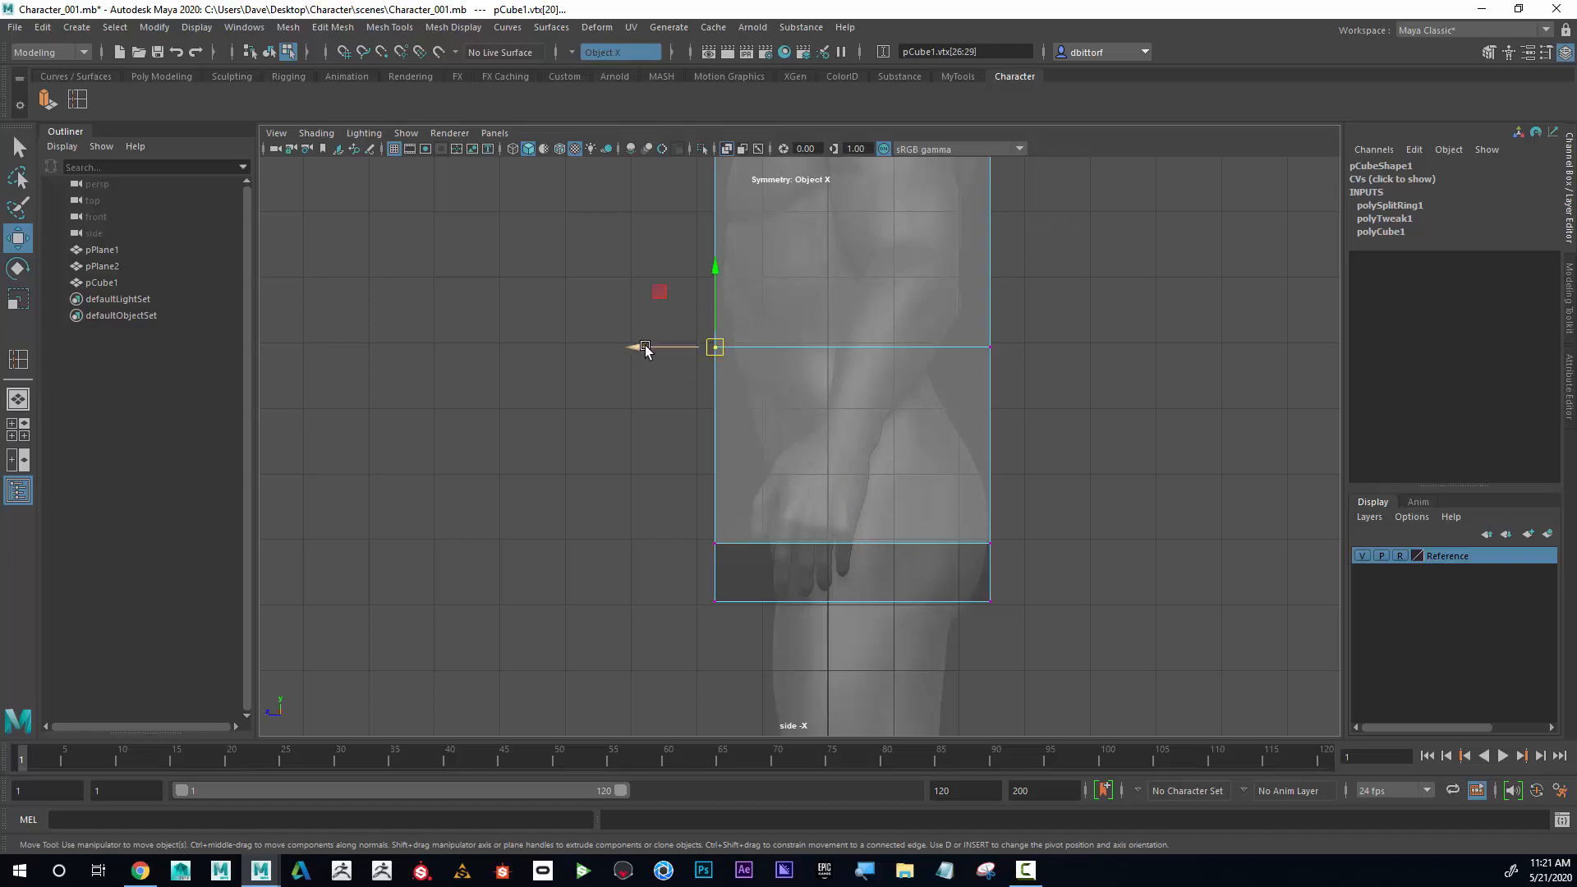
- Move the waist and lower loops along Z to match the side silhouette's back and hips
{"action": "left_click_drag", "start_coordinate": [714, 347], "coordinate": [725, 347]}
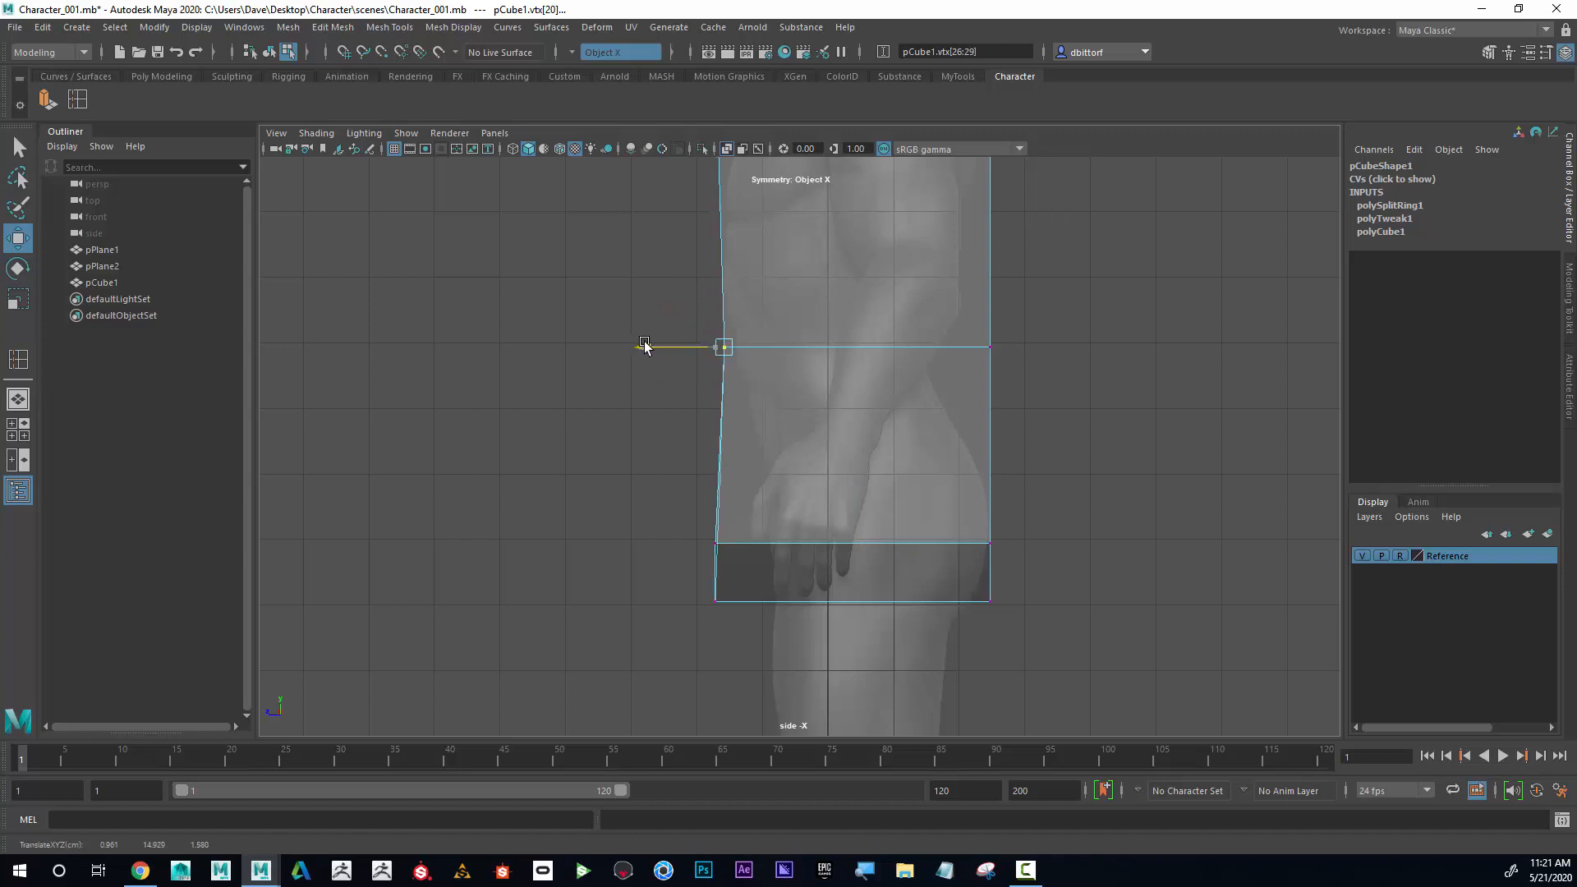
{"action": "left_click_drag", "start_coordinate": [644, 346], "coordinate": [956, 347]}
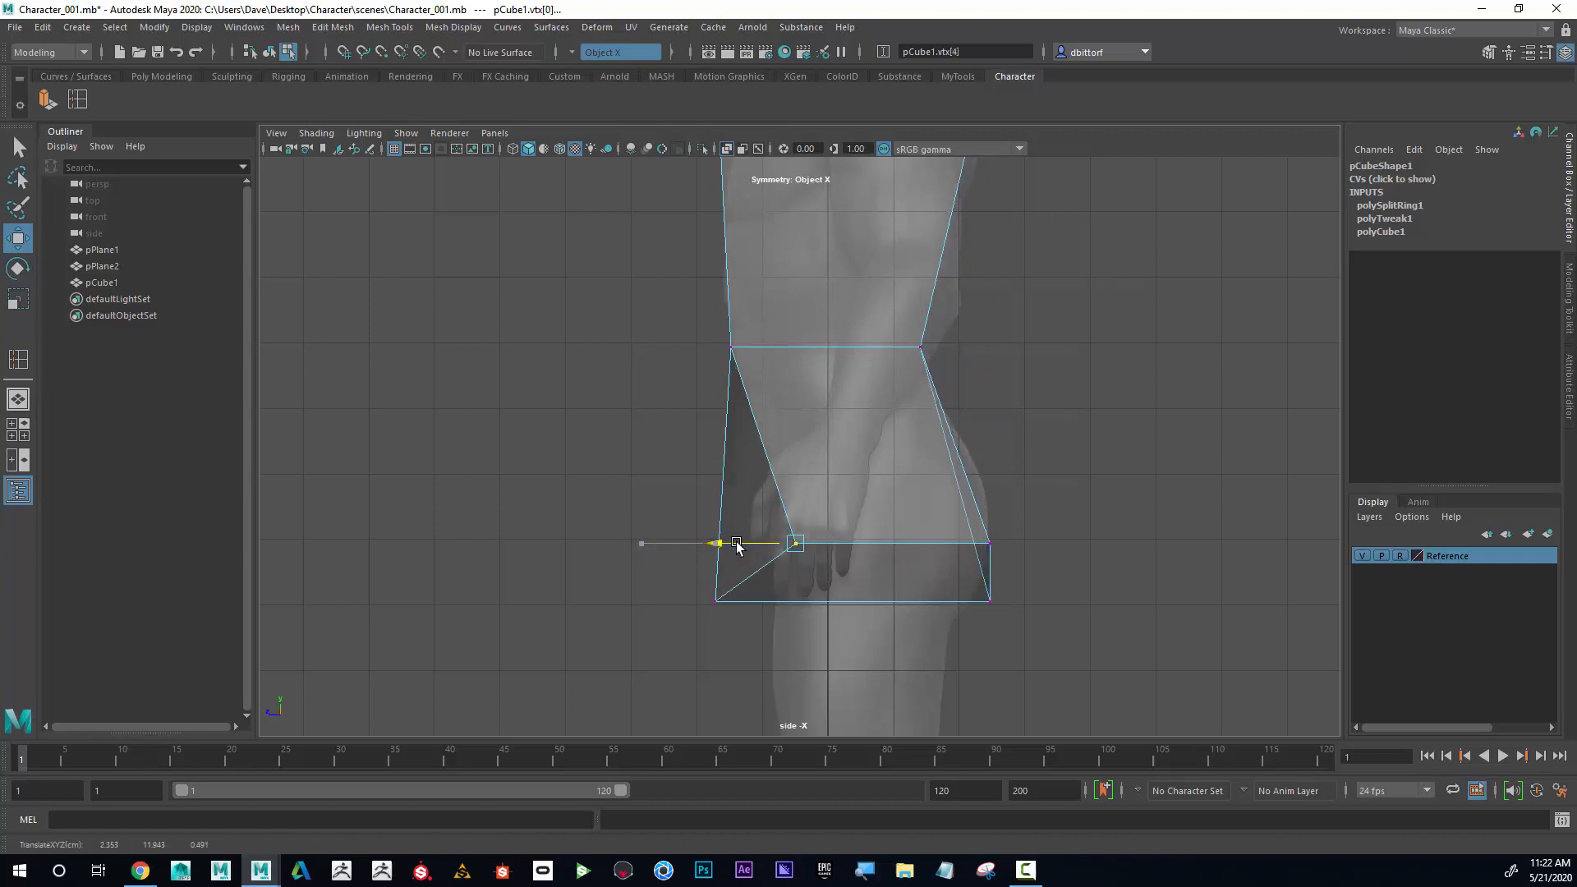
{"action": "left_click_drag", "start_coordinate": [736, 544], "coordinate": [733, 602]}
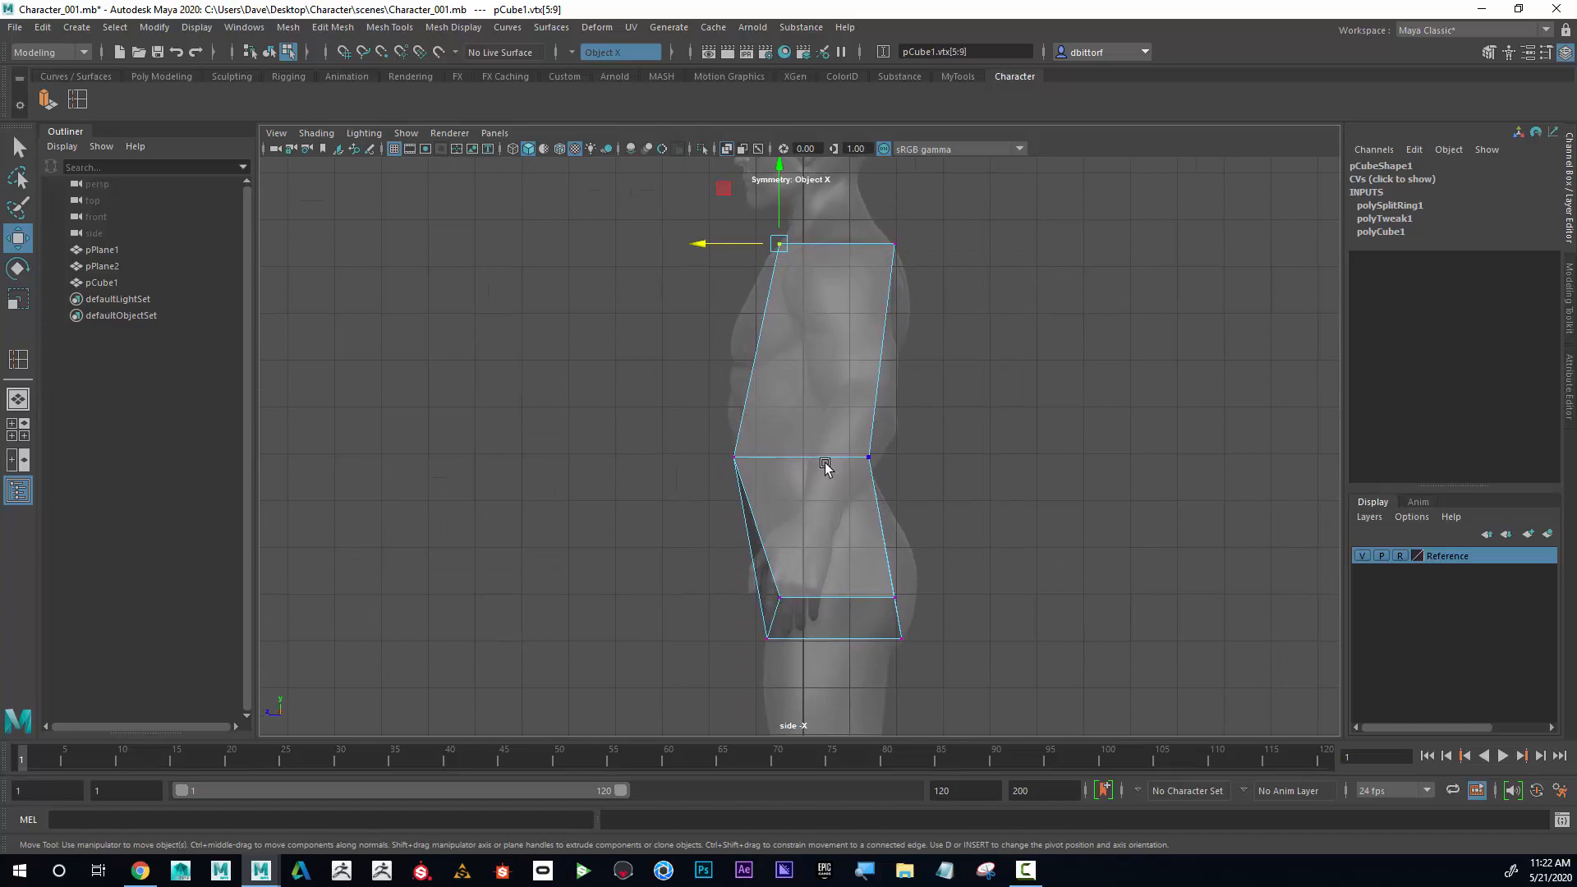
{"action": "key", "text": "space"}
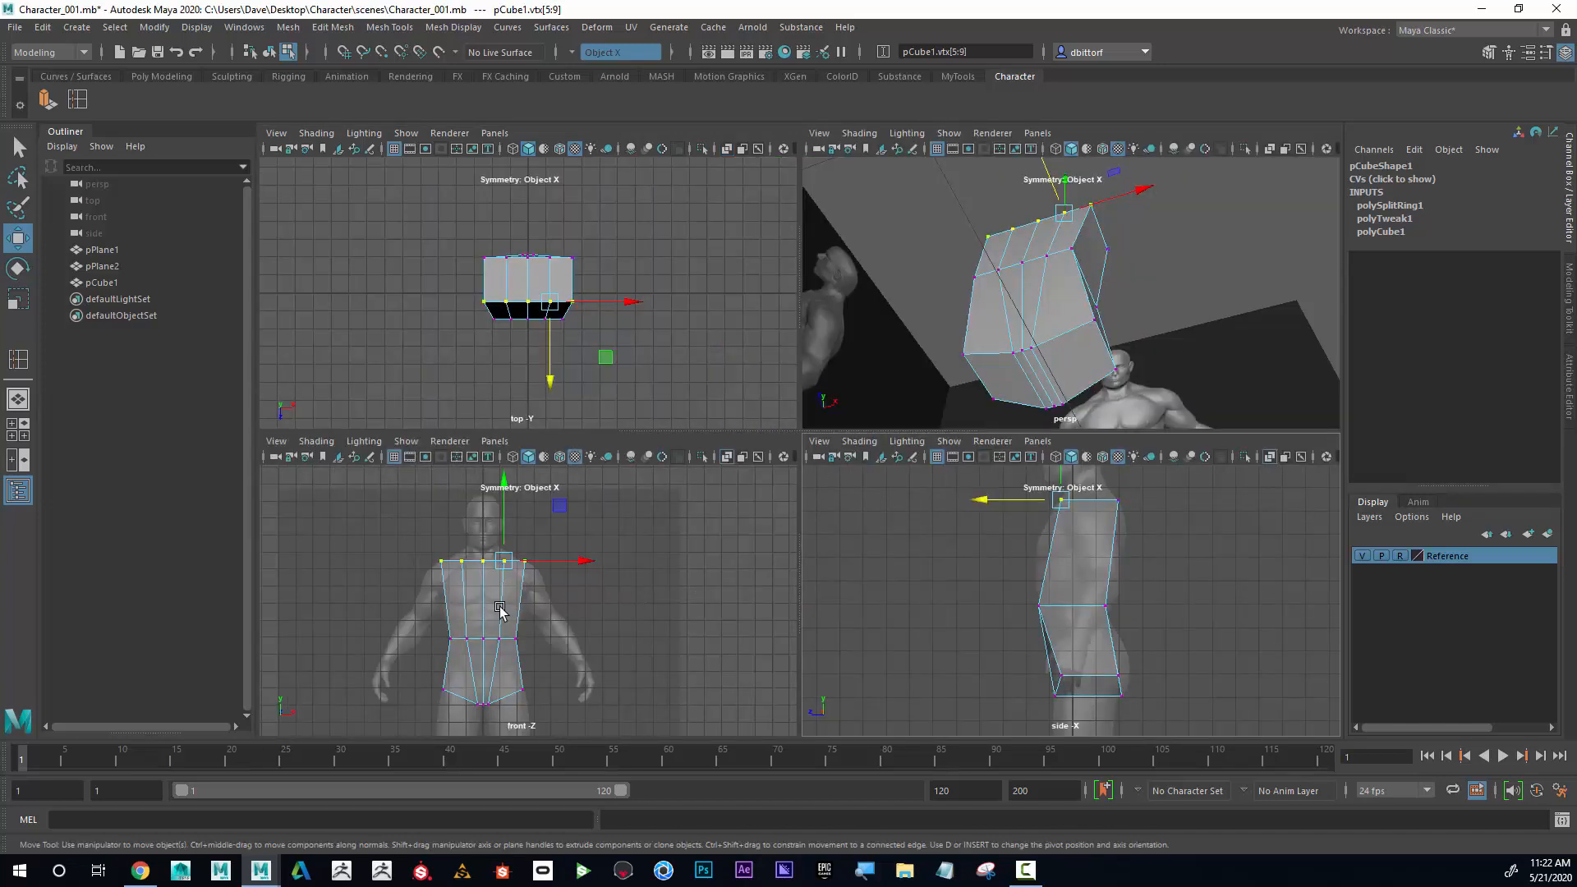
- Maximize the side view before inserting the upper-chest edge loop
{"action": "key", "text": "space"}
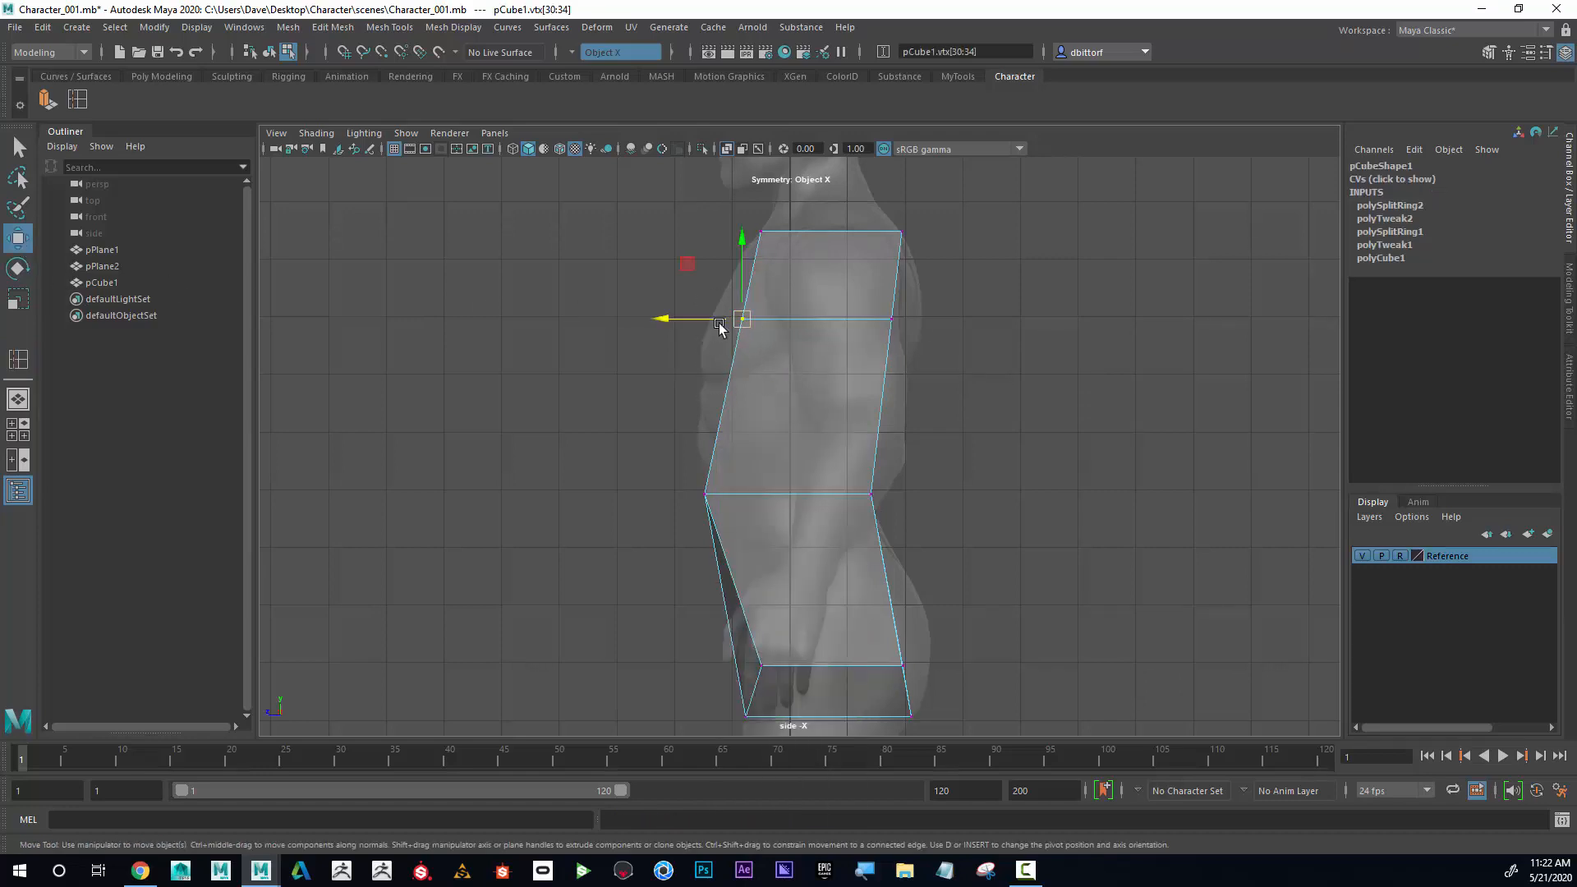
- Move the chest loop onto the chest profile and switch to vertex editing for the top
{"action": "left_click_drag", "start_coordinate": [741, 320], "coordinate": [706, 320]}
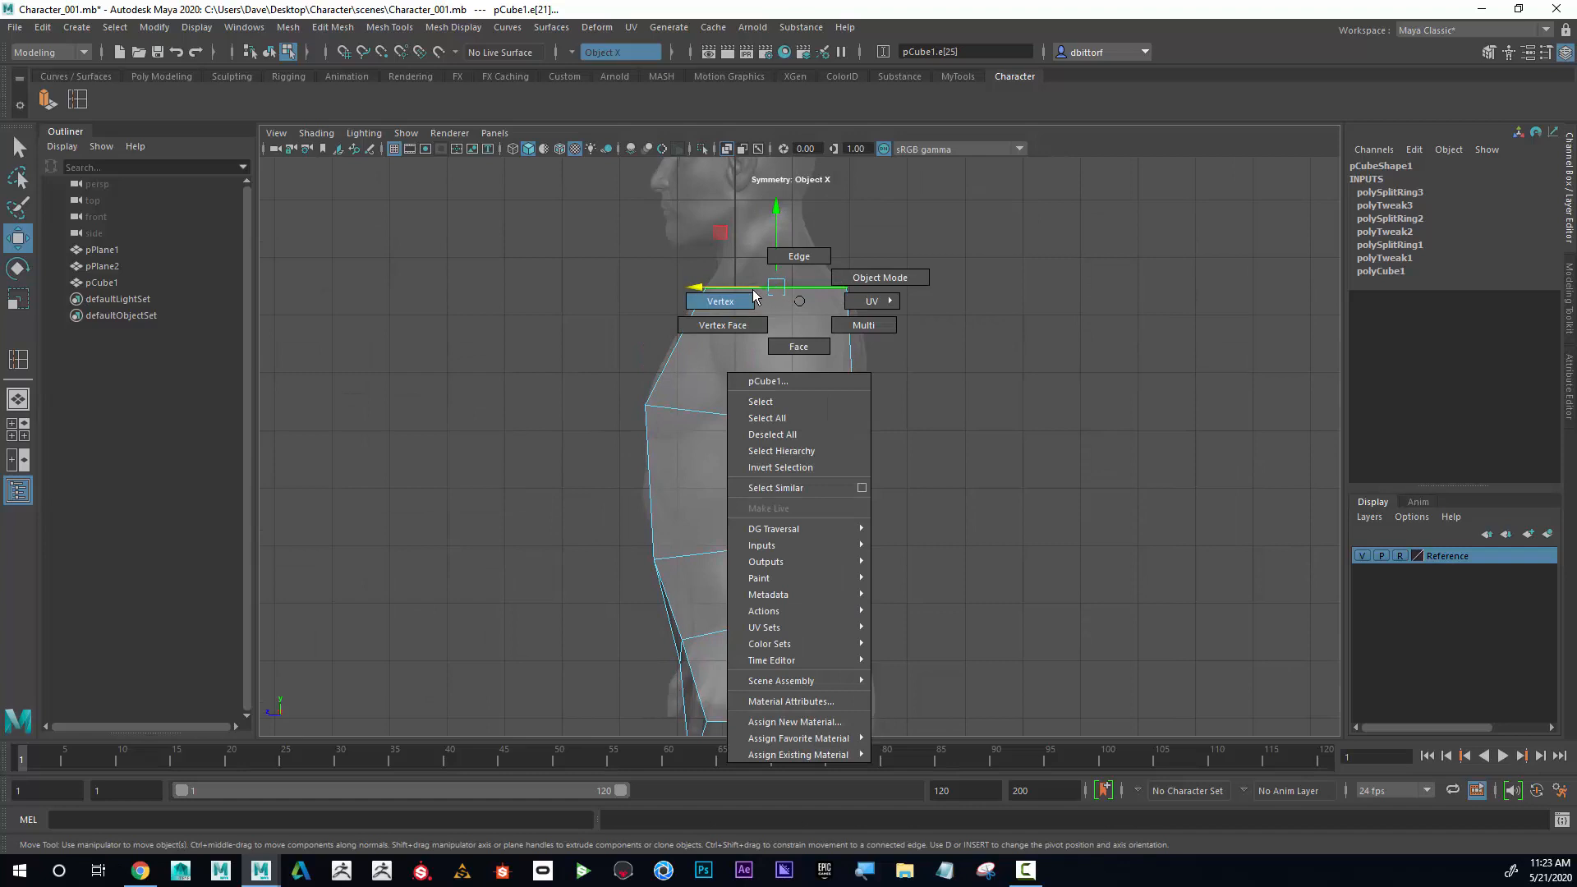
{"action": "left_click", "coordinate": [719, 301]}
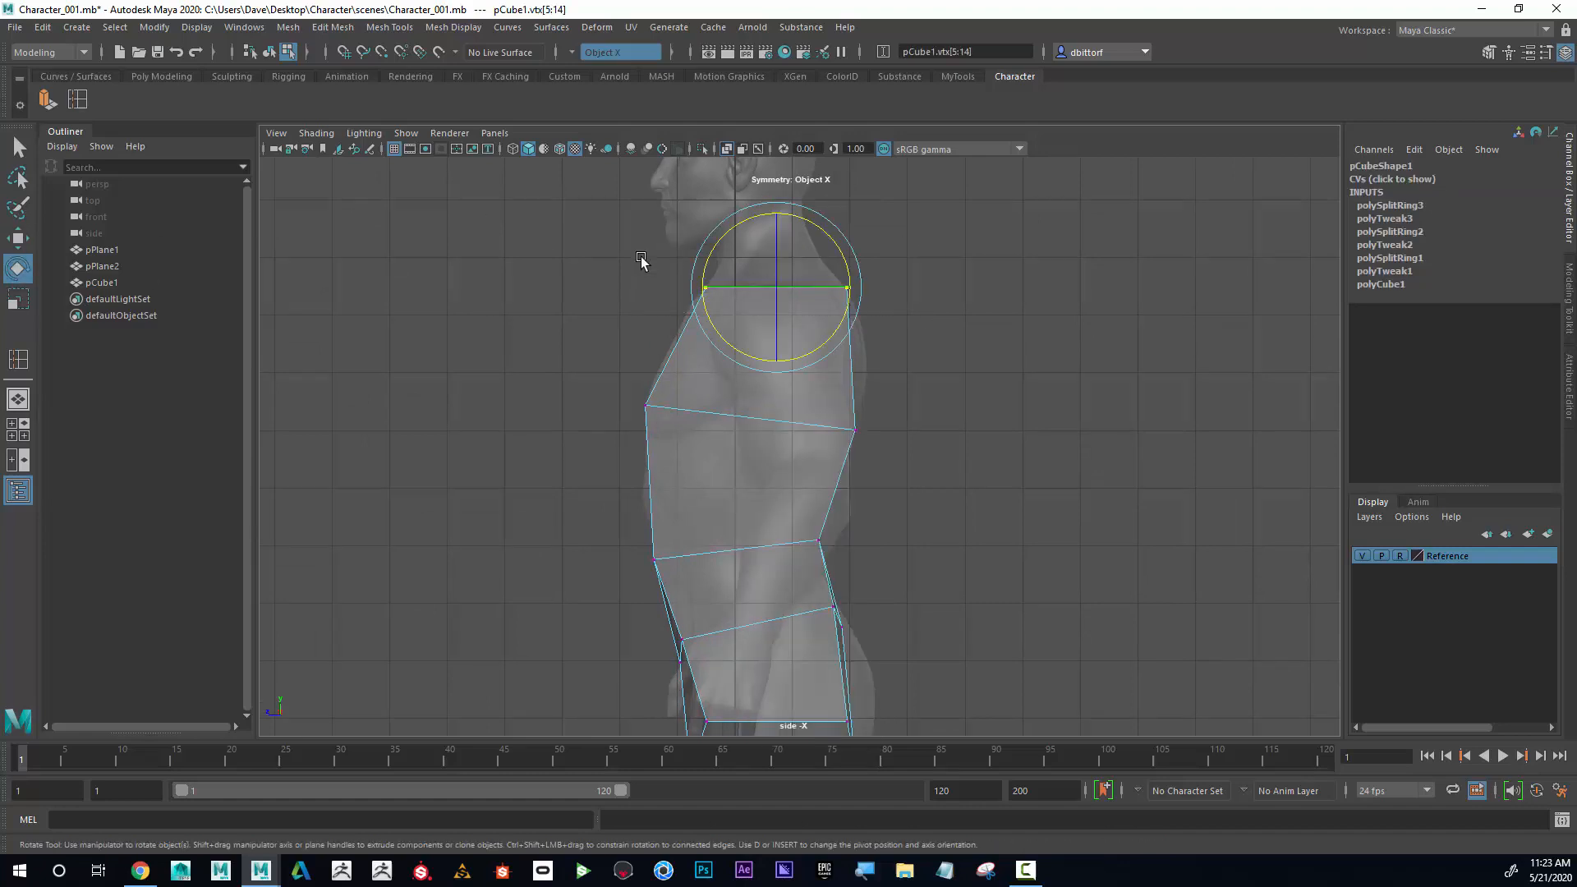